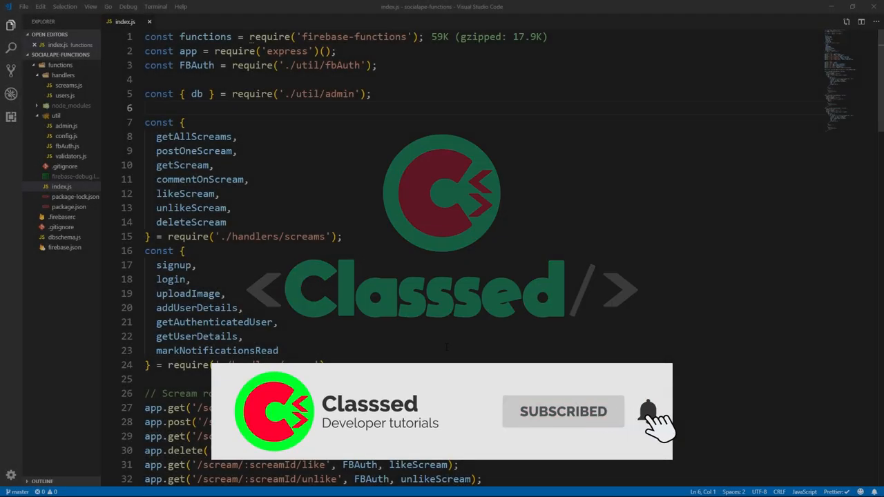
Change the signup 500 response in users.js to { general: 'Something went wrong, please try again' }.
{"action": "left_click", "coordinate": [69, 85]}
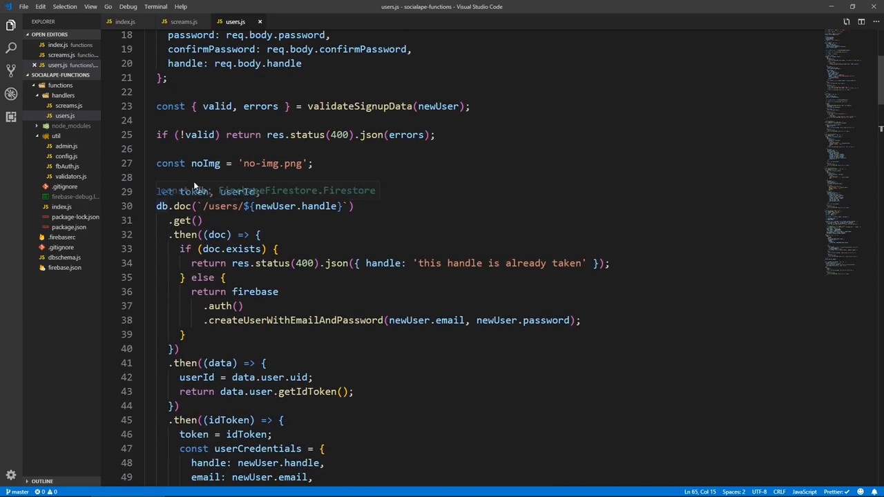
{"action": "scroll", "scroll_direction": "down", "scroll_amount": 3}
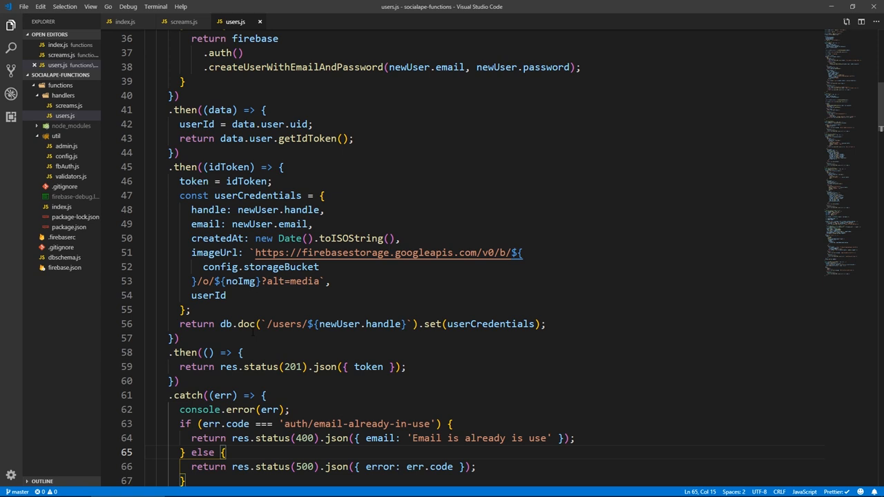
{"action": "scroll", "scroll_direction": "down", "scroll_amount": 3}
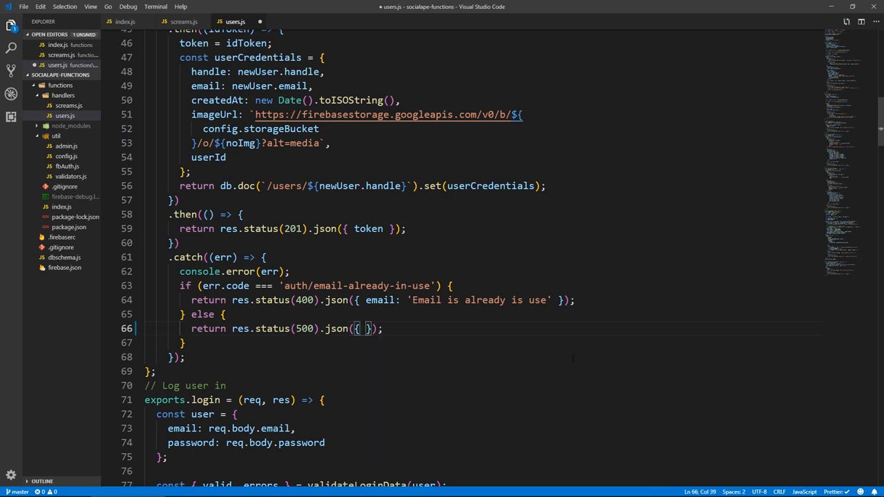
{"action": "type", "text": "general: '"}
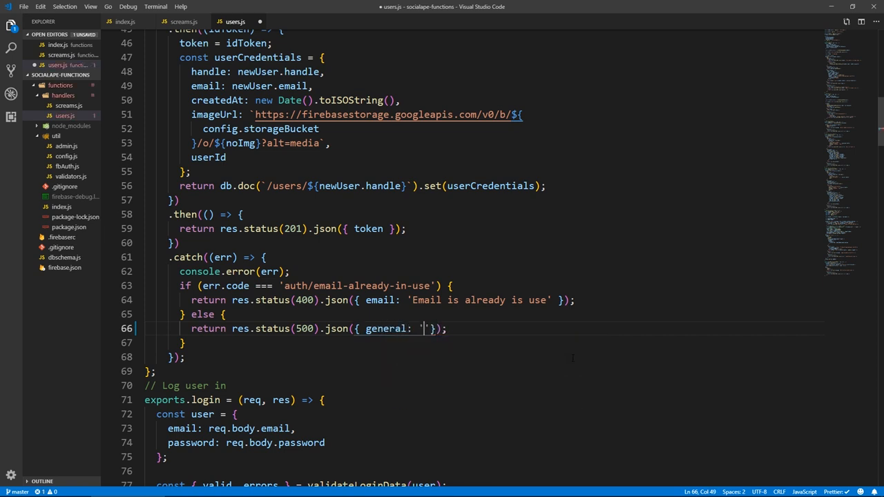
{"action": "type", "text": "Something went"}
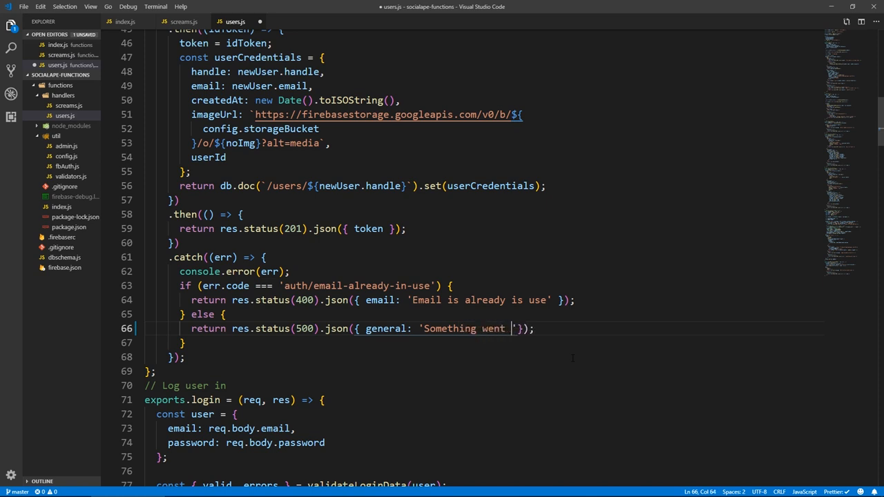
{"action": "type", "text": "wrong, please"}
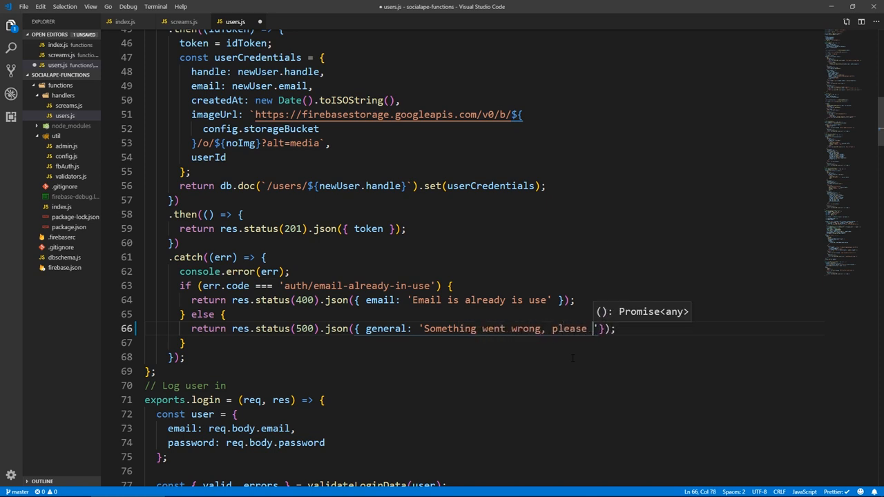
{"action": "type", "text": "try again"}
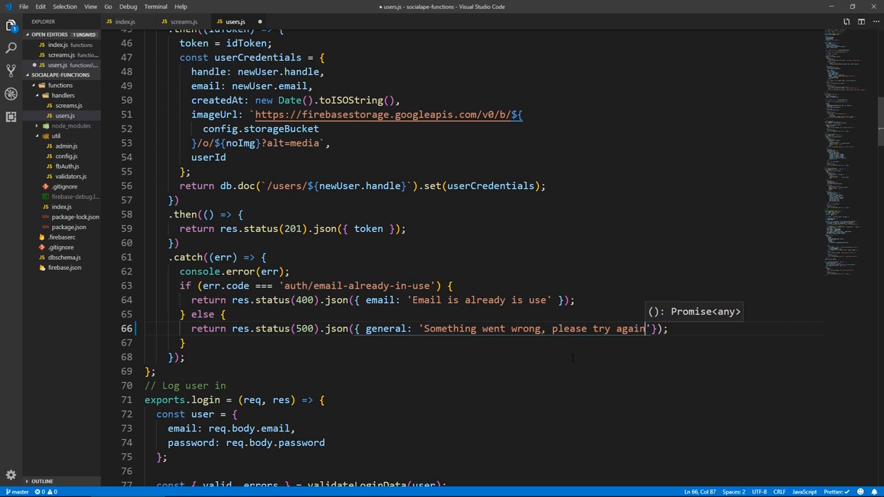
{"action": "scroll", "scroll_direction": "down", "scroll_amount": 3}
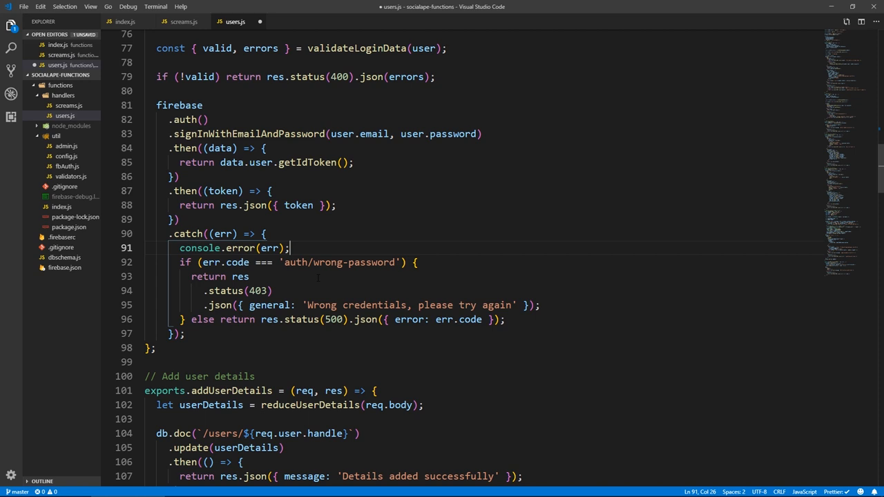
Add comments noting the auth/wrong-password and auth/user-not-user error codes in the login catch.
{"action": "double_click", "coordinate": [340, 263]}
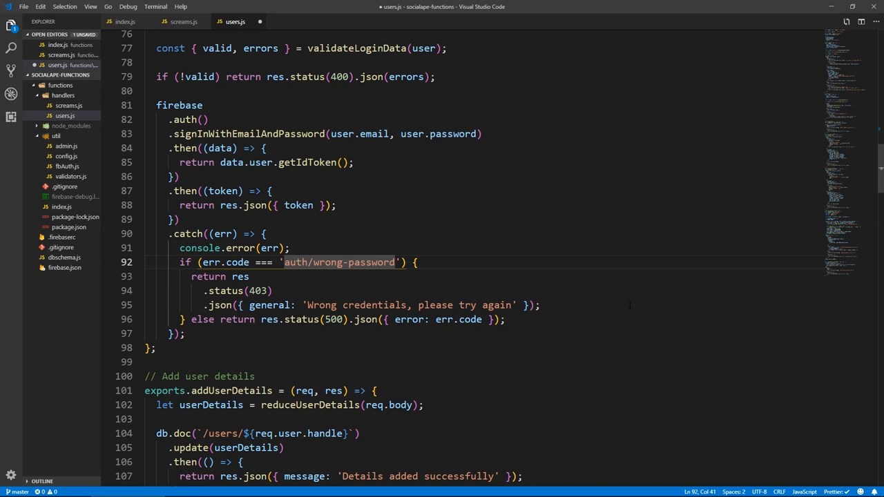
{"action": "type", "text": "//"}
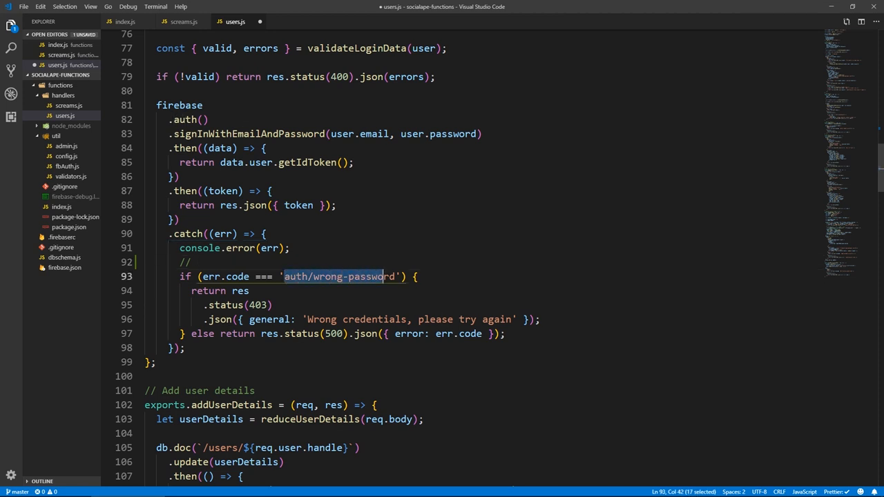
{"action": "type", "text": "auth/wrong-password"}
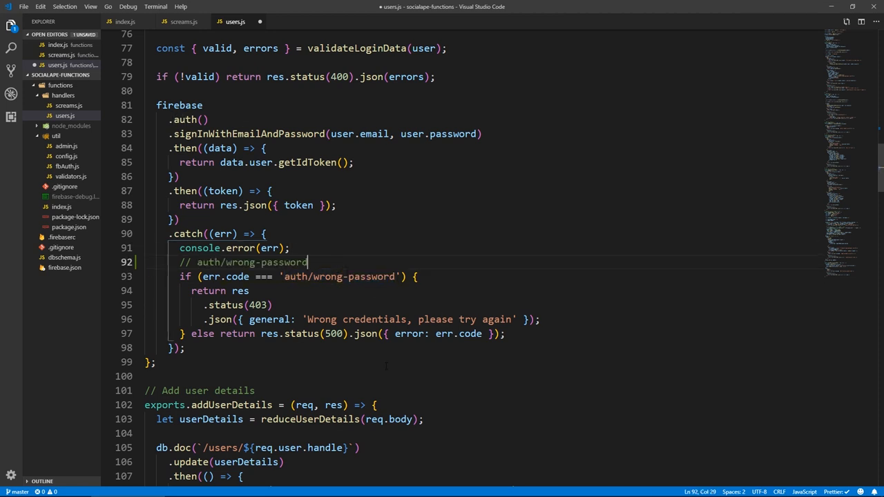
{"action": "type", "text": ".."}
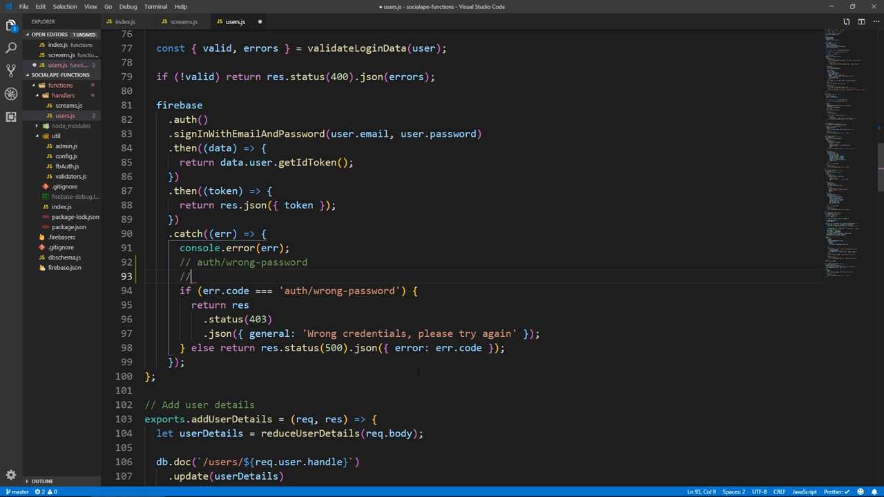
{"action": "type", "text": "auth/wrong-password"}
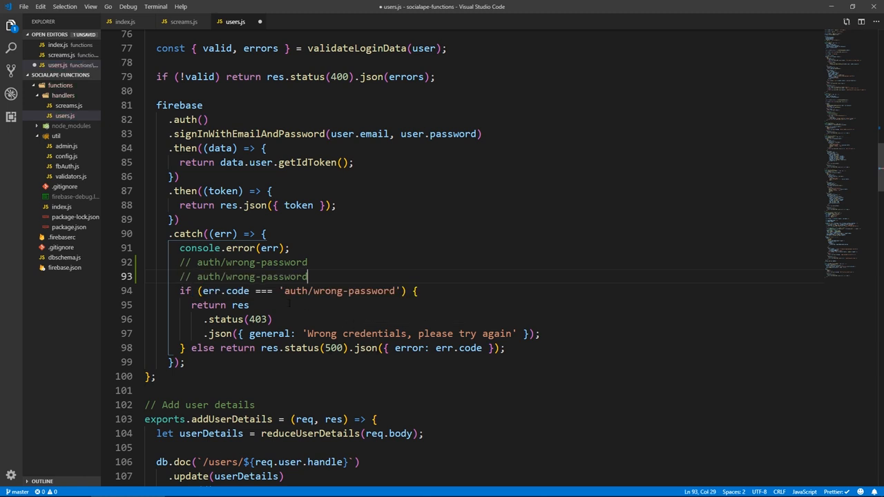
{"action": "double_click", "coordinate": [240, 276]}
{"action": "type", "text": "use"}
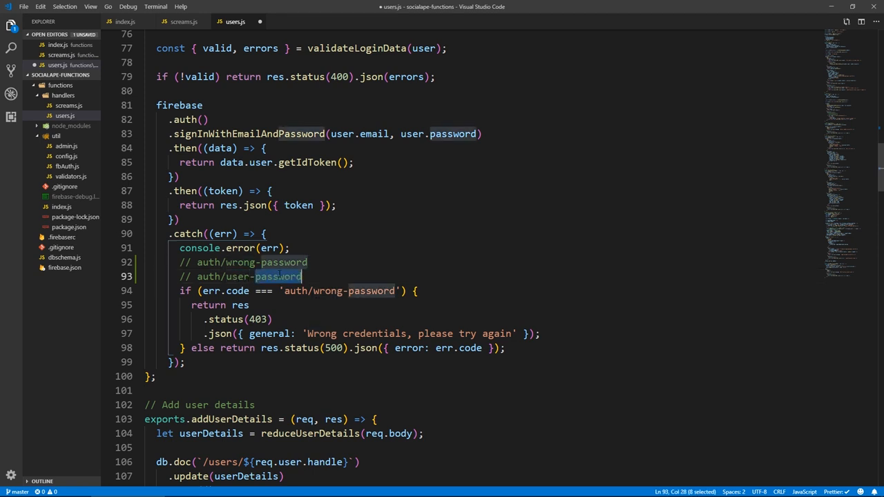
{"action": "type", "text": "not-use"}
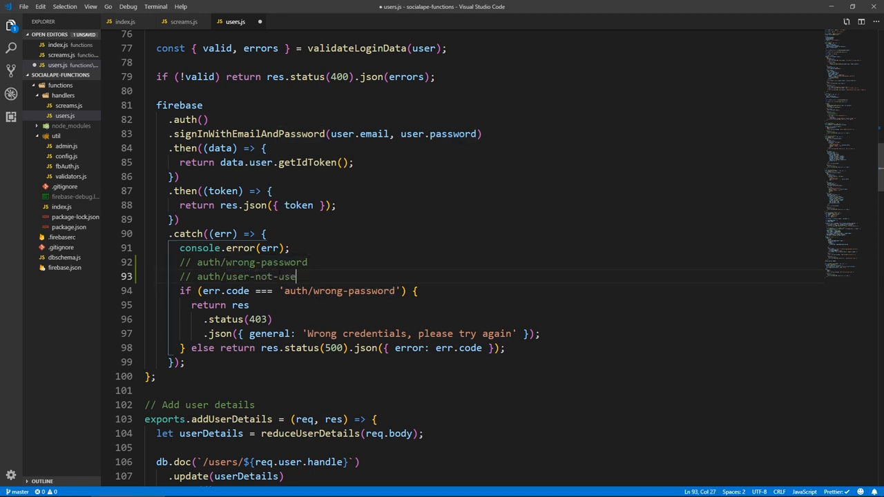
{"action": "type", "text": "r"}
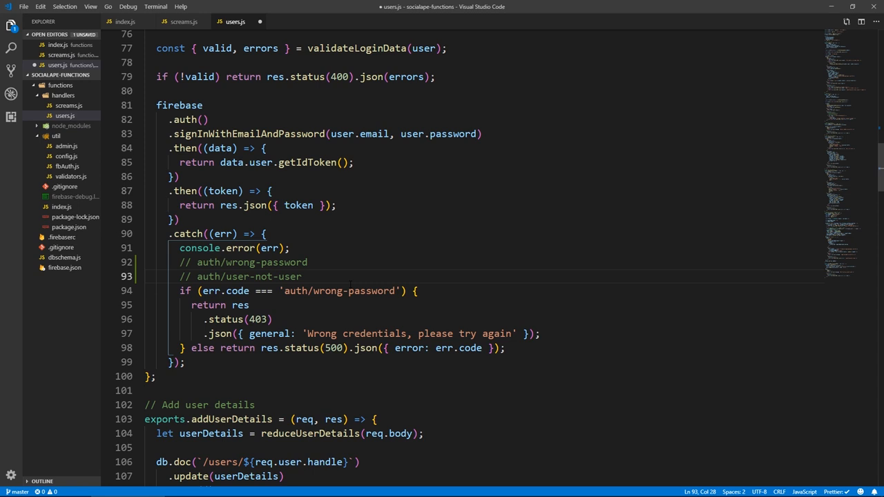
Remove the wrong-password if/else so the catch always returns 403 'Wrong credentials, please try again'.
{"action": "left_click_drag", "start_coordinate": [179, 290], "coordinate": [274, 319]}
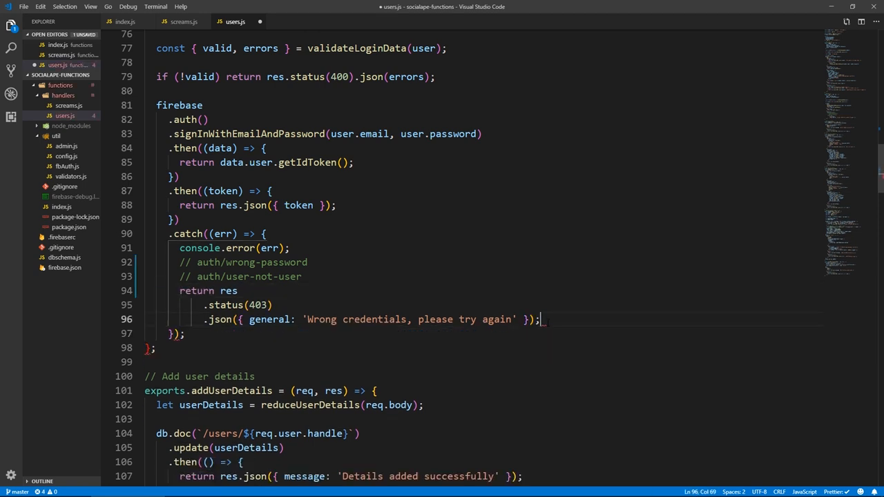
{"action": "left_click", "coordinate": [274, 191]}
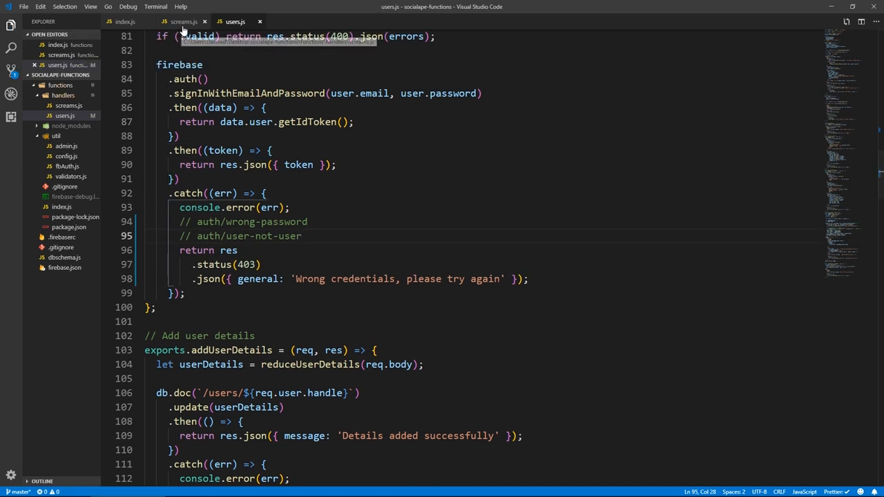
Add userImage: doc.data().userImage to getAllScreams and rename the empty-comment error key to comment.
{"action": "left_click", "coordinate": [183, 22]}
{"action": "type", "text": "userImage"}
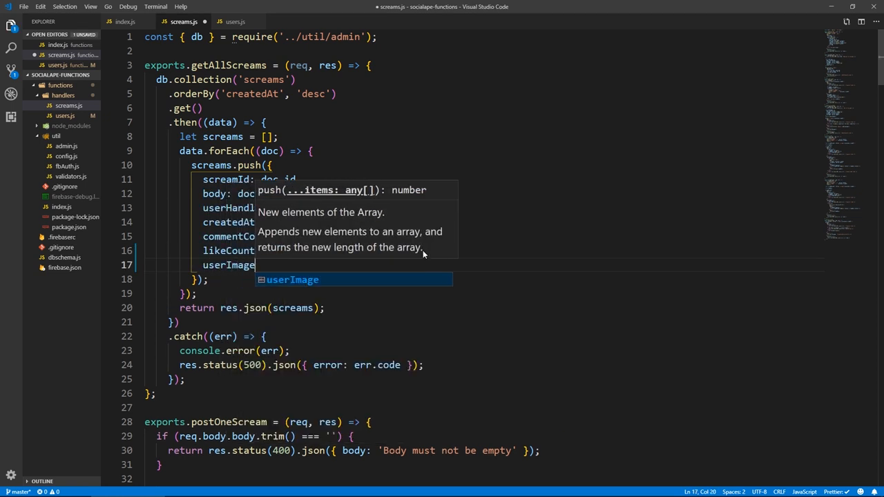
{"action": "type", "text": ": doc.data()."}
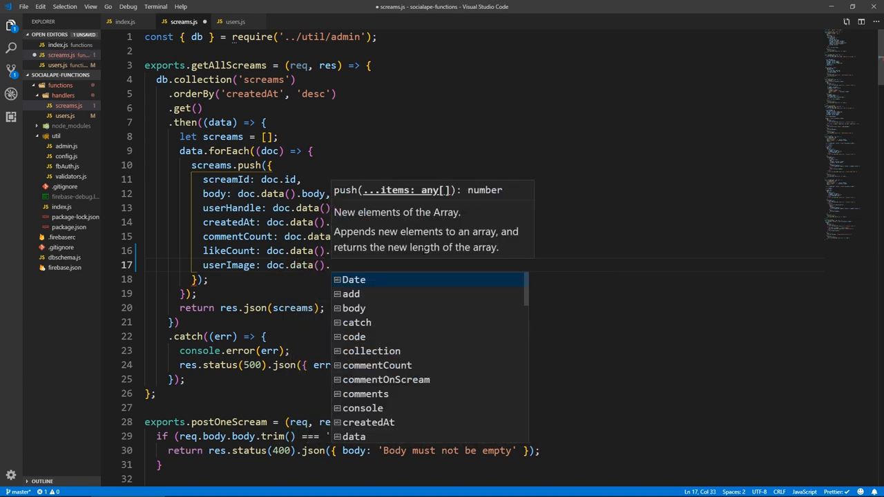
{"action": "type", "text": "userImage"}
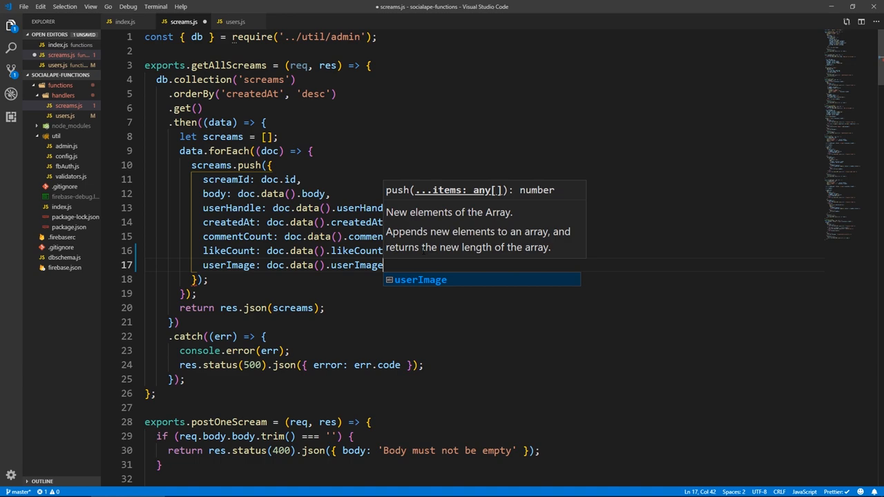
{"action": "scroll", "scroll_direction": "down", "scroll_amount": 3}
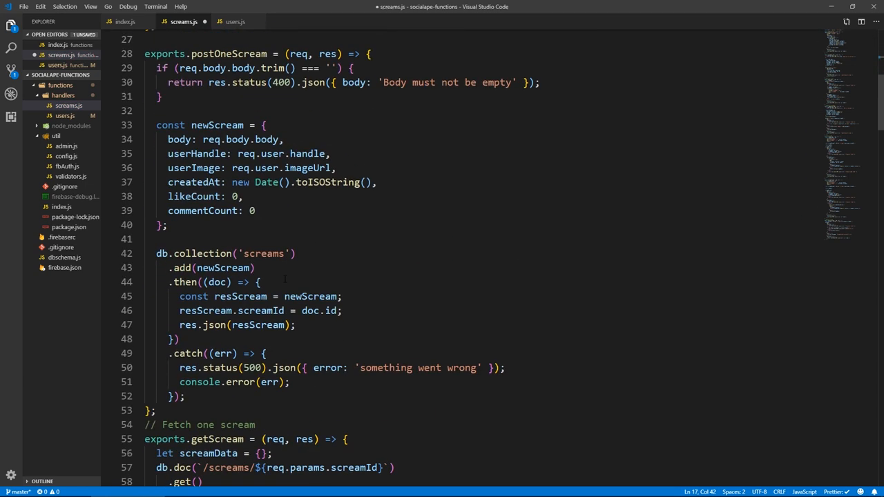
{"action": "scroll", "scroll_direction": "down", "scroll_amount": 3}
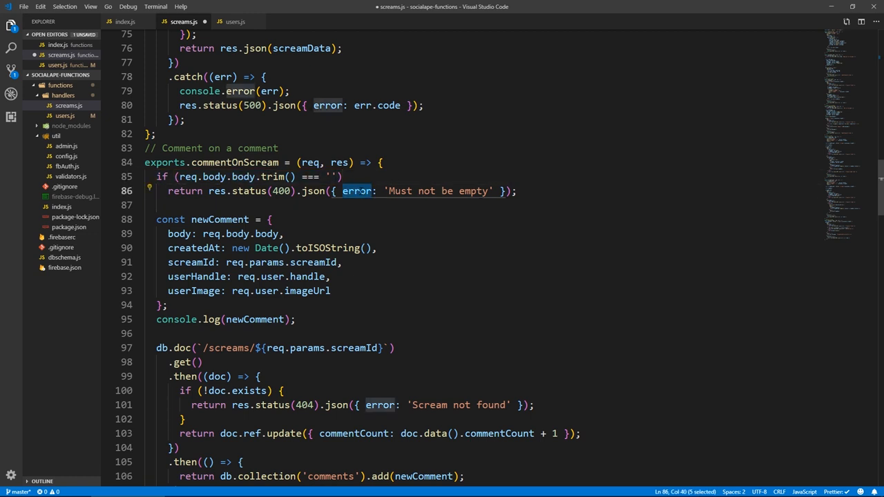
{"action": "type", "text": "comment"}
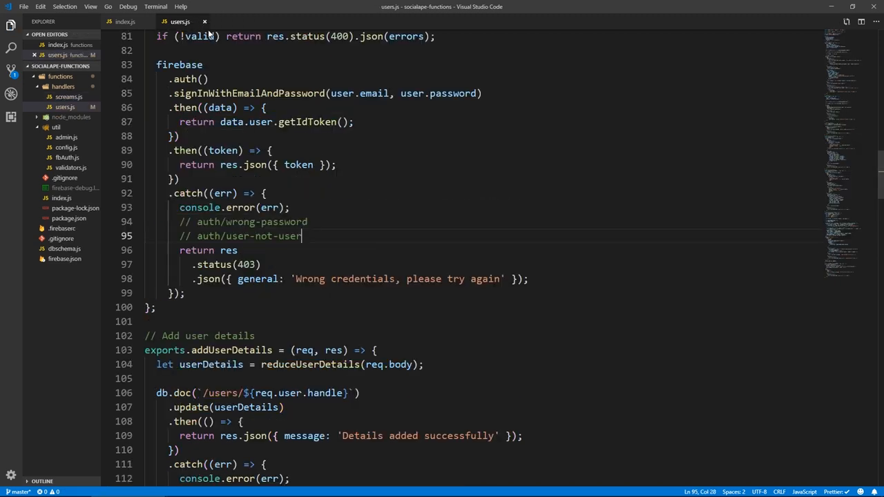
Review createNotificationOnLike in index.js, then bring up the Firebase Functions logs.
{"action": "left_click", "coordinate": [124, 22]}
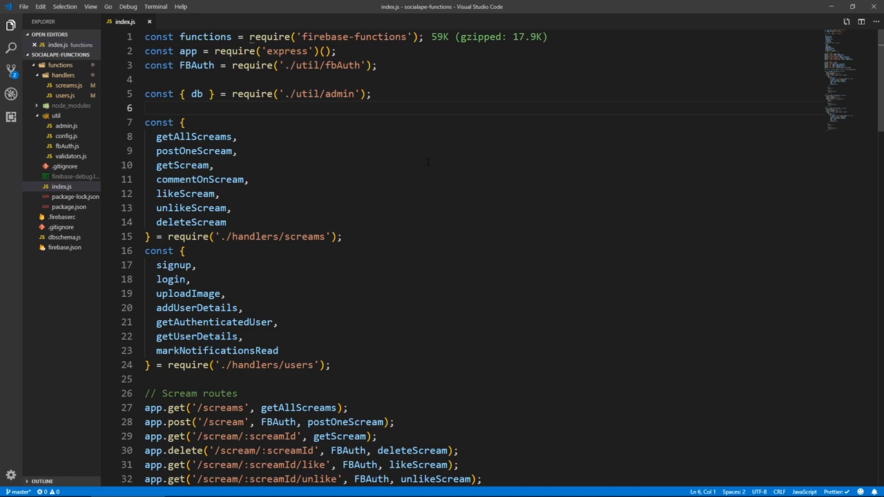
{"action": "scroll", "scroll_direction": "down", "scroll_amount": 3}
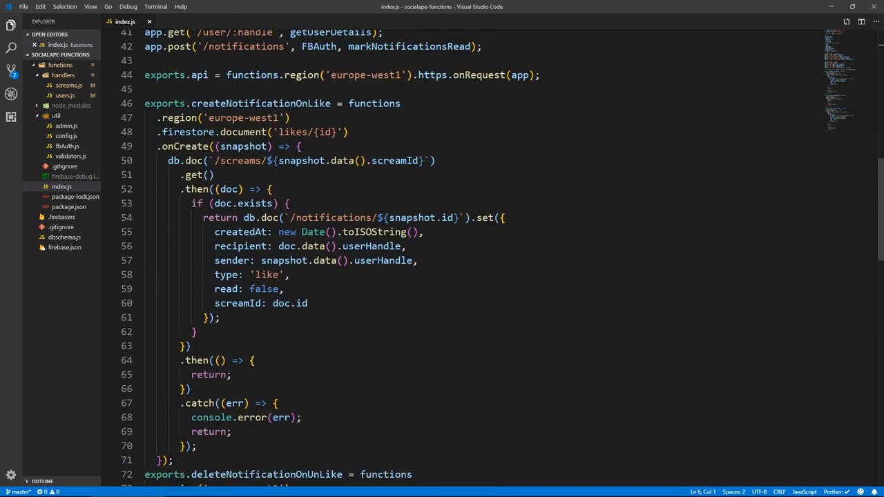
{"action": "left_click", "coordinate": [276, 488]}
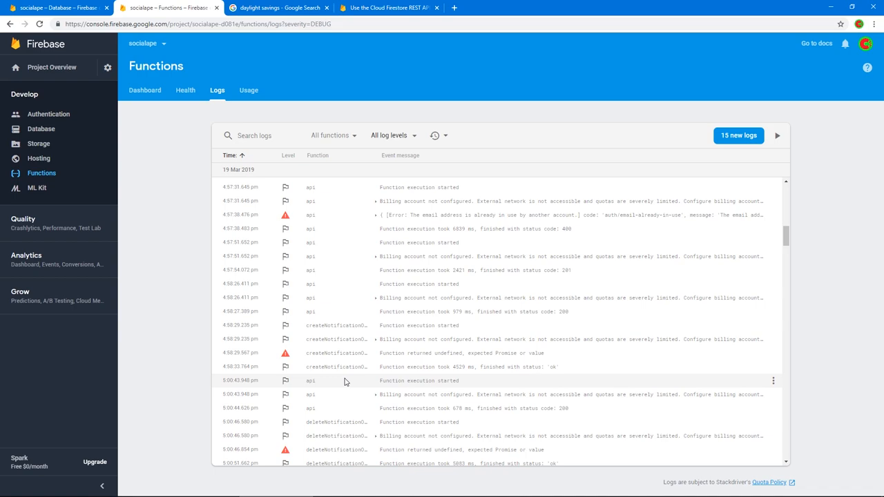
Return from the Firebase logs to the like notification trigger in index.js.
{"action": "left_click", "coordinate": [111, 489]}
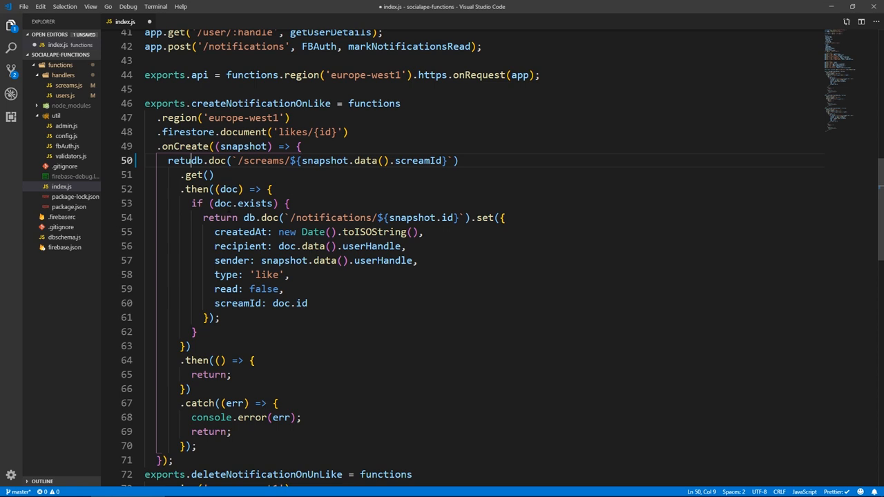
Add return before the db.doc chains in the like, unlike and comment notification triggers.
{"action": "type", "text": "rn"}
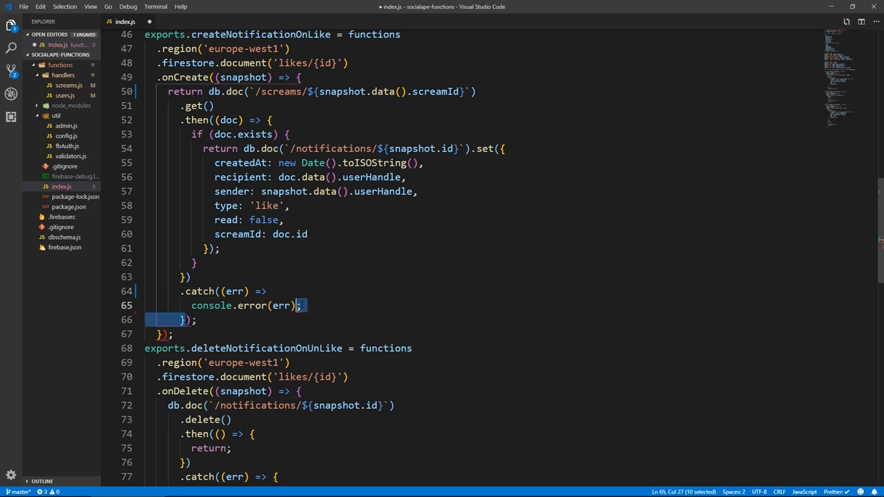
{"action": "scroll", "scroll_direction": "down", "scroll_amount": 3}
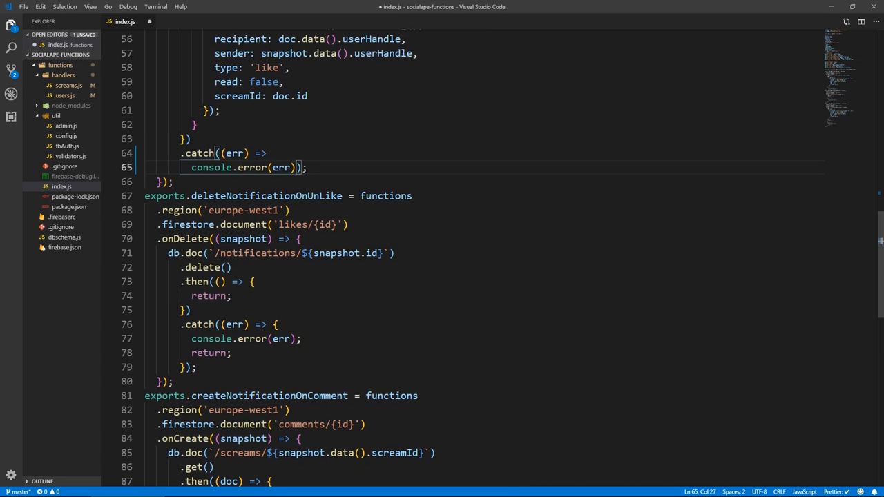
{"action": "type", "text": "return"}
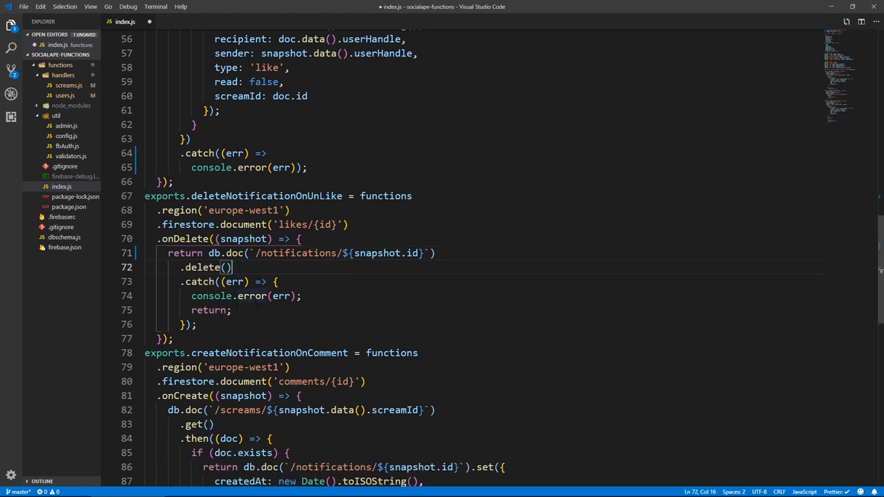
{"action": "scroll", "scroll_direction": "down", "scroll_amount": 3}
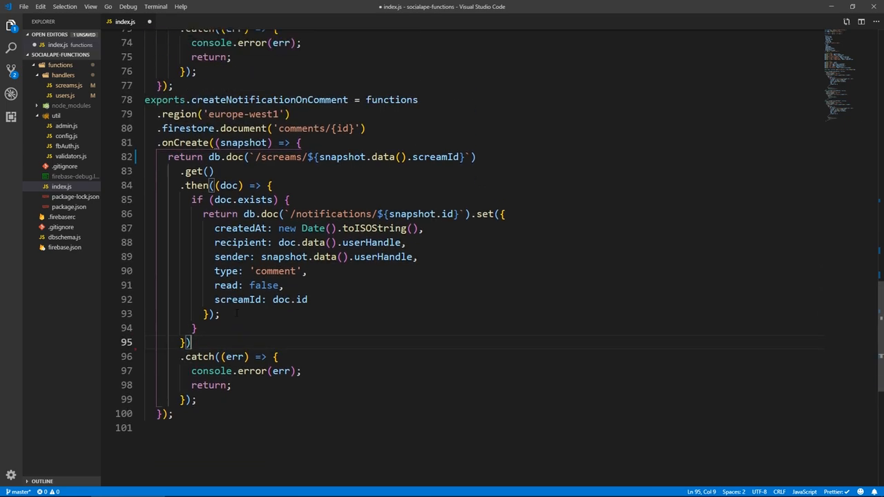
Scroll back up to the createNotificationOnLike trigger's then callback.
{"action": "scroll", "scroll_direction": "up", "scroll_amount": 3}
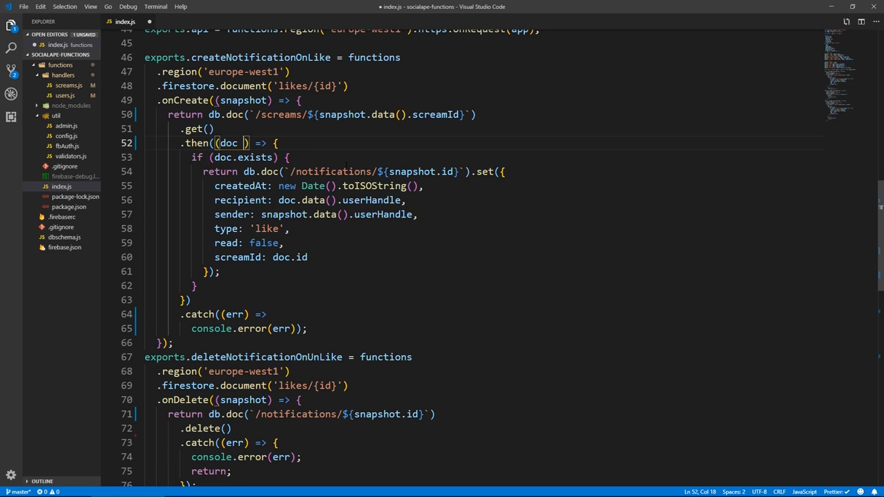
Extend the if to doc.exists && doc.data().userHandle !== snapshot.data().userHandle.
{"action": "type", "text": "%"}
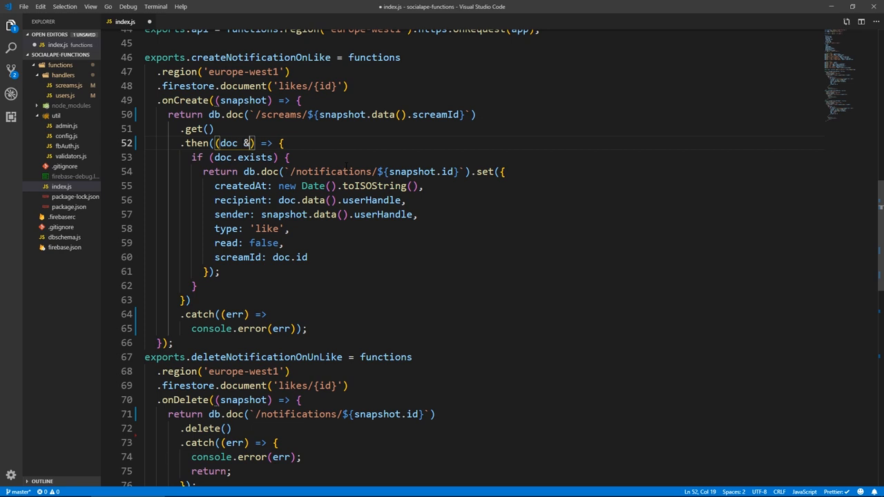
{"action": "key", "text": "Backspace"}
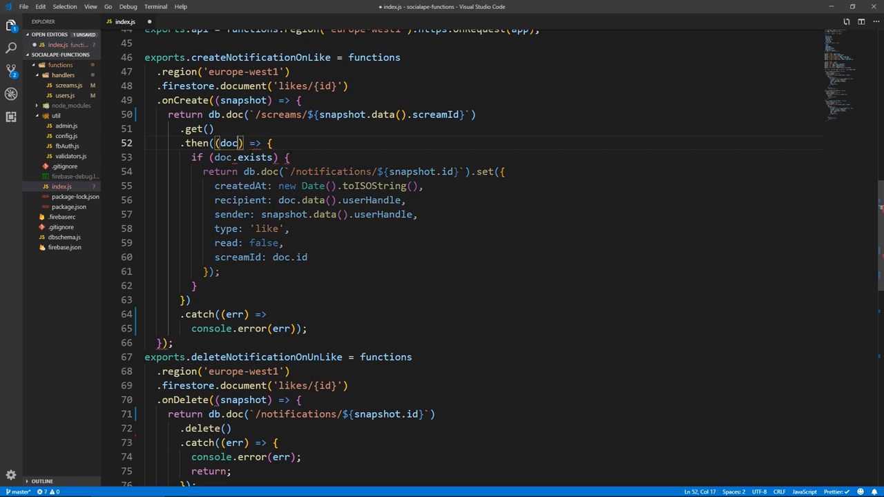
{"action": "type", "text": "&&"}
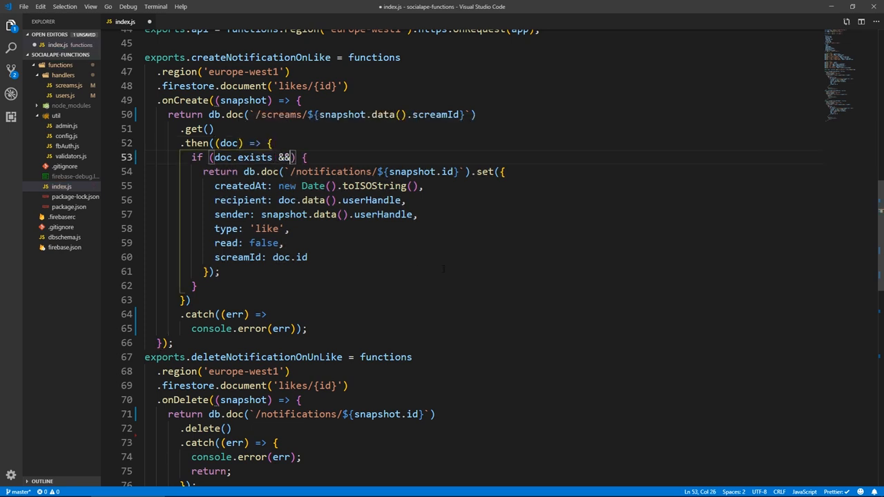
{"action": "type", "text": "doc.data("}
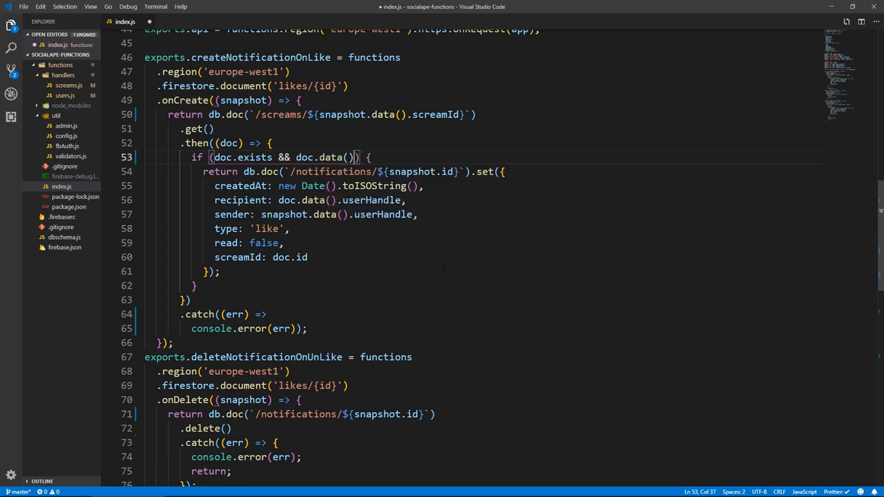
{"action": "type", "text": ".userHandle"}
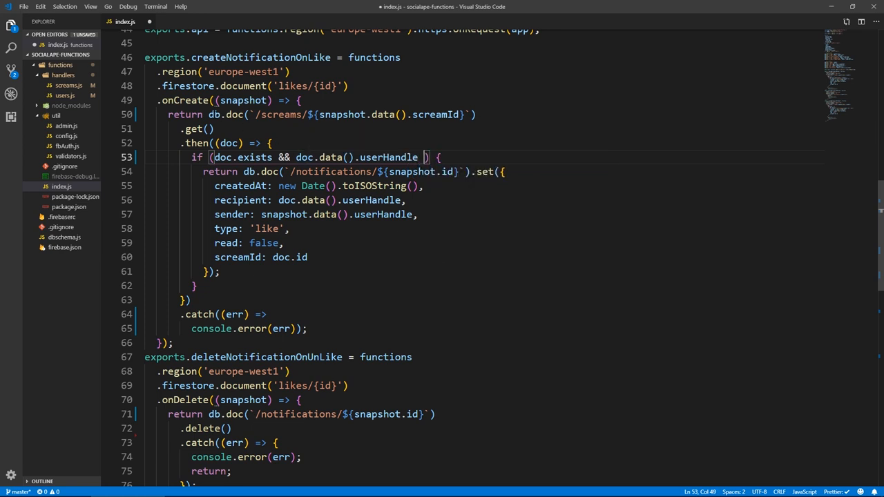
{"action": "type", "text": "!== snapshot.data().userHandle"}
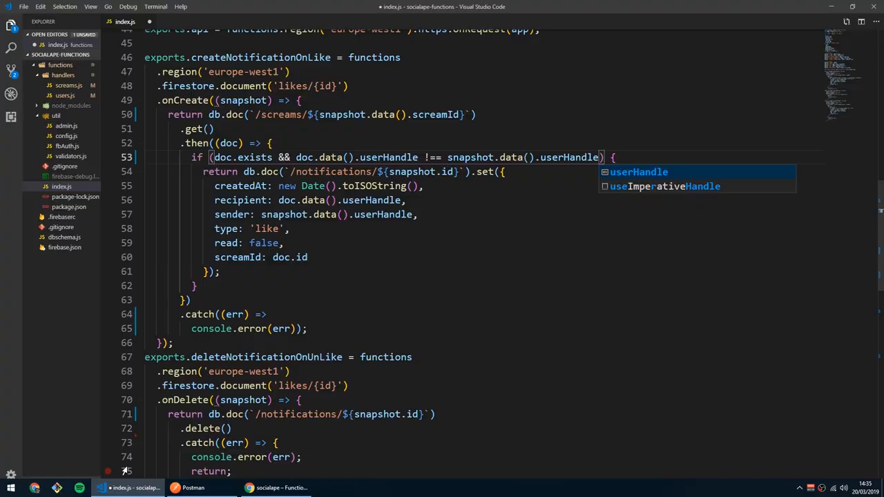
Inspect userHandle on the likes and screams collections in Firestore and carry the owner check into createNotificationOnComment.
{"action": "left_click", "coordinate": [167, 8]}
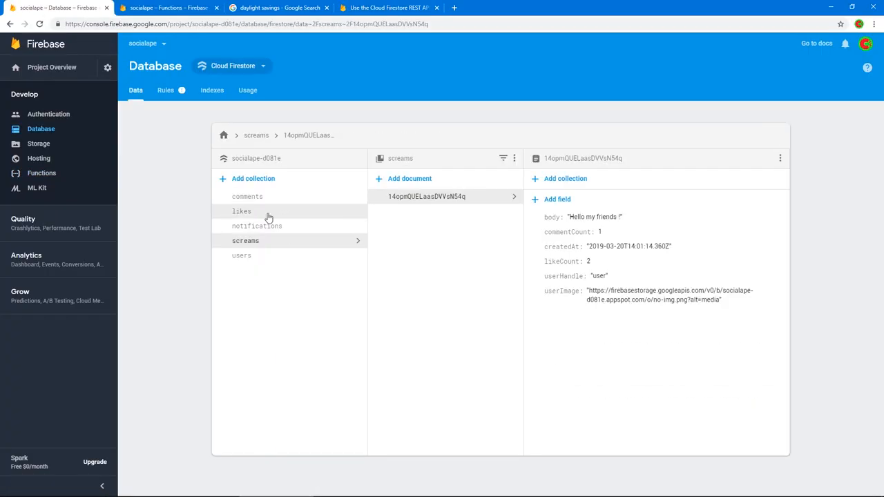
{"action": "left_click", "coordinate": [242, 211]}
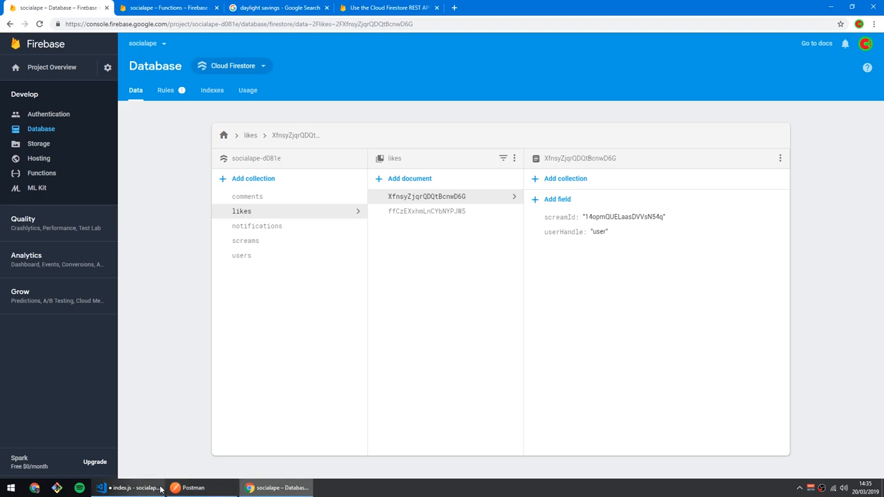
{"action": "left_click", "coordinate": [101, 488]}
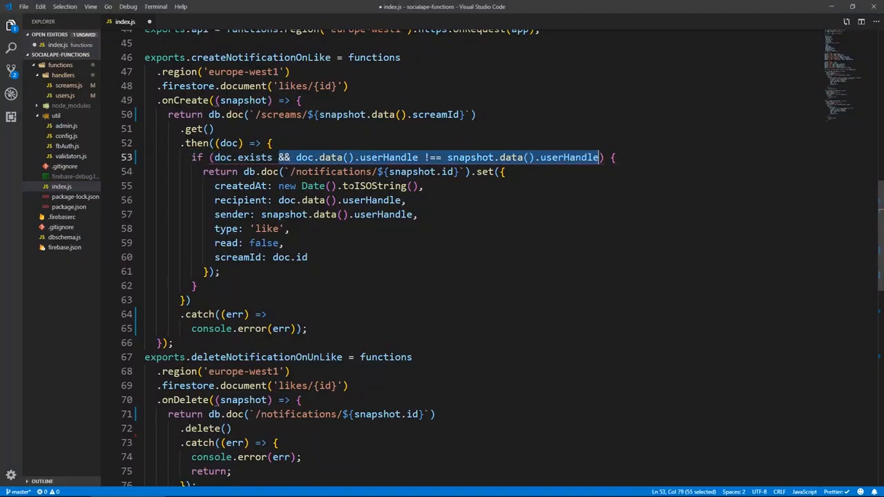
{"action": "scroll", "scroll_direction": "down", "scroll_amount": 3}
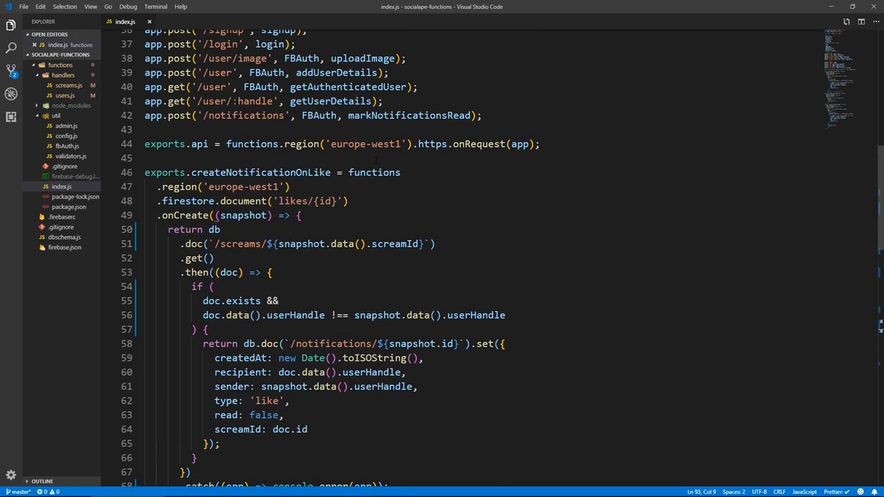
{"action": "scroll", "scroll_direction": "down", "scroll_amount": 3}
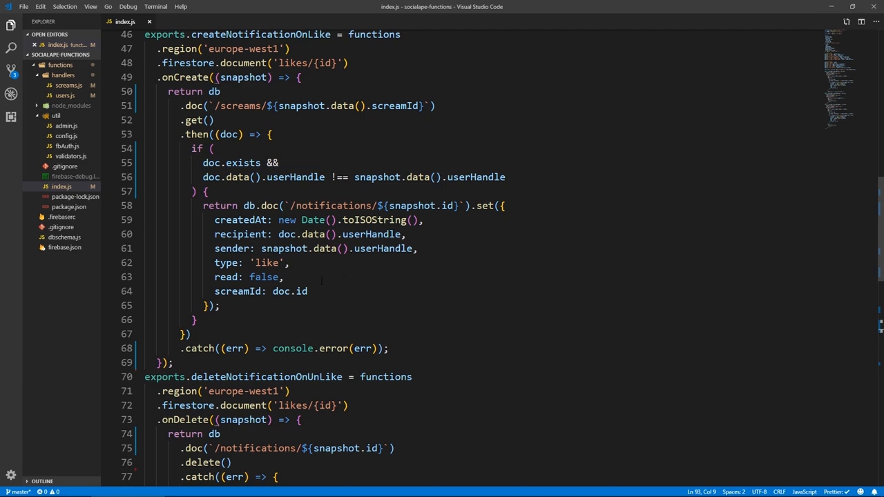
{"action": "scroll", "scroll_direction": "down", "scroll_amount": 3}
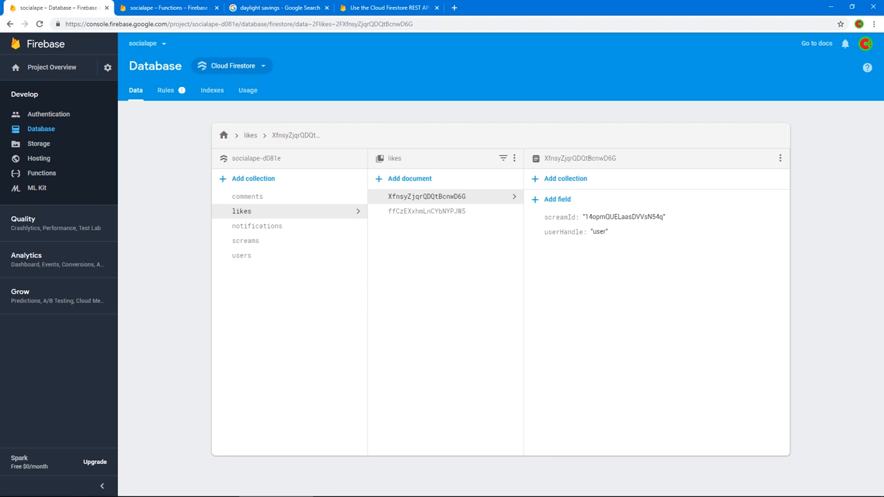
{"action": "left_click", "coordinate": [246, 241]}
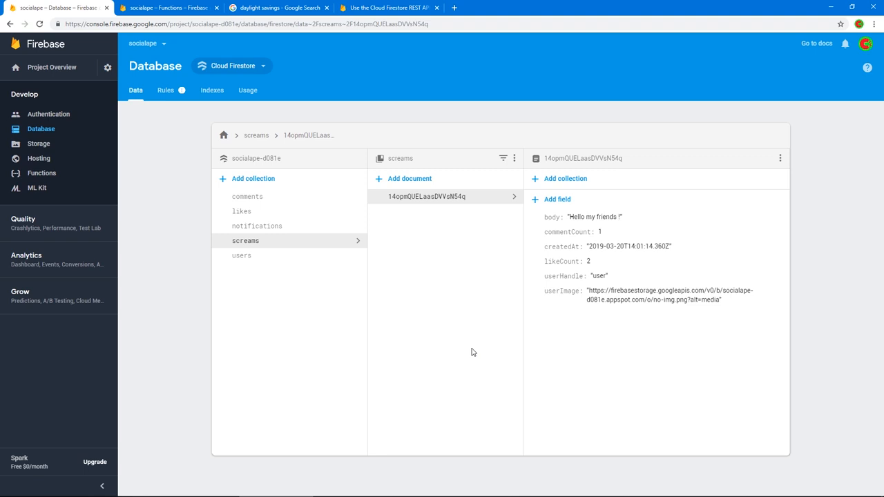
{"action": "mouse_move", "coordinate": [502, 239]}
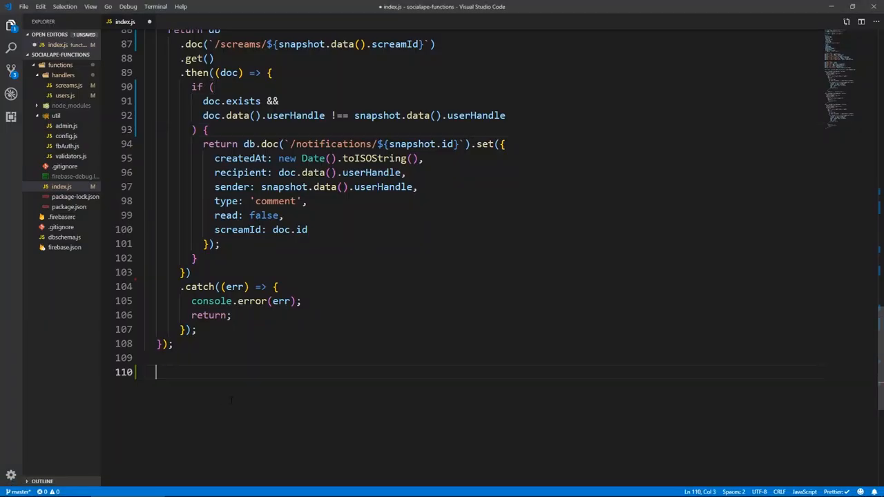
Declare exports.onUserImageChange as a regional functions.firestore trigger.
{"action": "type", "text": "exports."}
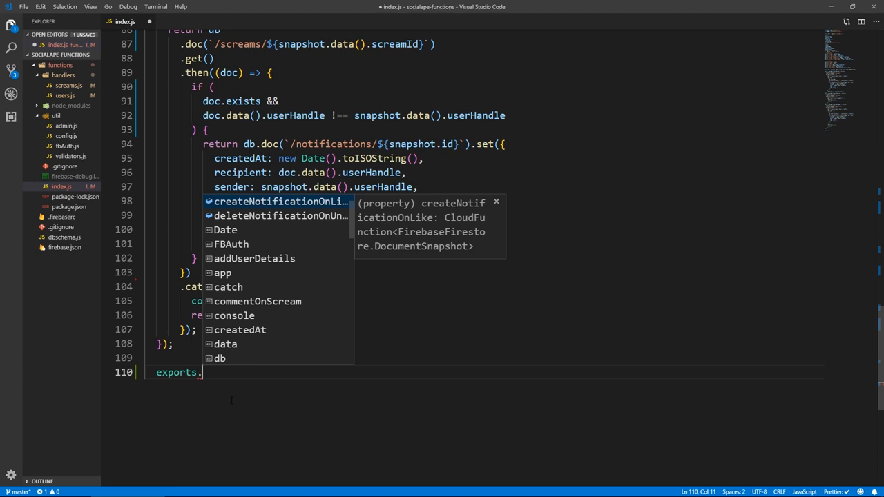
{"action": "type", "text": "on"}
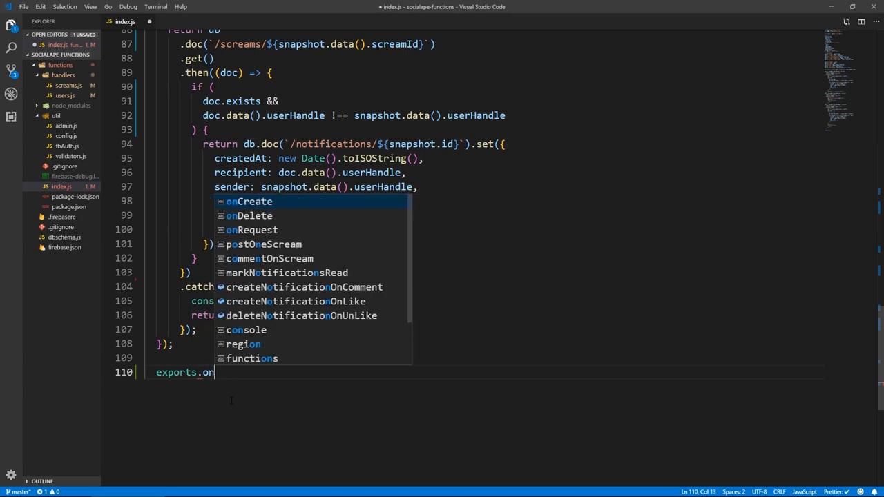
{"action": "type", "text": "UserIm"}
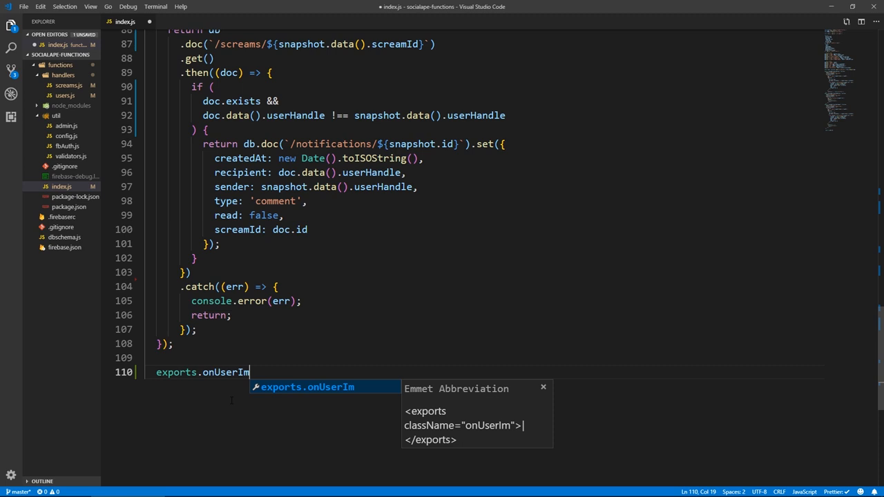
{"action": "type", "text": "ageChan"}
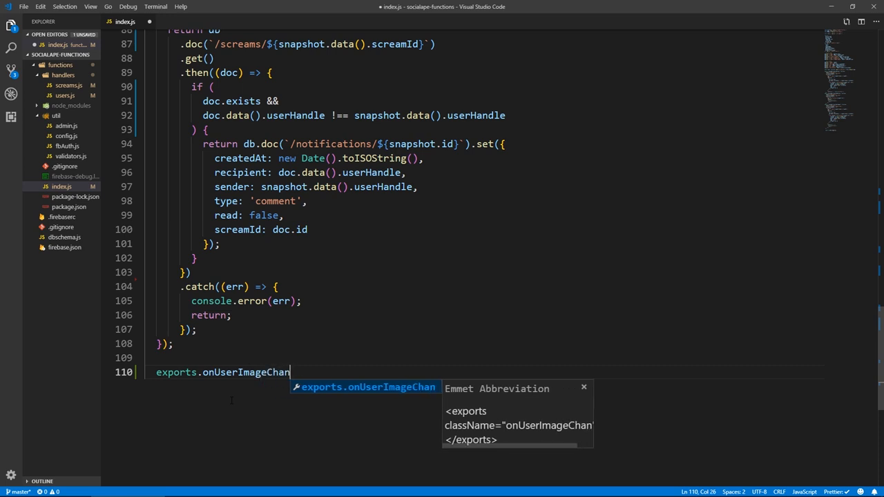
{"action": "type", "text": "ge = functions"}
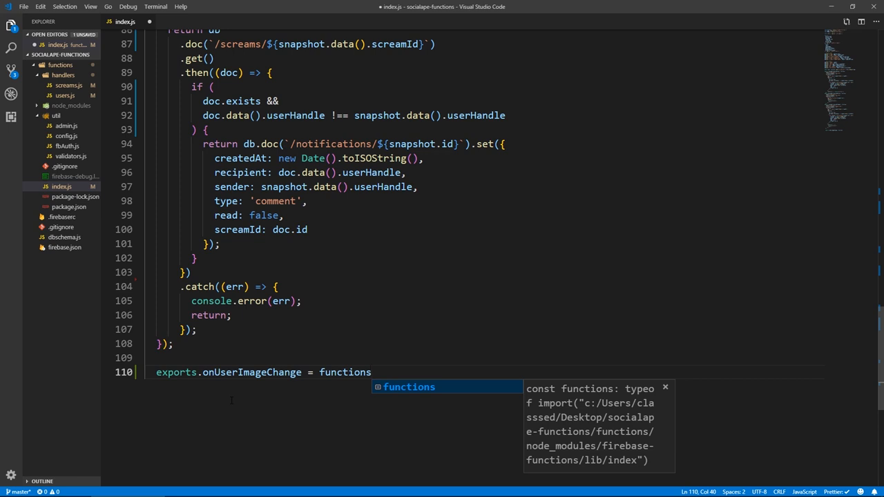
{"action": "type", "text": ".region()"}
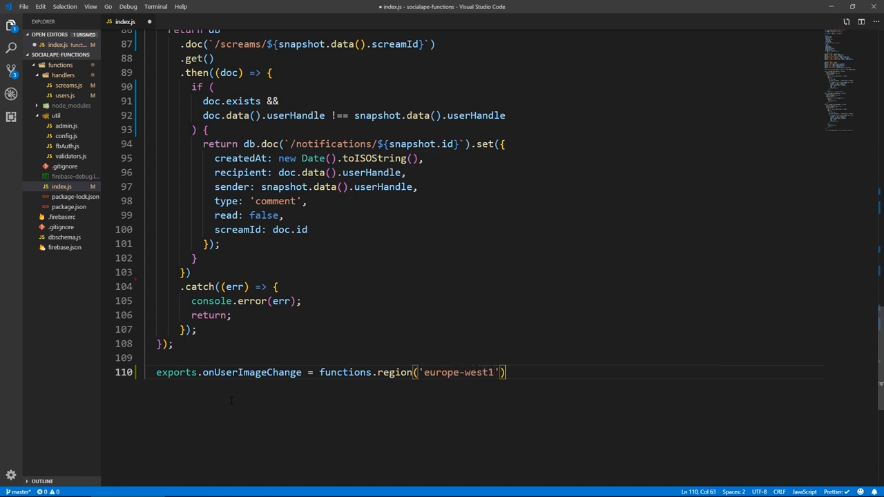
{"action": "type", "text": ".fire"}
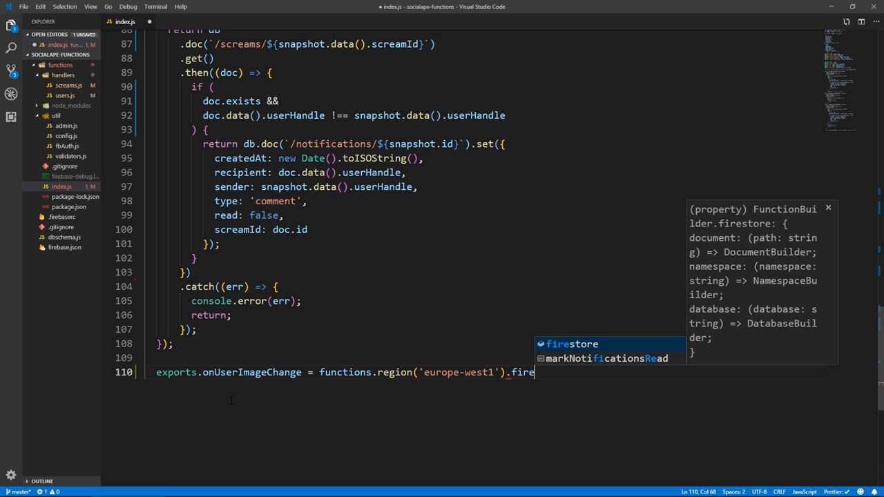
{"action": "type", "text": "store."}
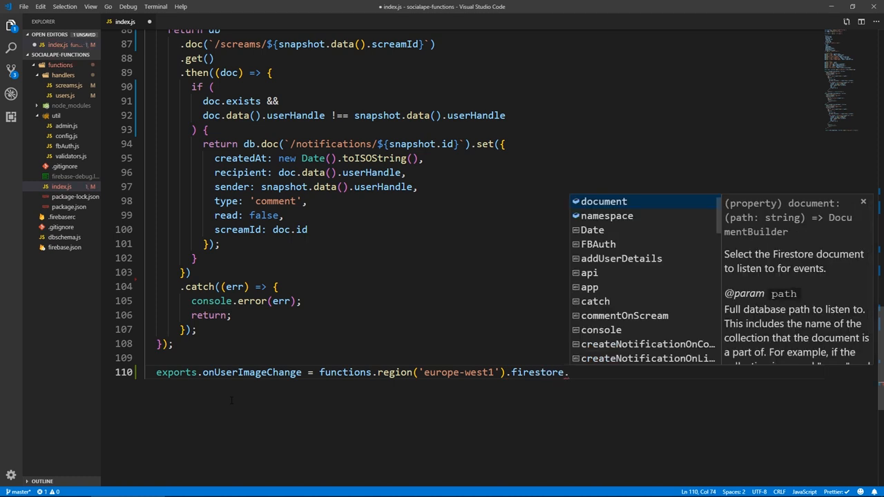
{"action": "type", "text": "onUpda"}
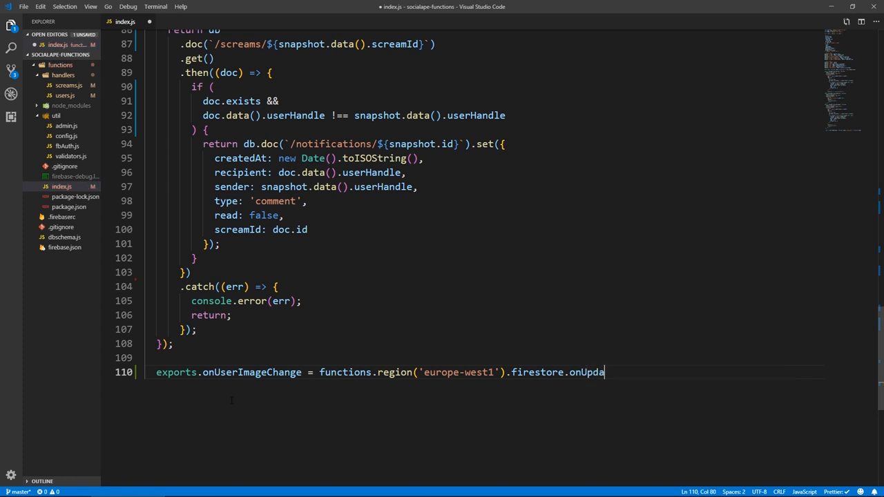
{"action": "type", "text": "te()"}
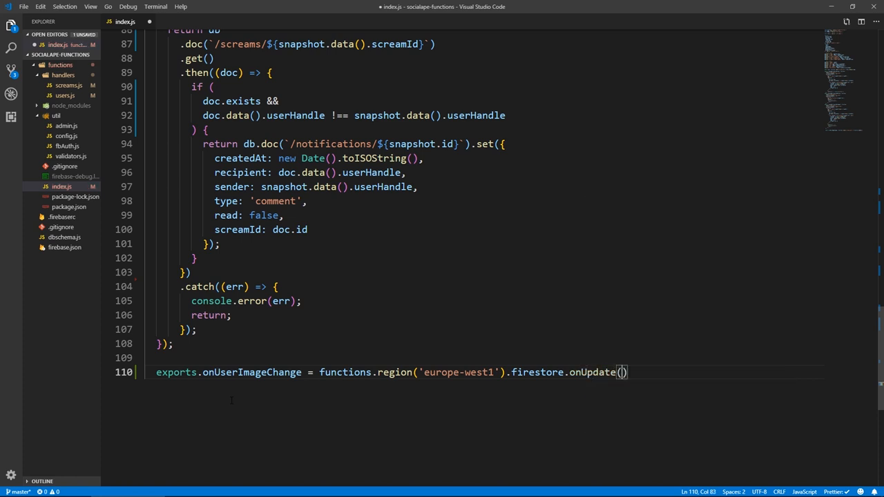
{"action": "key", "text": "Backspace"}
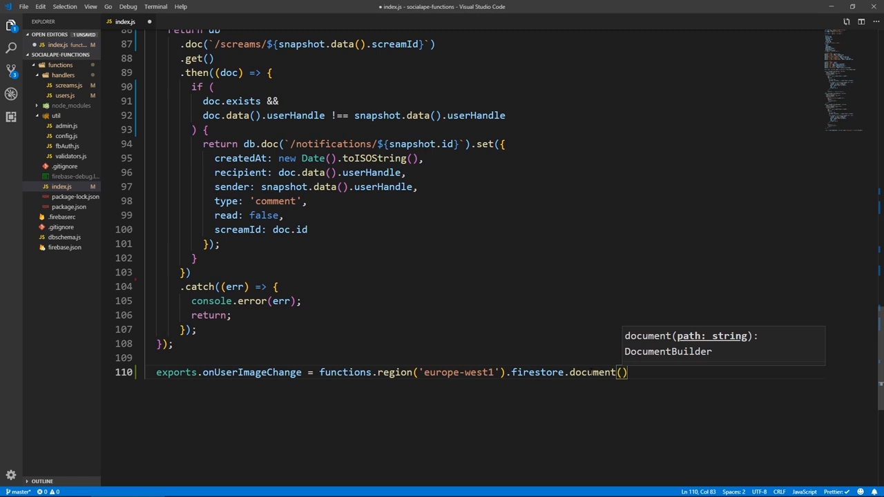
Point the trigger at document '/users/{userId}' and begin its .onUpdate((change) => ...) handler.
{"action": "type", "text": "'"}
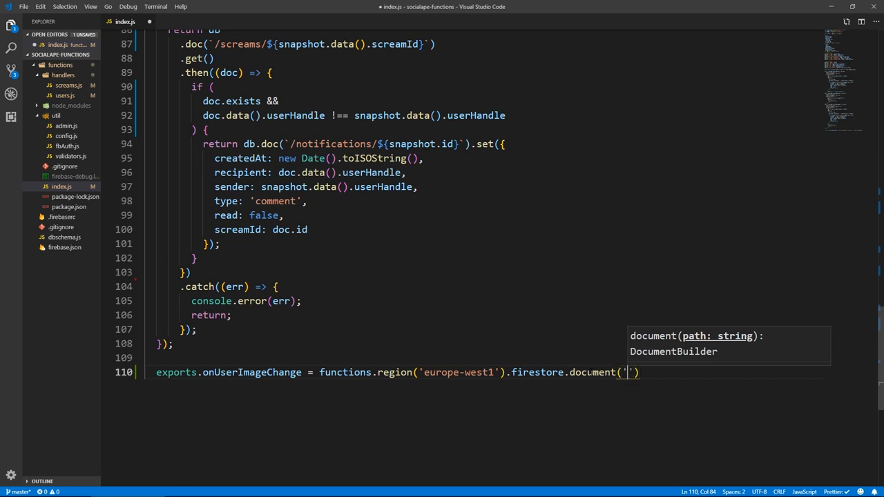
{"action": "type", "text": "/users"}
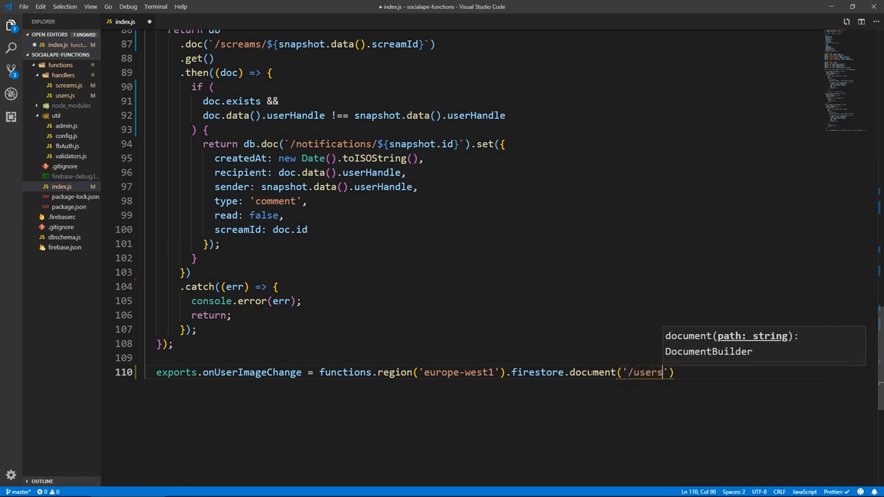
{"action": "type", "text": "/{"}
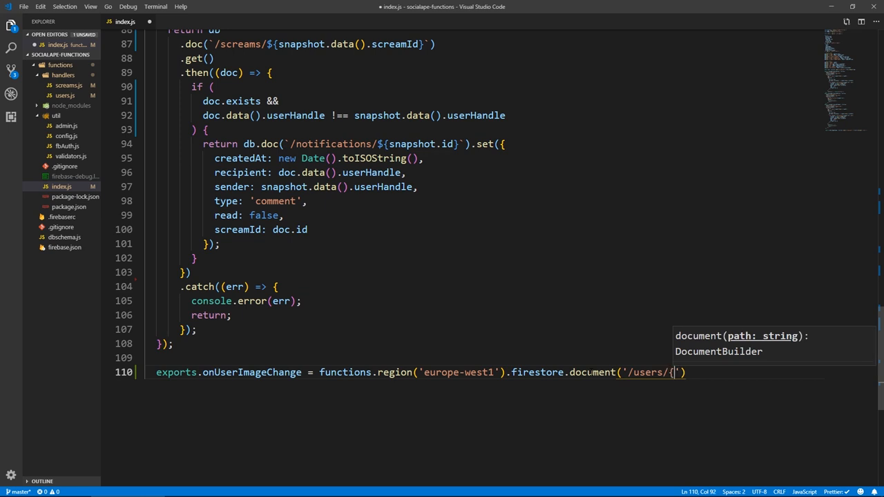
{"action": "type", "text": "userId}"}
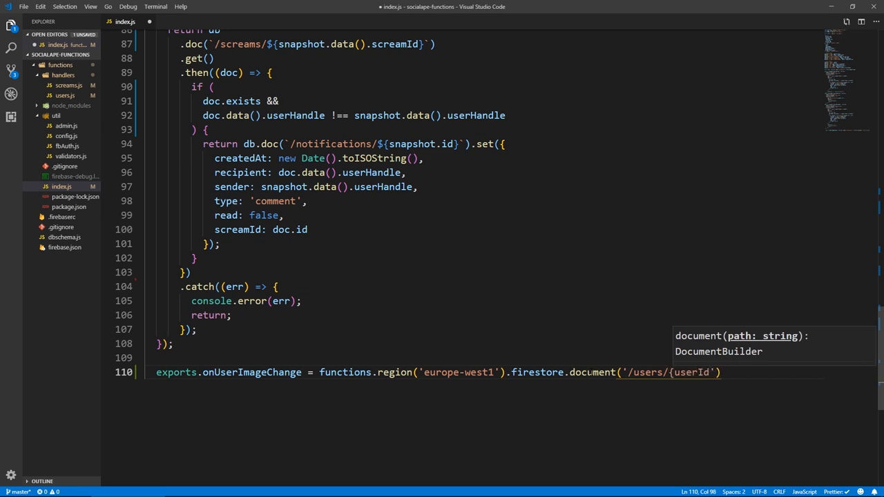
{"action": "key", "text": "Enter"}
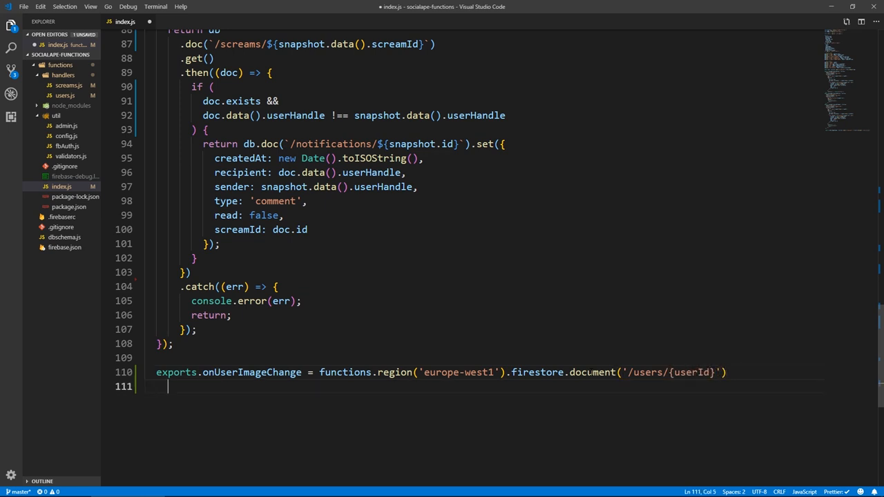
{"action": "type", "text": ".onUpdate((change) => {"}
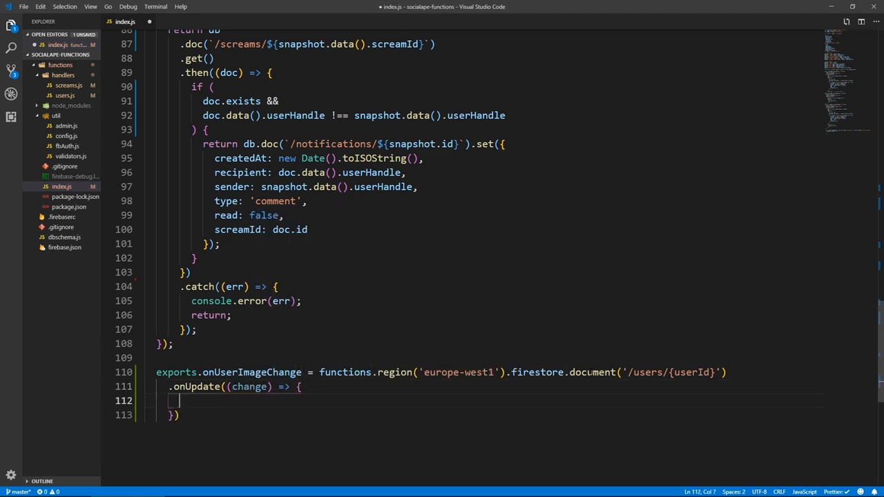
Log change.before.data() and change.after.data() inside the onUpdate callback.
{"action": "scroll", "scroll_direction": "down", "scroll_amount": 3}
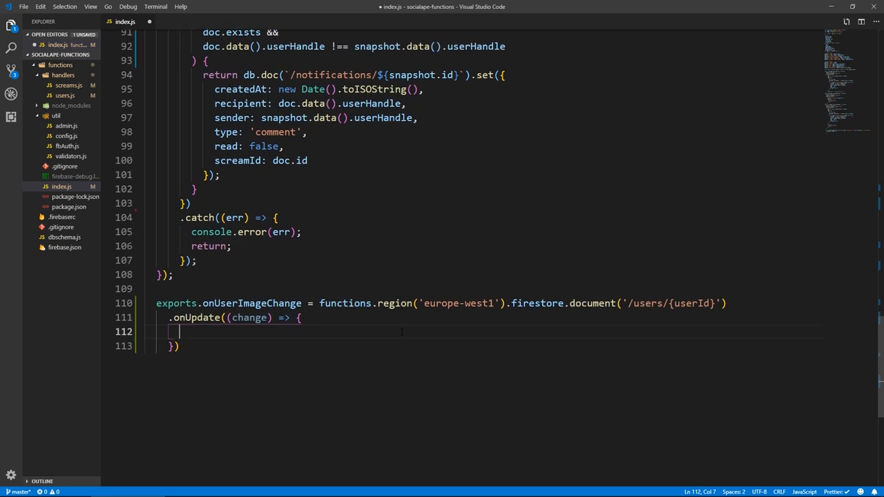
{"action": "type", "text": "console.log(ch"}
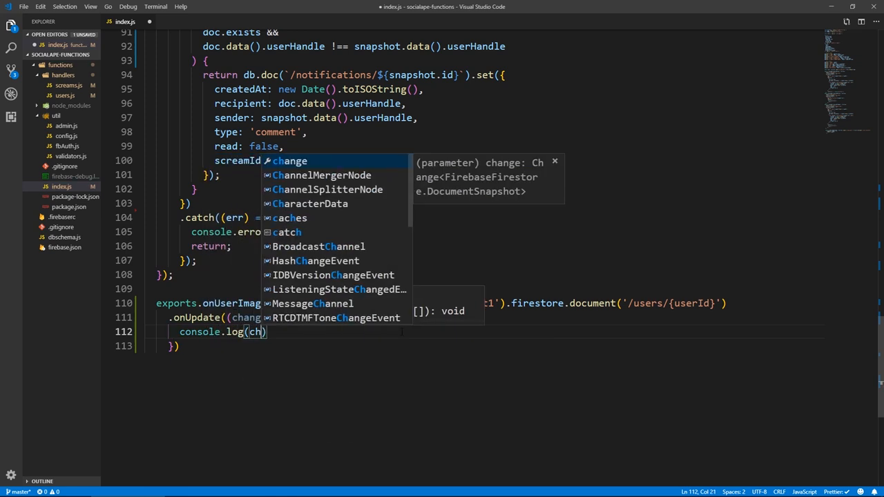
{"action": "type", "text": "ange.before.data("}
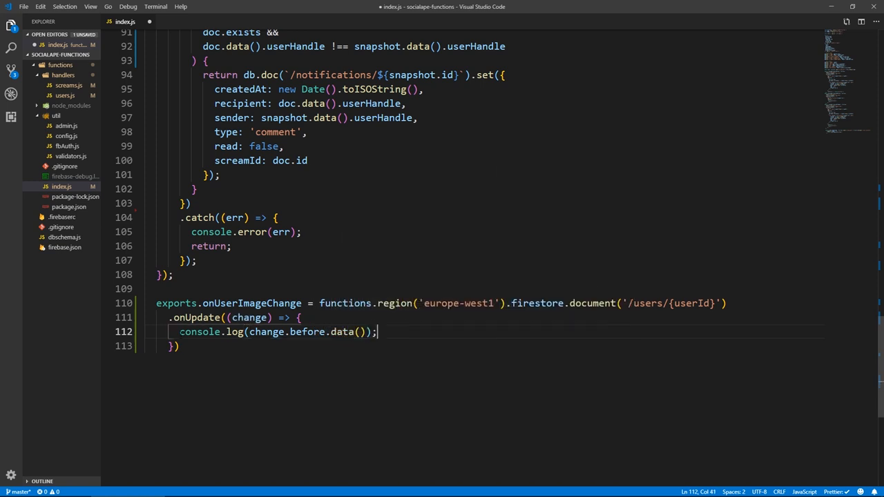
{"action": "key", "text": "Enter"}
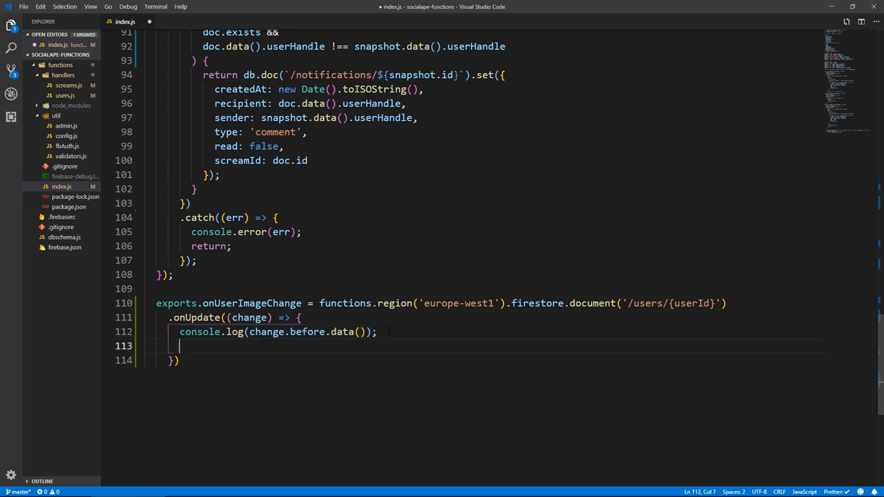
{"action": "type", "text": "console.log(change.afet.data());"}
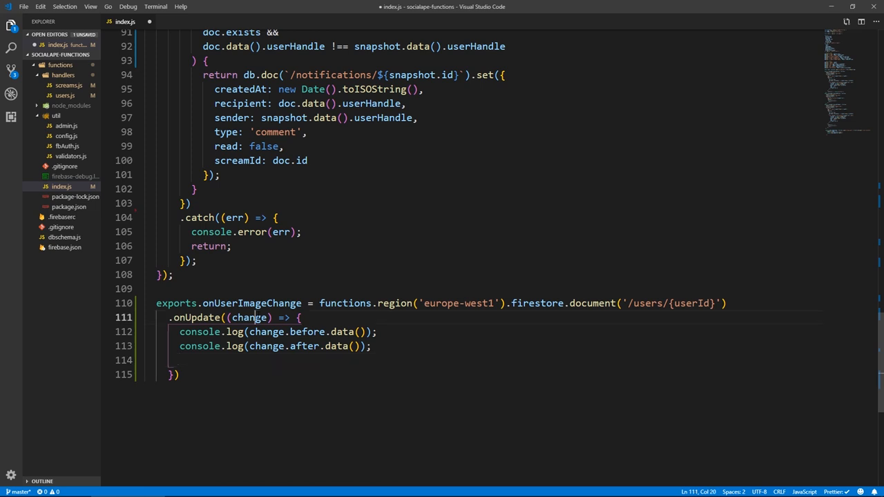
{"action": "double_click", "coordinate": [250, 316]}
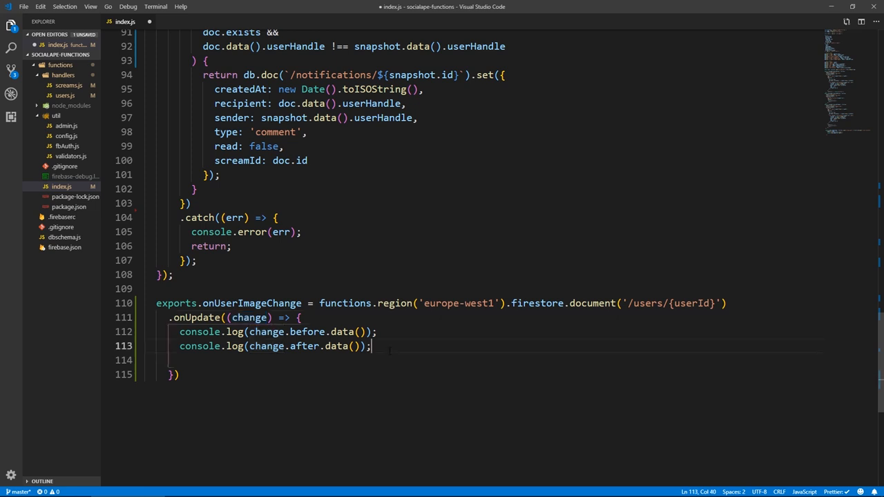
Begin the handler's return statement with 'return db'.
{"action": "key", "text": "enter"}
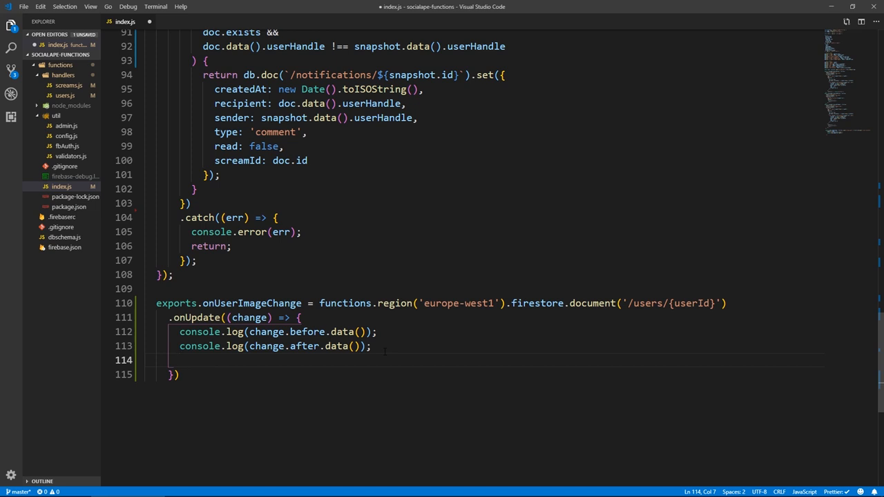
{"action": "type", "text": "return"}
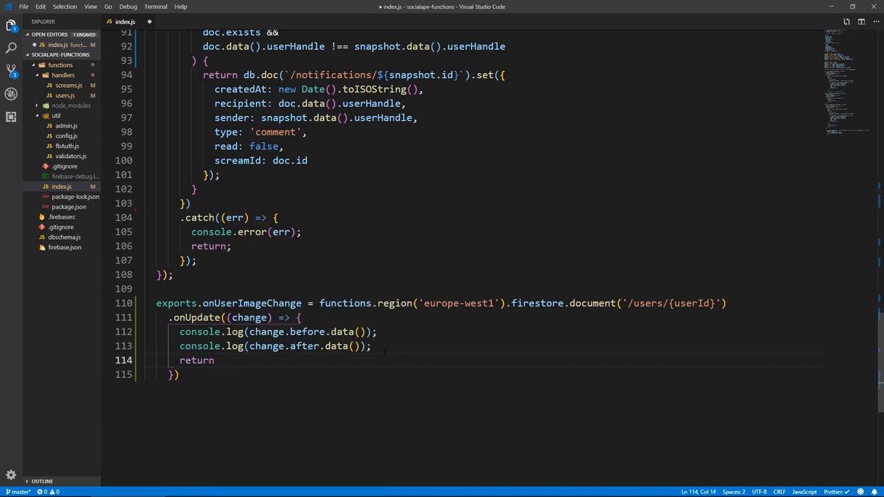
{"action": "type", "text": "db"}
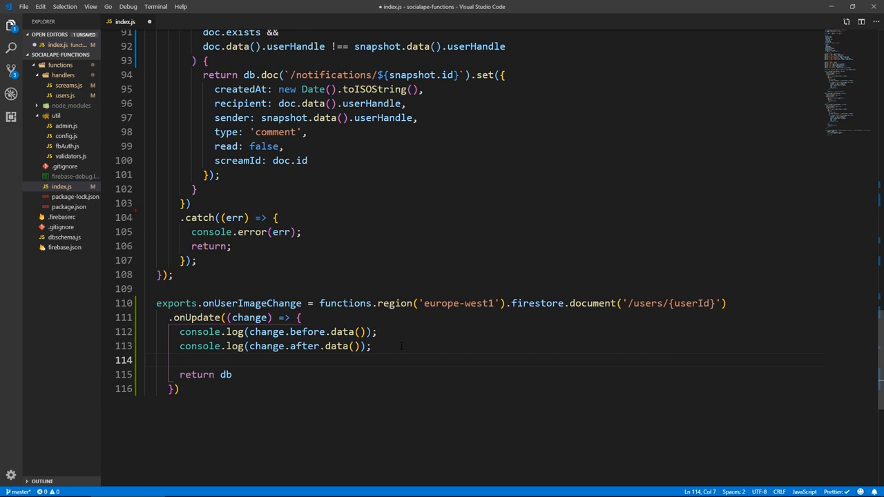
Create a db.batch() and query screams where userHandle equals change.before.data().handle.
{"action": "type", "text": "let batch"}
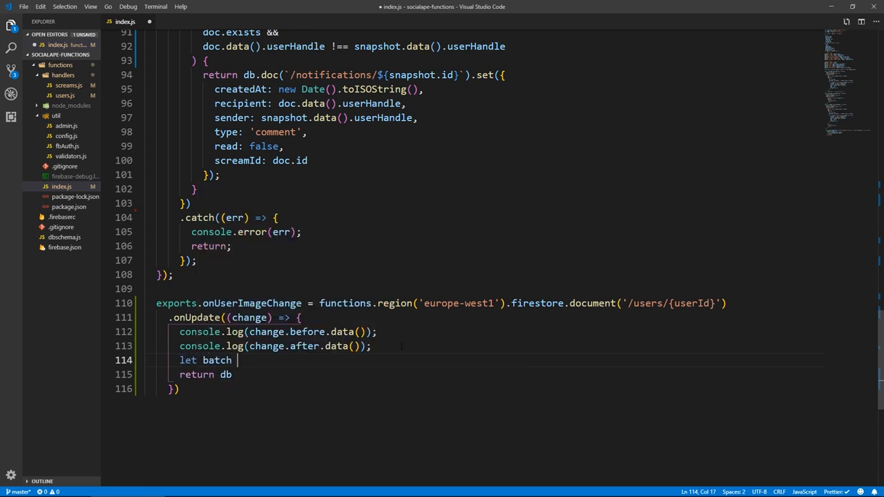
{"action": "type", "text": "= db.da"}
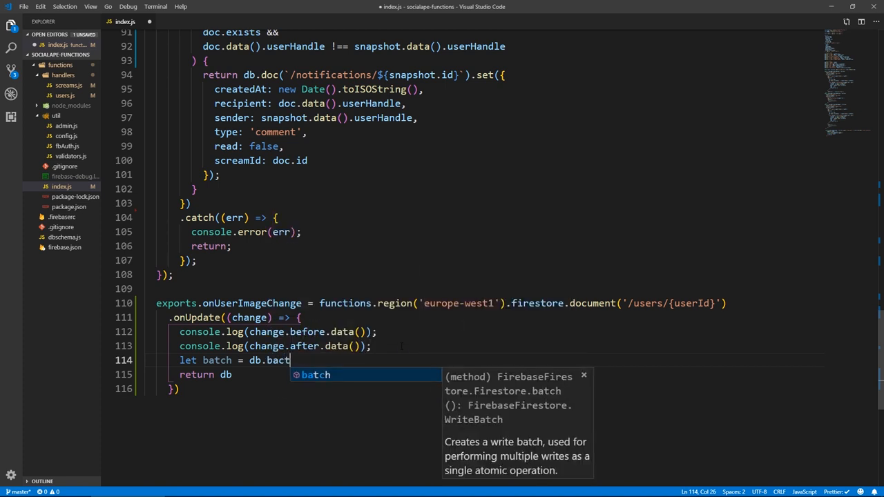
{"action": "key", "text": "Backspace"}
{"action": "type", "text": "tch();"}
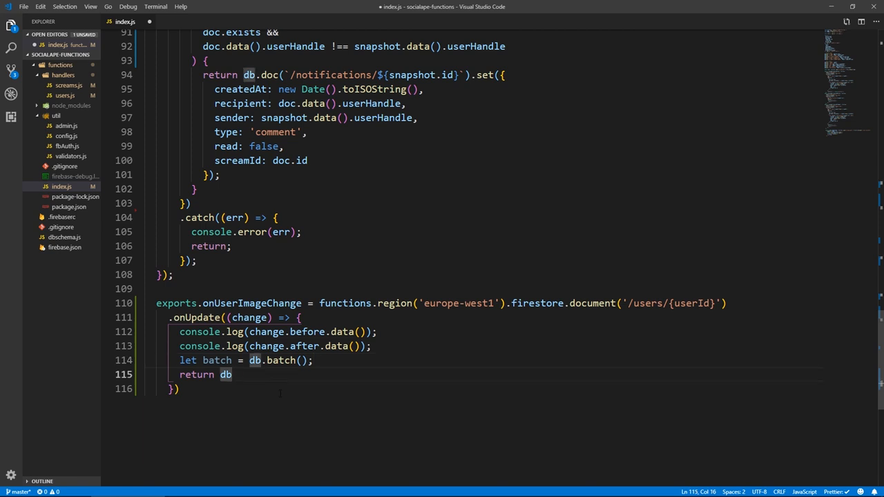
{"action": "type", "text": ".collection("}
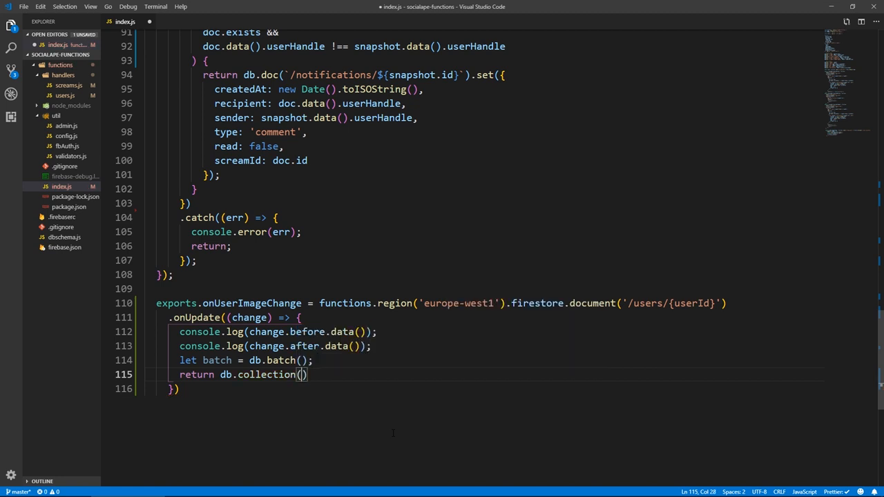
{"action": "type", "text": "'screams'"}
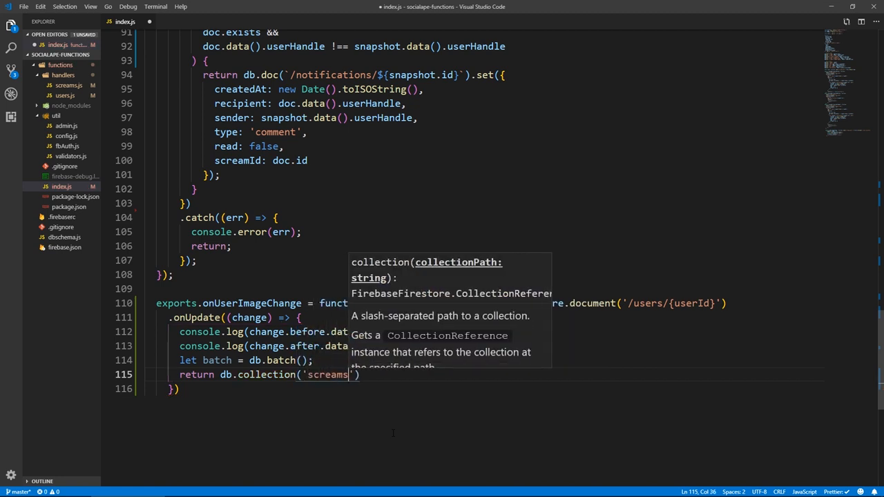
{"action": "type", "text": ".w"}
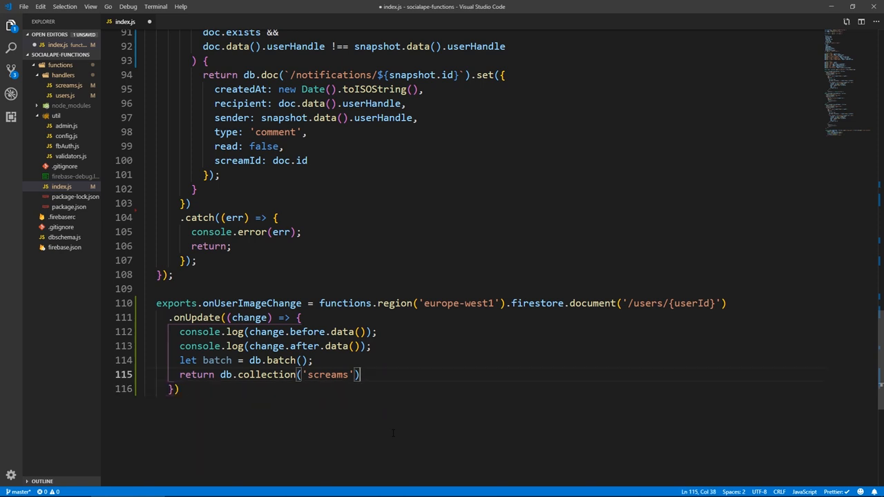
{"action": "type", "text": ".where"}
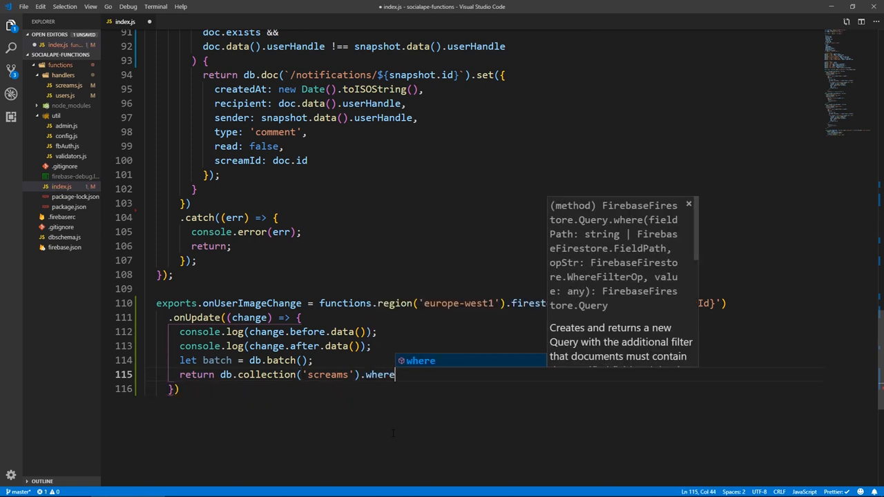
{"action": "type", "text": "('use"}
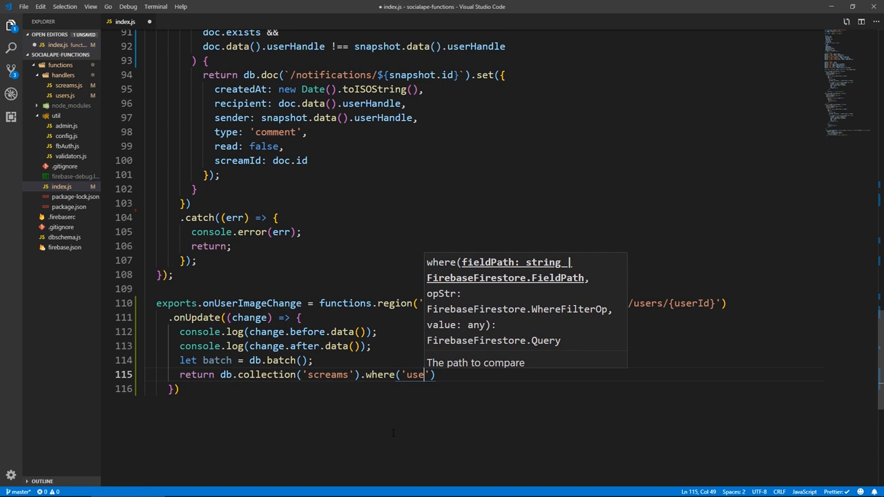
{"action": "type", "text": "rHandle"}
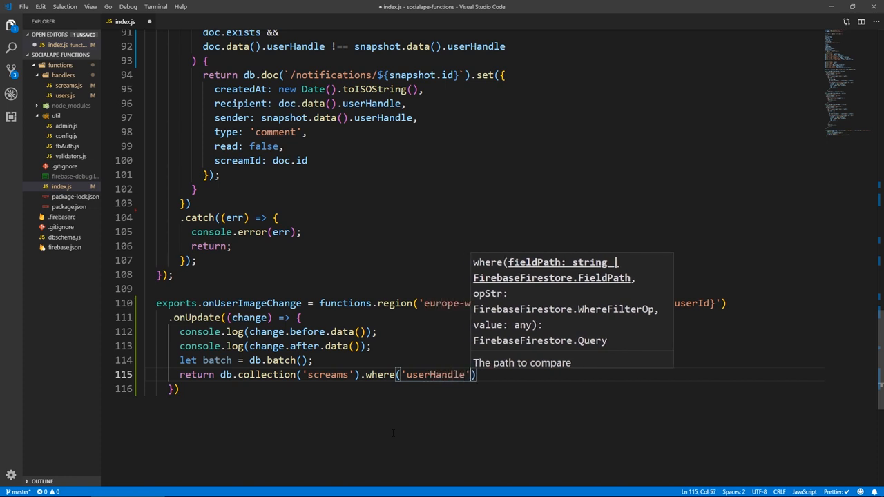
{"action": "type", "text": ", '==',"}
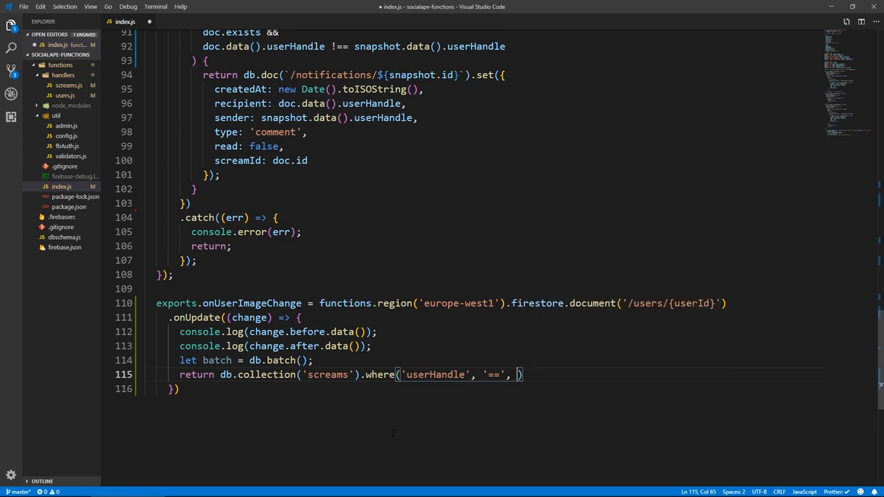
{"action": "type", "text": "change"}
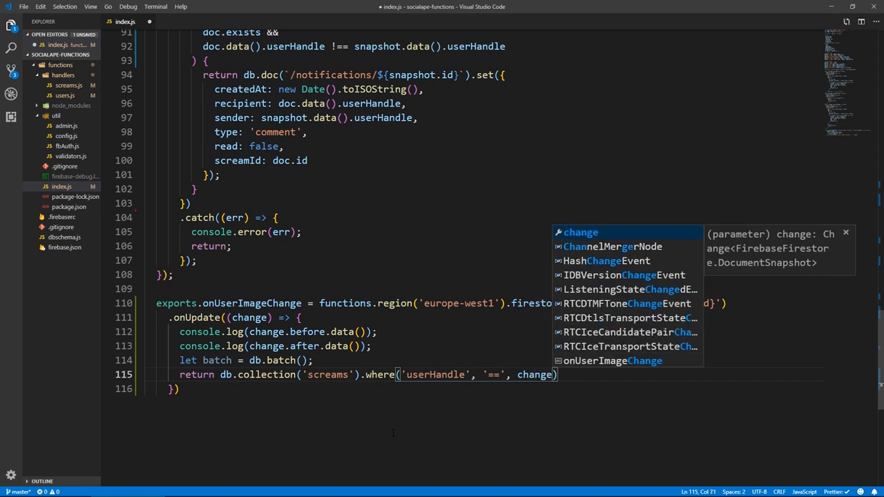
{"action": "type", "text": ".before"}
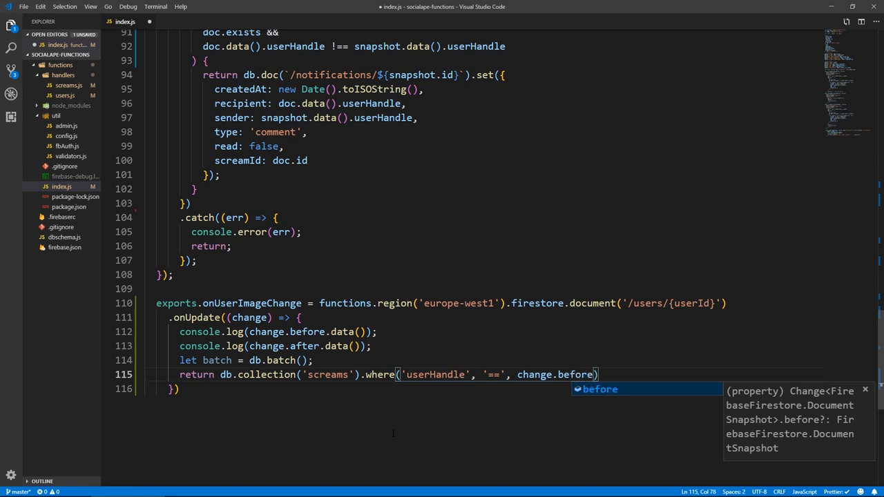
{"action": "type", "text": "."}
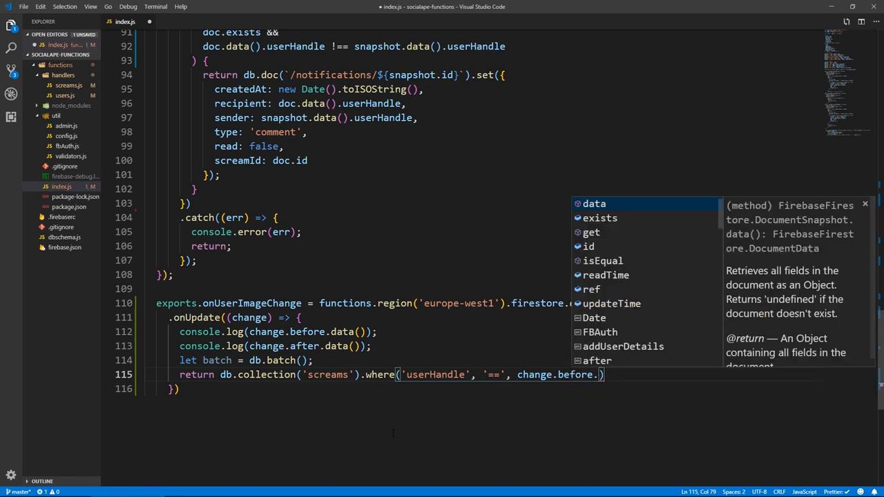
{"action": "type", "text": "data().h"}
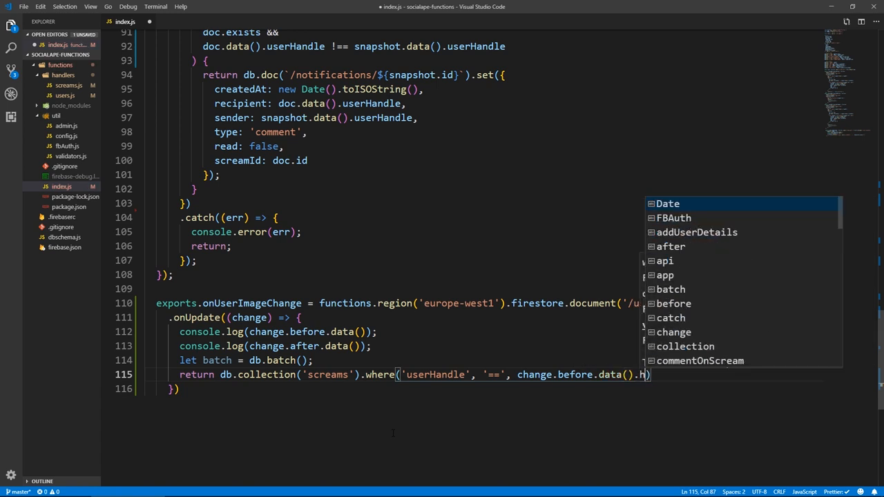
{"action": "type", "text": "andle"}
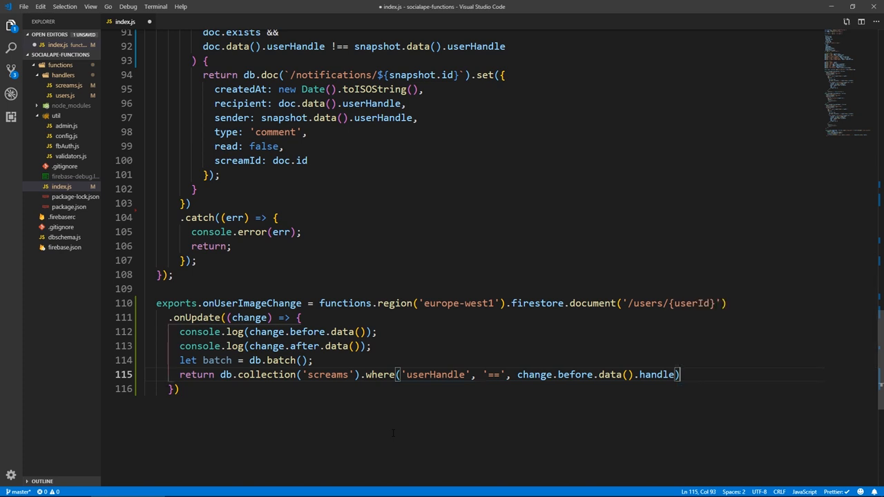
{"action": "type", "text": ".get()"}
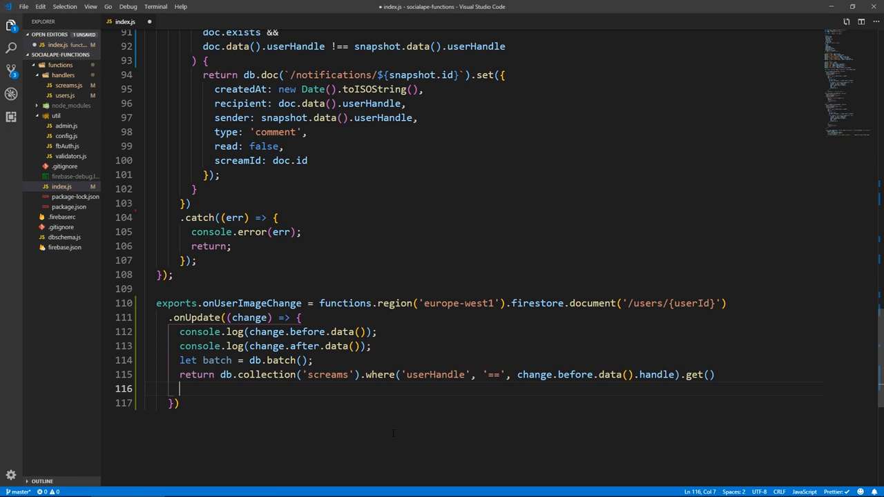
In the then callback, forEach document build const scream = db.doc(`/screams/${doc.id}`).
{"action": "type", "text": ".then((data) => {"}
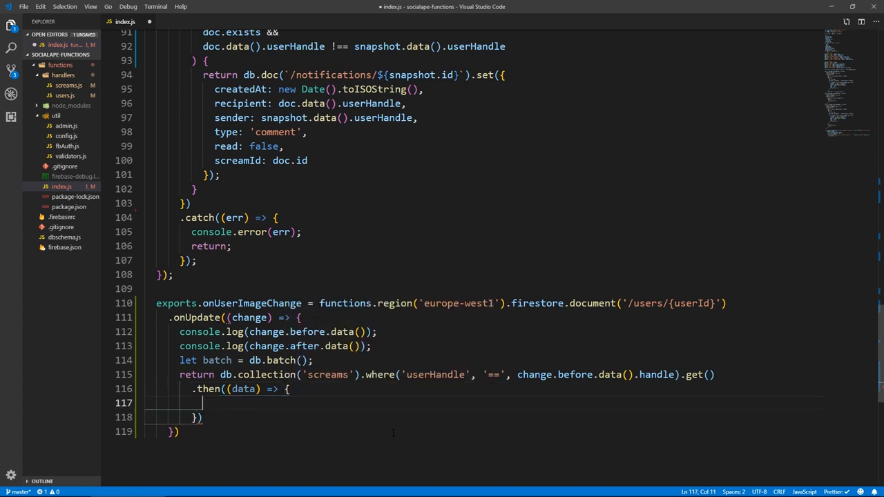
{"action": "type", "text": "data.forEach(d"}
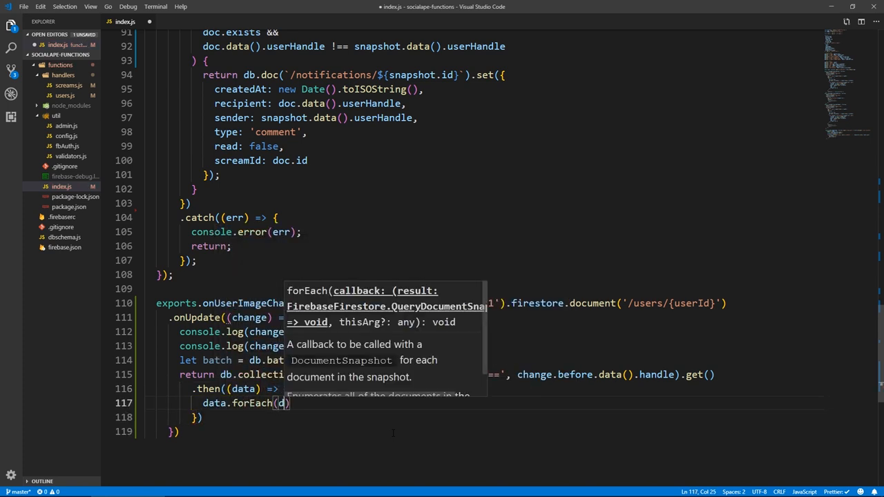
{"action": "type", "text": "oc ="}
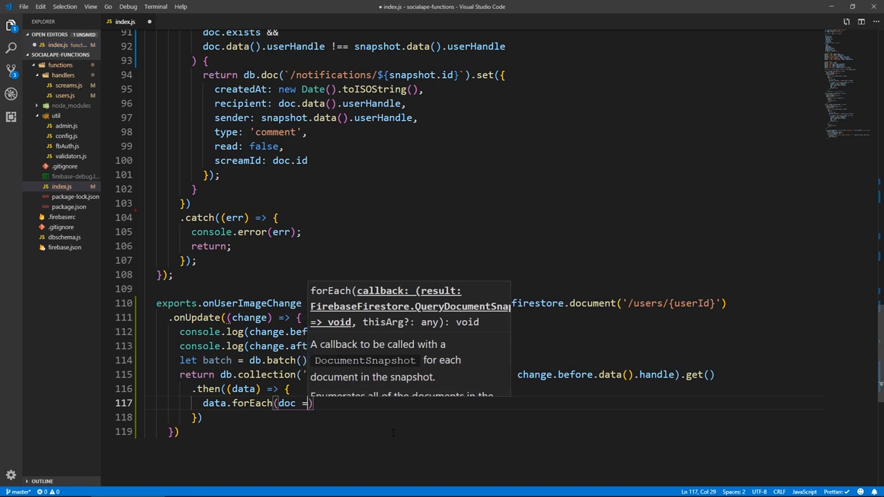
{"action": "type", "text": "const scream ="}
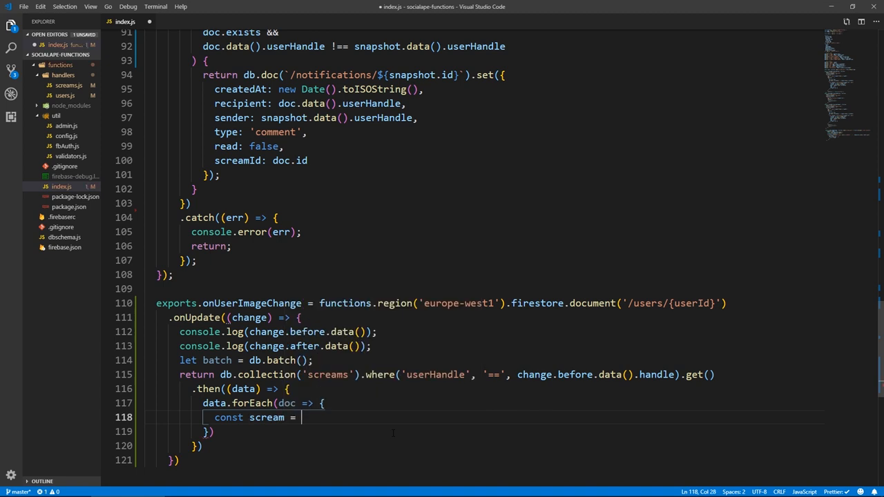
{"action": "type", "text": "db.doc"}
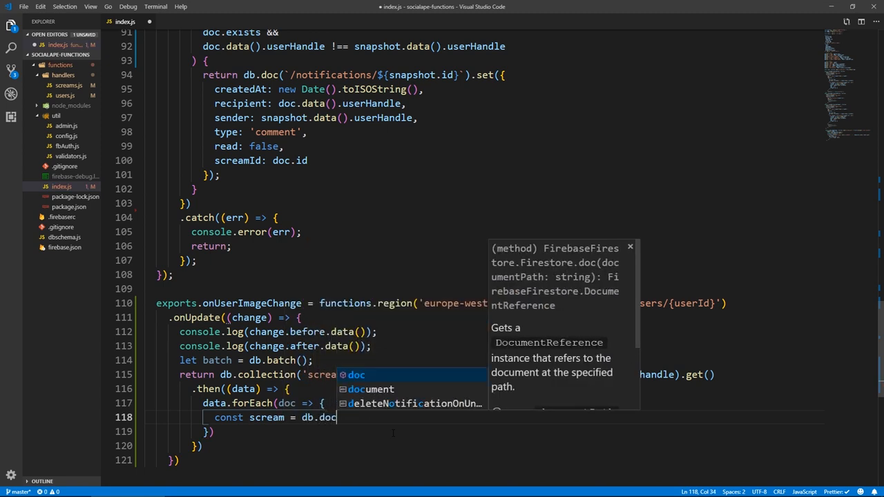
{"action": "type", "text": "(``)"}
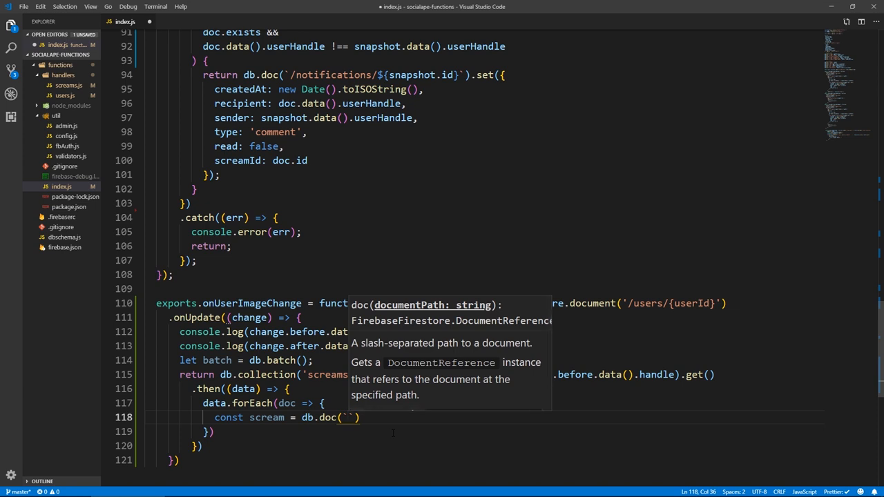
{"action": "type", "text": "/screams"}
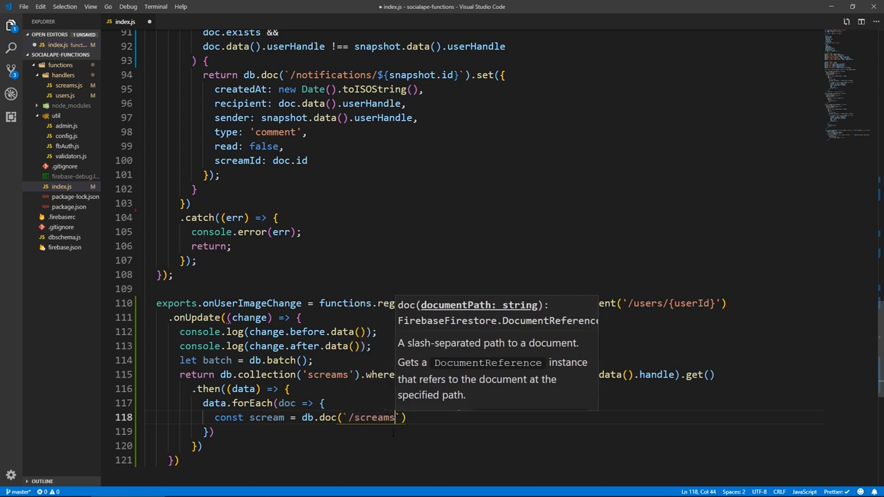
{"action": "type", "text": "/${}"}
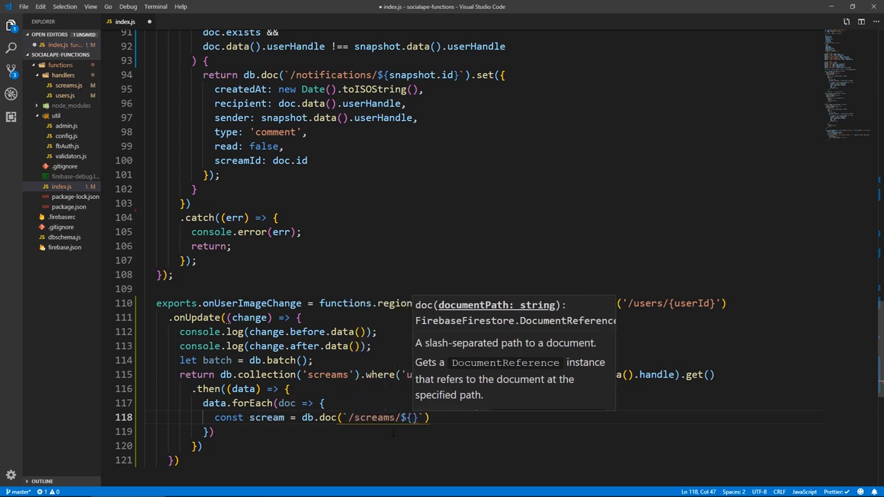
{"action": "type", "text": "doc.id"}
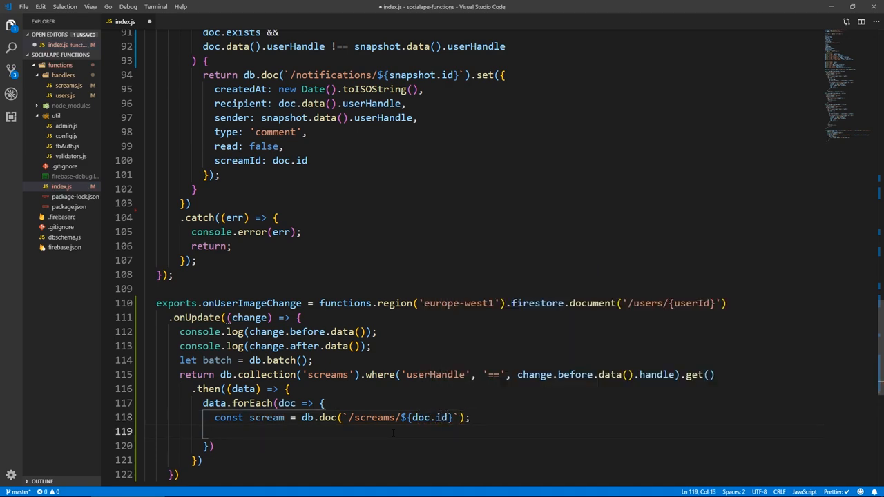
batch.update each scream's userImage to change.after.data().imageUrl and return batch.commit().
{"action": "type", "text": "batch.update(scream,"}
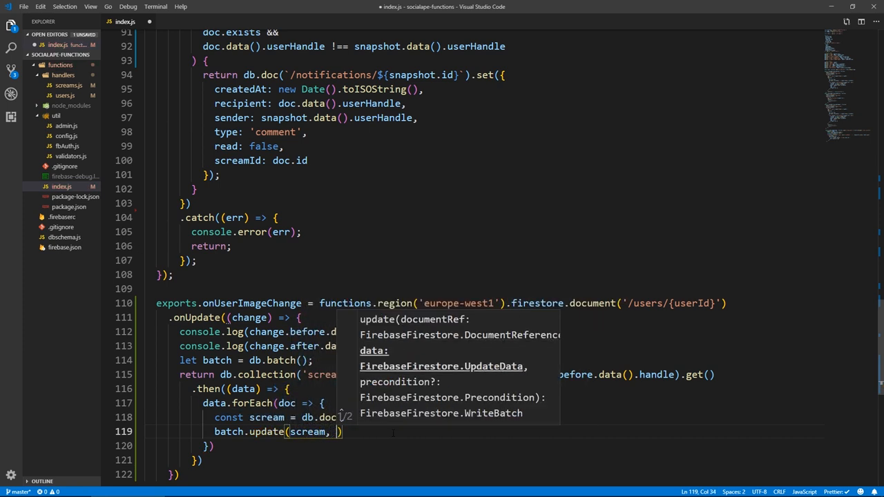
{"action": "type", "text": "{ userImage:"}
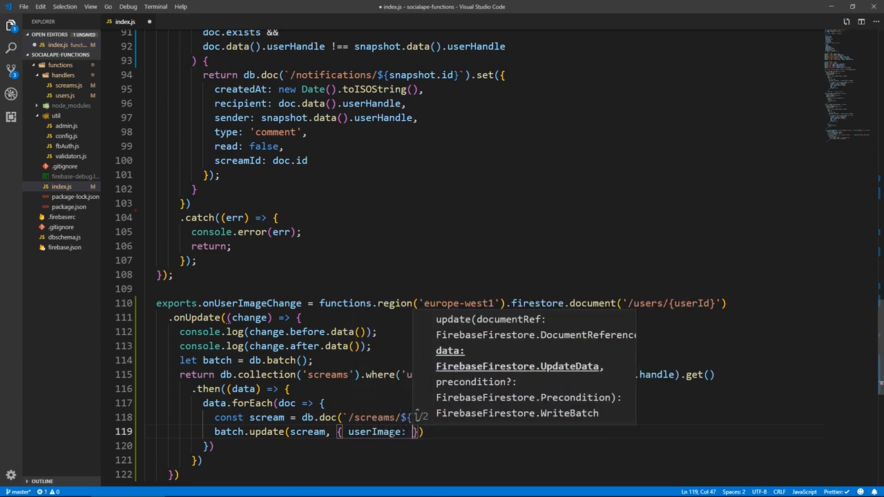
{"action": "type", "text": "change.after.data("}
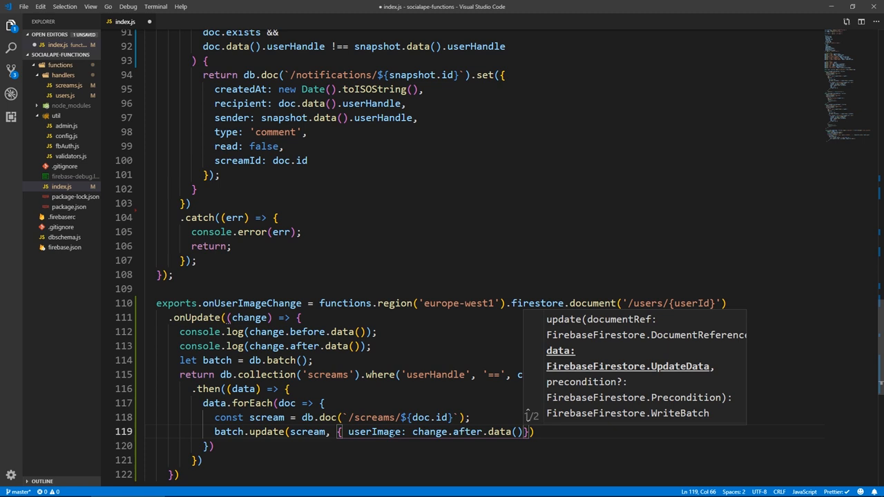
{"action": "type", "text": ".u"}
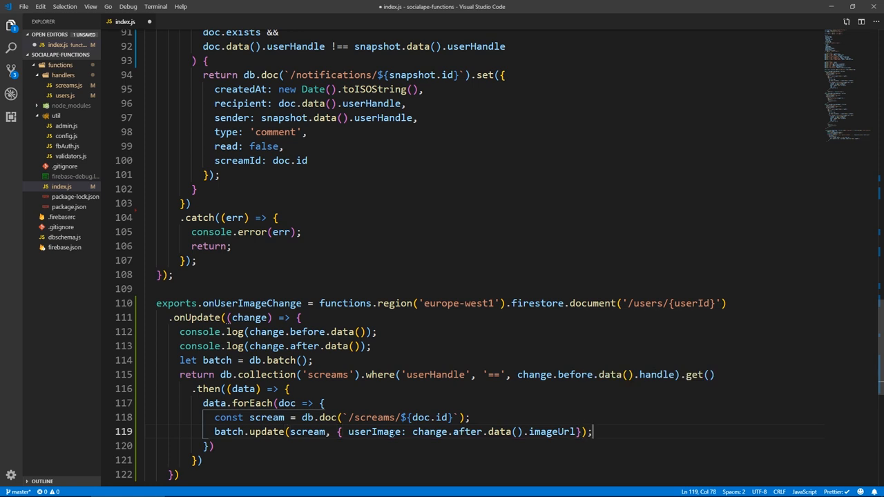
{"action": "key", "text": "Enter"}
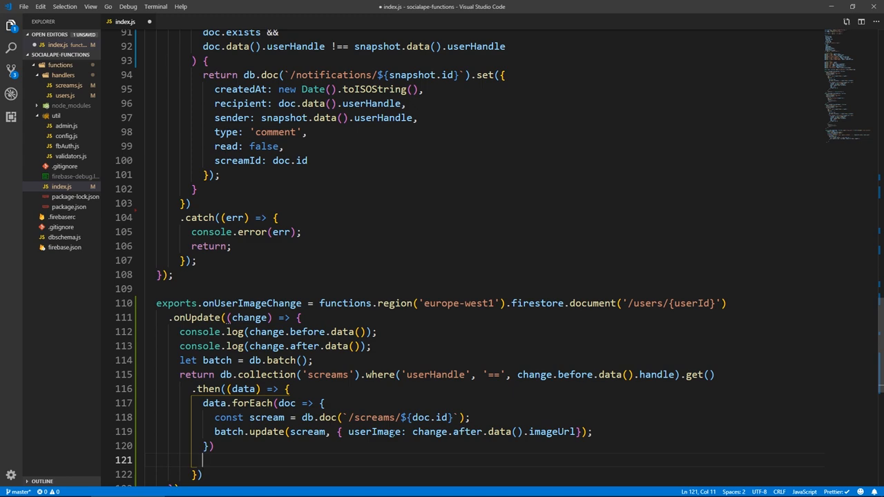
{"action": "type", "text": "return batch.commit"}
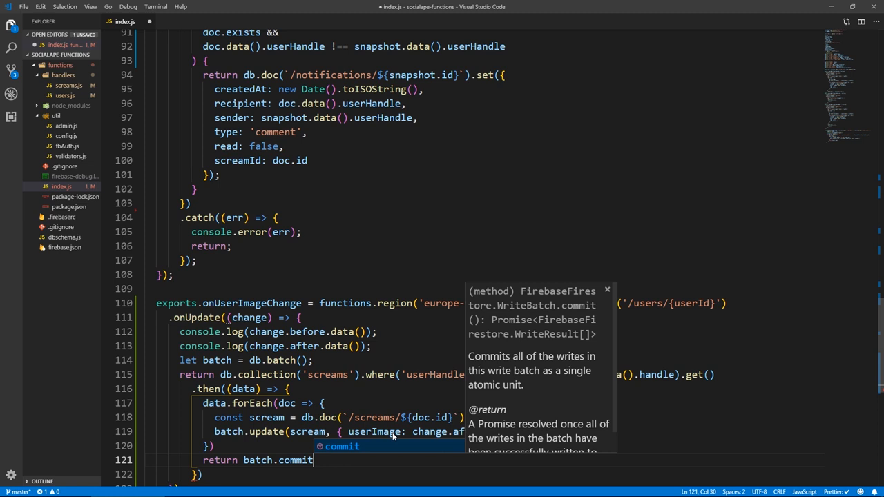
{"action": "type", "text": "();"}
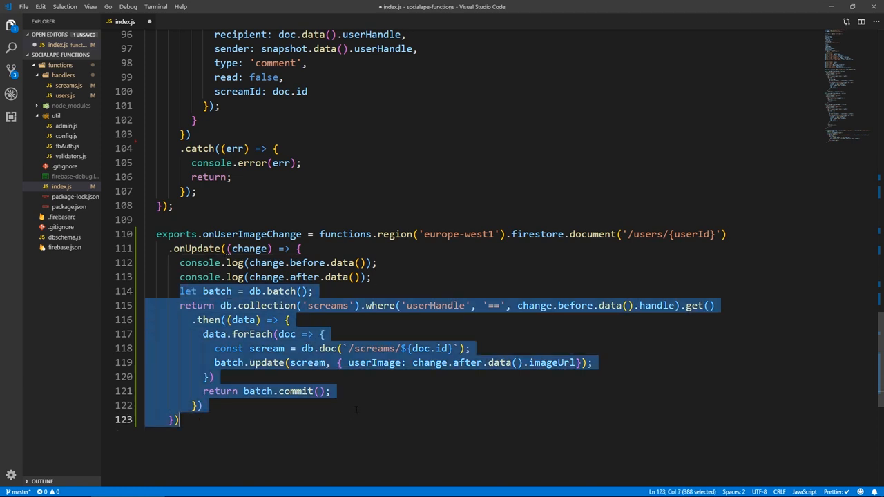
Wrap the batch code in if (change.before.data().imageUrl !== change.after.data().imageUrl).
{"action": "left_click", "coordinate": [210, 320]}
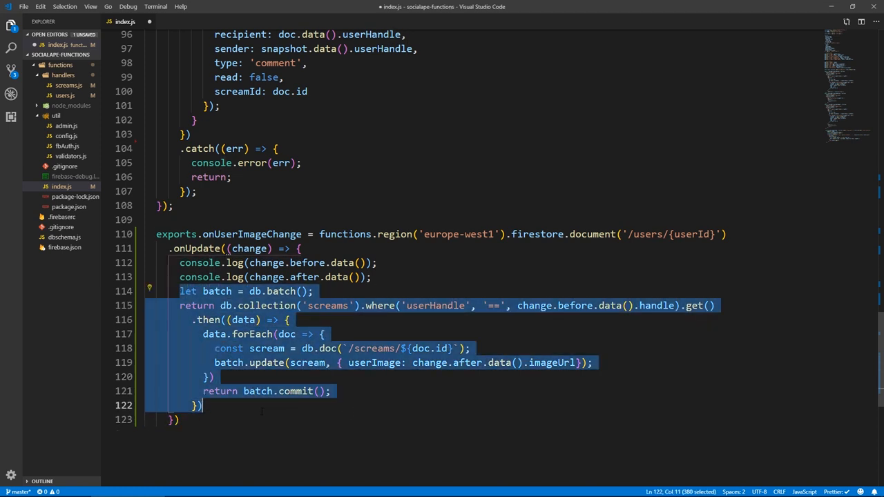
{"action": "key", "text": "Delete"}
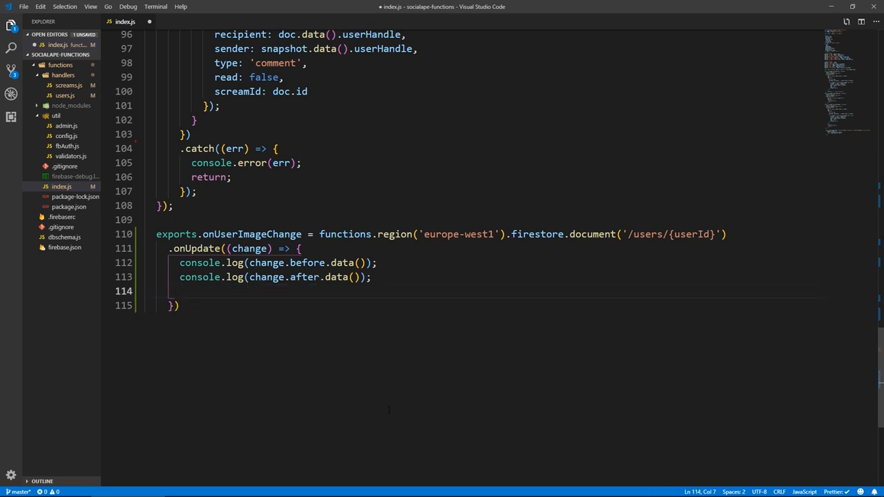
{"action": "type", "text": "if("}
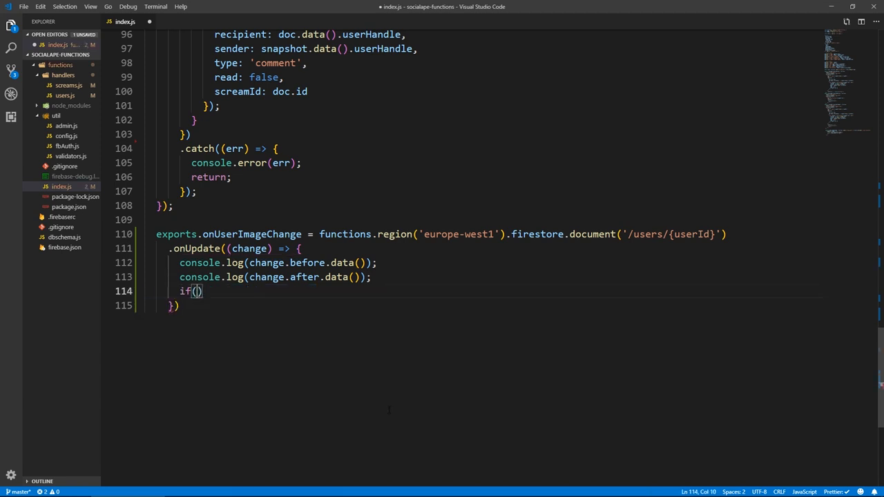
{"action": "type", "text": "change."}
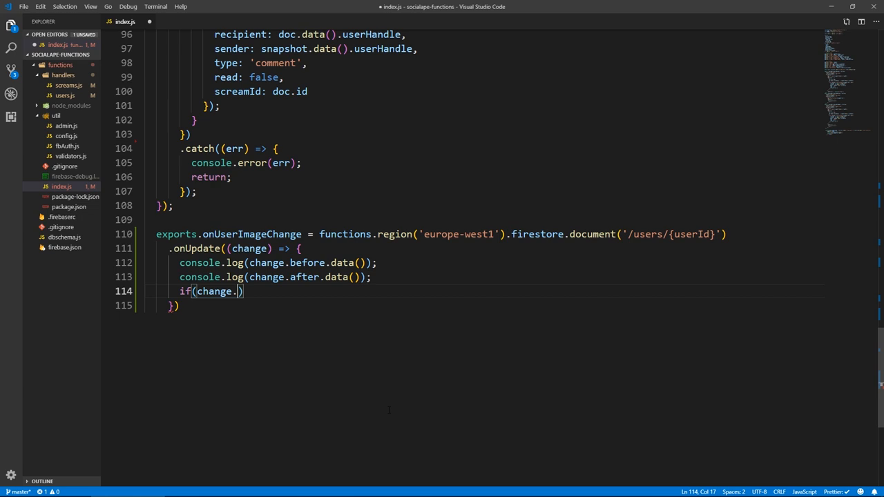
{"action": "type", "text": "before.data("}
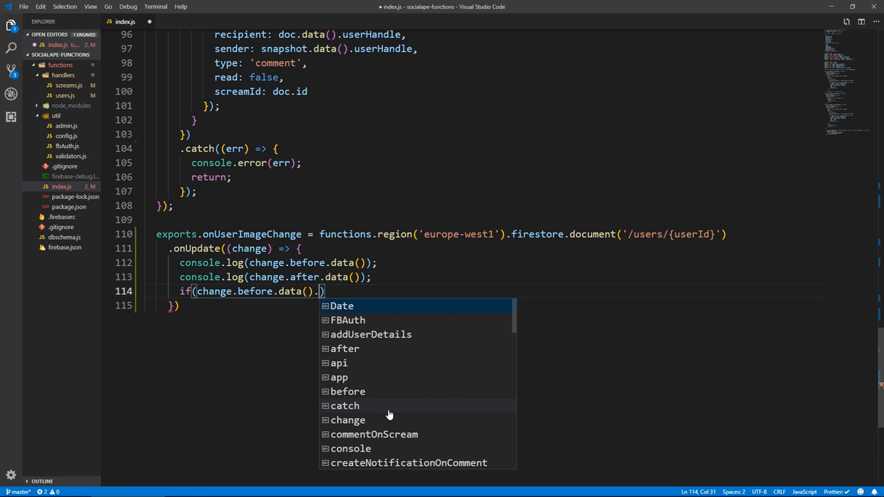
{"action": "type", "text": "image"}
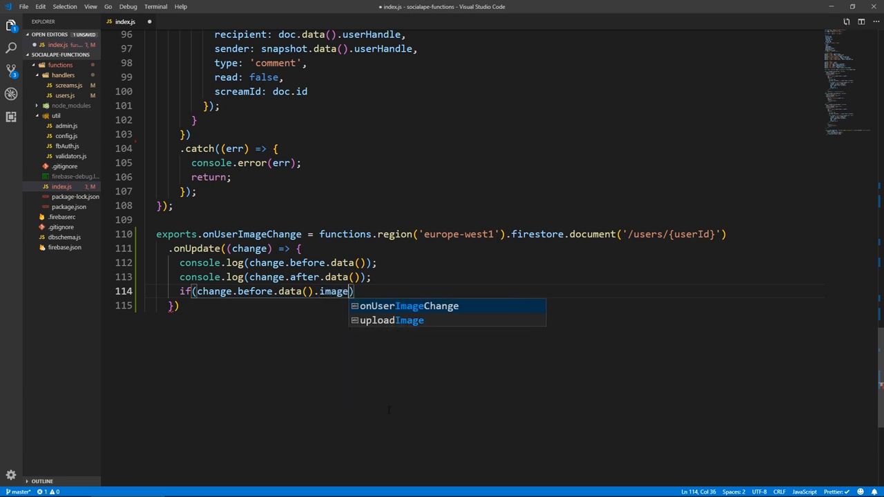
{"action": "type", "text": "Url"}
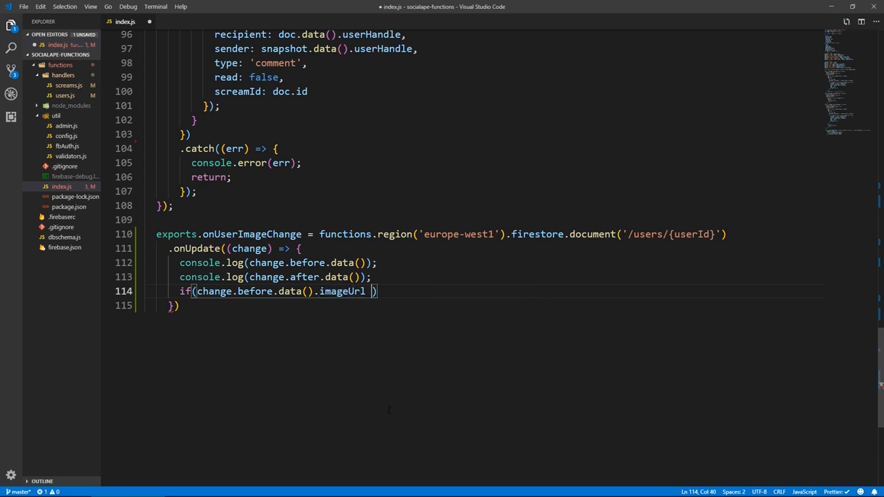
{"action": "type", "text": "!== change.after."}
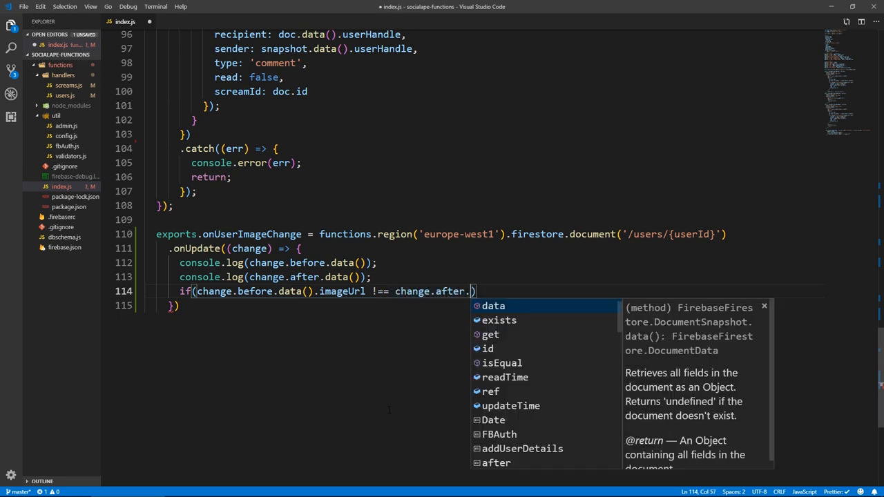
{"action": "type", "text": "data()."}
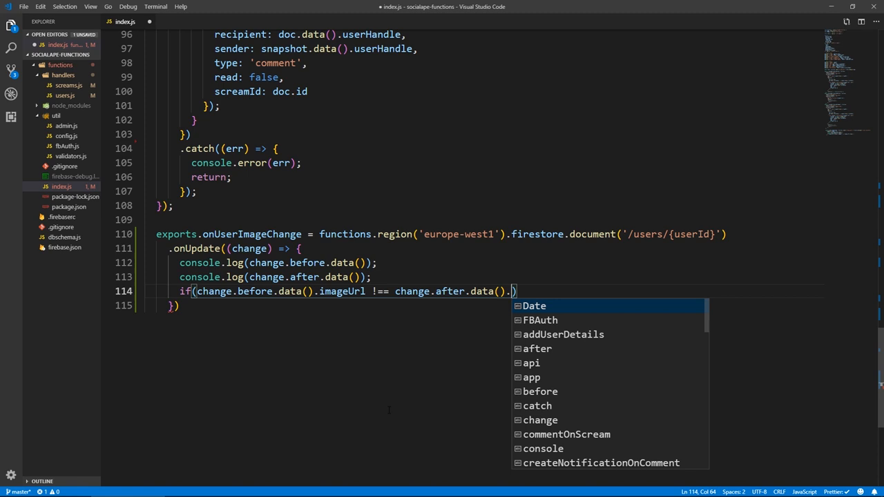
{"action": "type", "text": "imageUrl"}
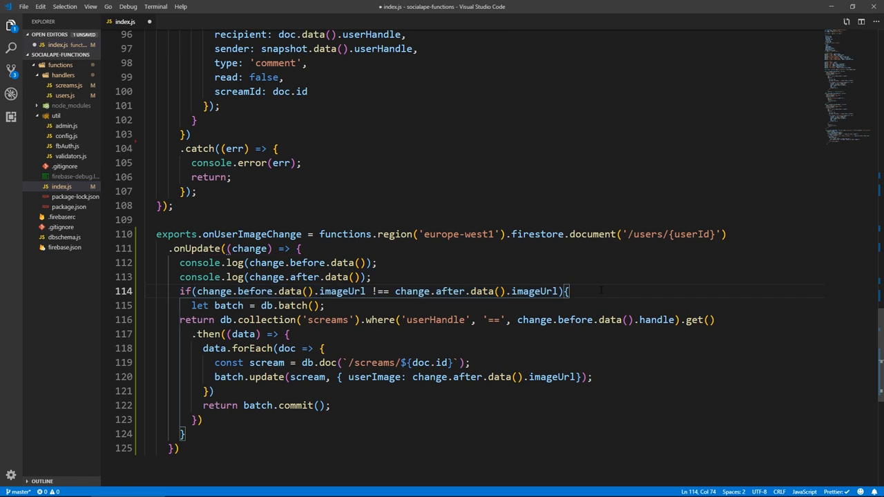
Add console.log('image has changed') inside the if block.
{"action": "type", "text": "console.log("}
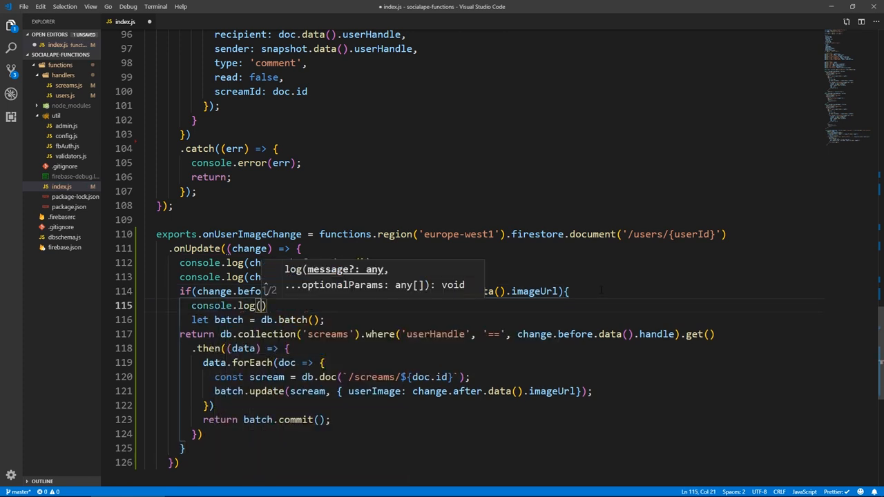
{"action": "type", "text": "'image '"}
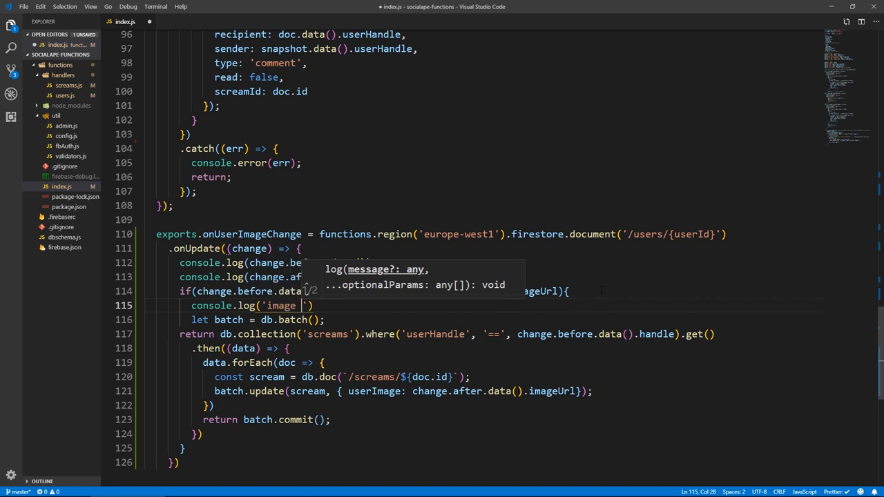
{"action": "type", "text": "has changed"}
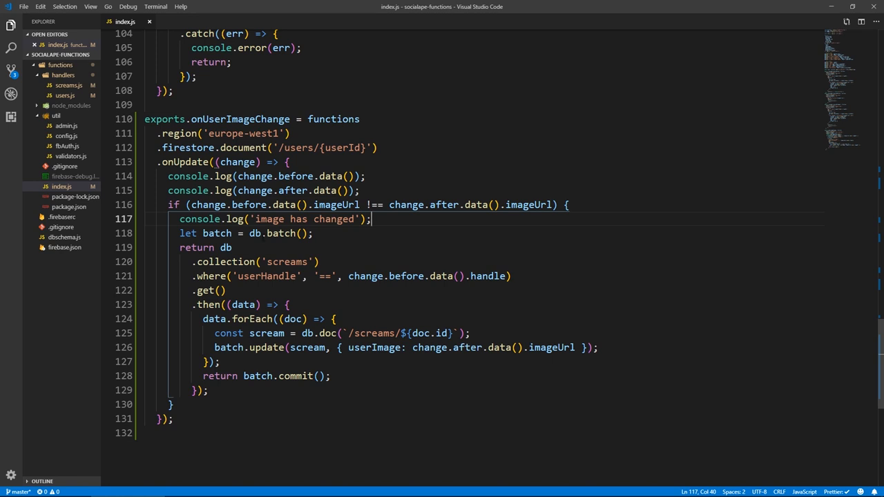
Start a new 'exports.' line at the end of index.js, then switch to the Firebase console.
{"action": "scroll", "scroll_direction": "down", "scroll_amount": 3}
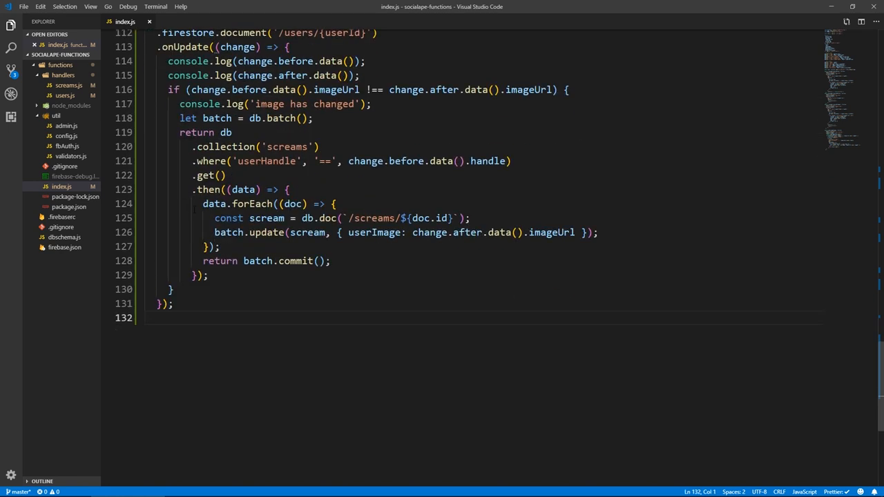
{"action": "key", "text": "Enter"}
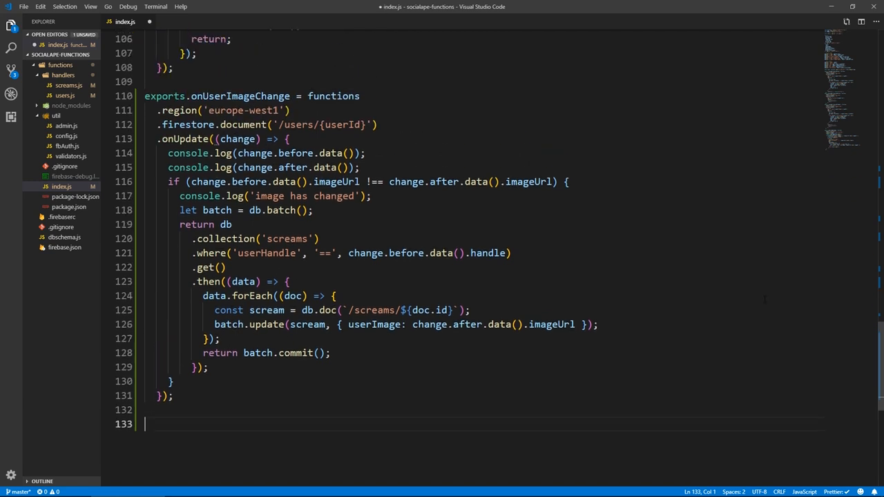
{"action": "type", "text": "e"}
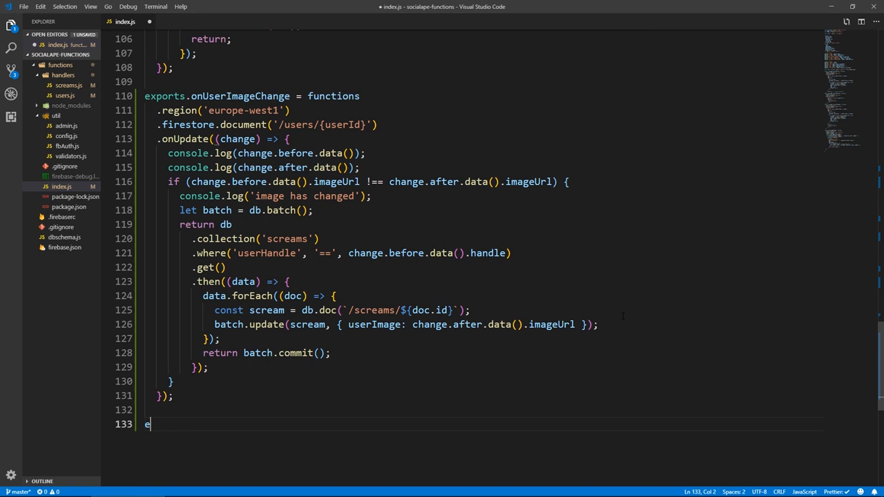
{"action": "type", "text": "xports."}
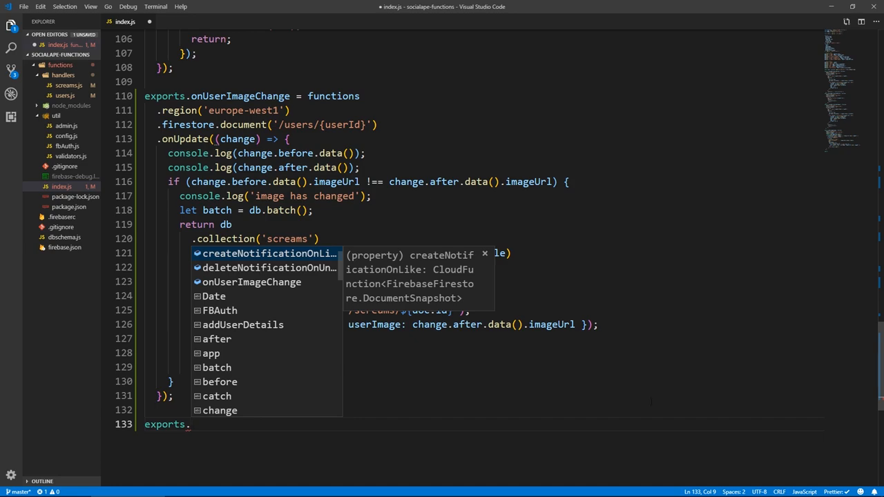
{"action": "left_click", "coordinate": [275, 492]}
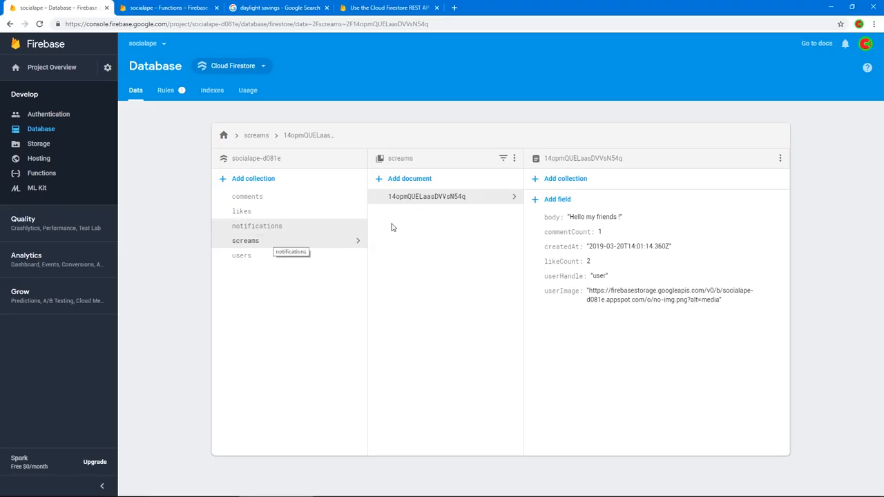
Browse the likes, notifications and screams collections in the Firestore Data tab.
{"action": "left_click", "coordinate": [241, 210]}
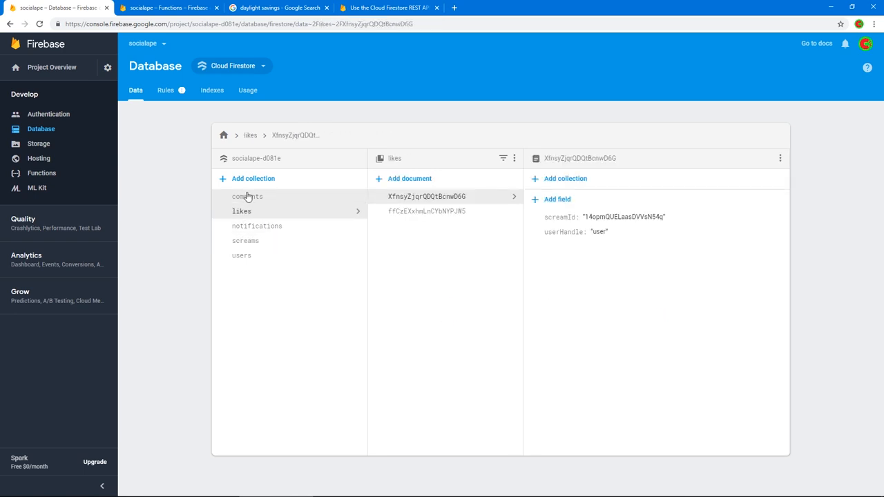
{"action": "left_click", "coordinate": [257, 227]}
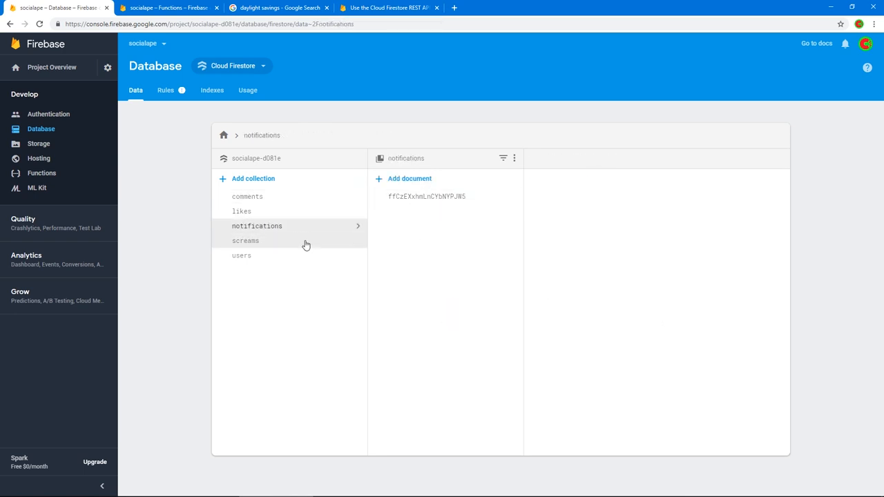
{"action": "left_click", "coordinate": [246, 241]}
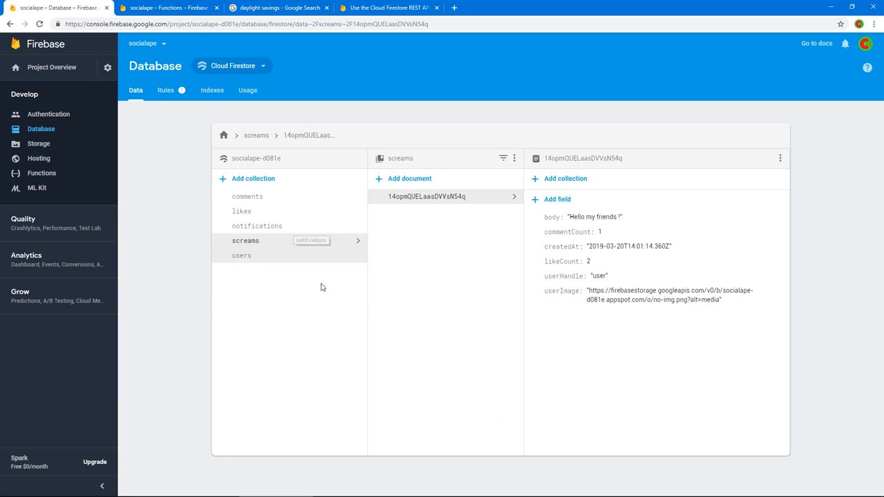
{"action": "mouse_move", "coordinate": [247, 196]}
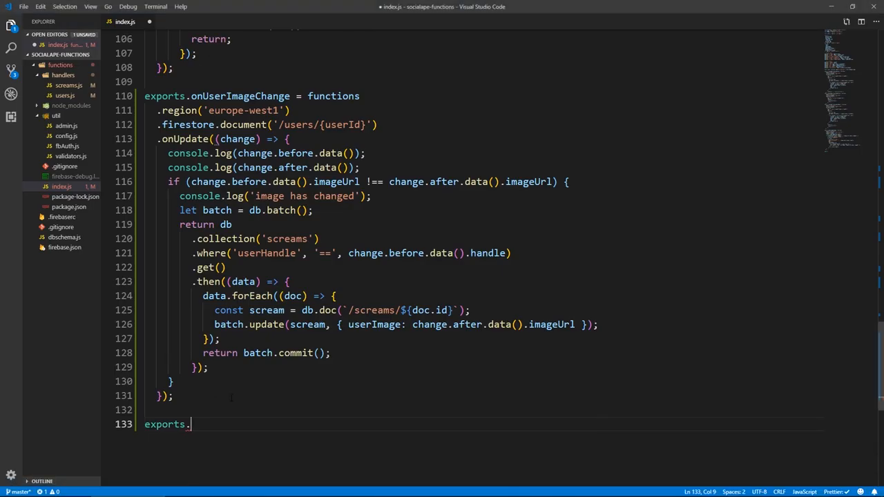
Declare exports.onScreamDelete on '/screams/{screamId}' with an empty onDelete((snapshot, context)) handler.
{"action": "type", "text": "o"}
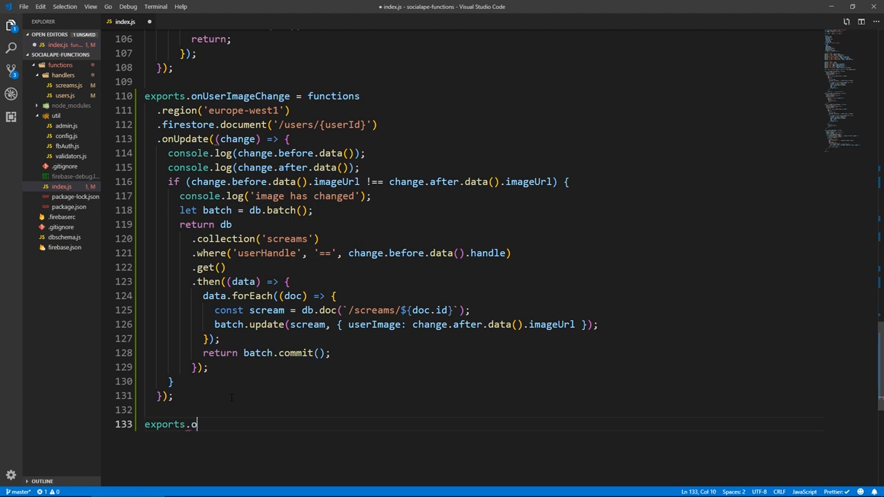
{"action": "type", "text": "nsC"}
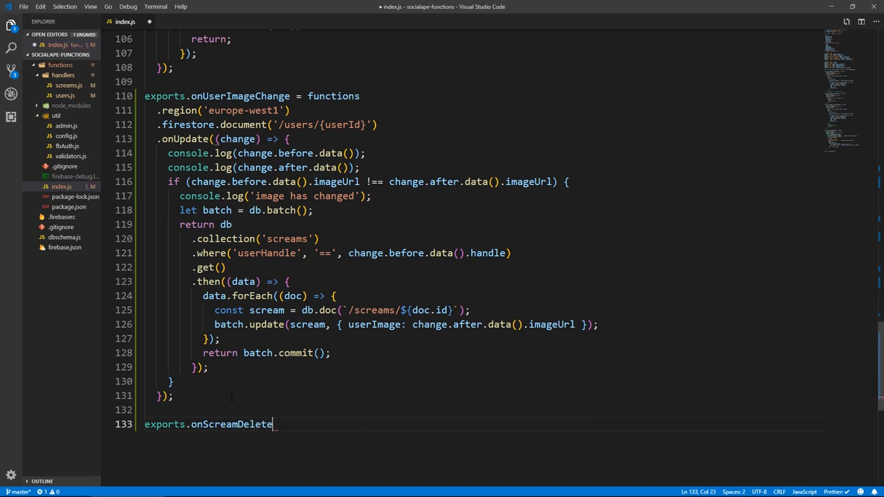
{"action": "type", "text": "= function"}
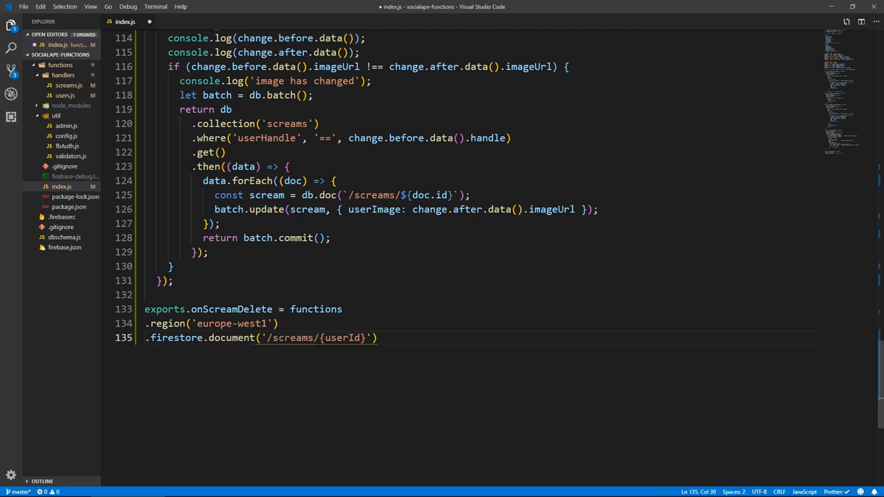
{"action": "type", "text": "scream"}
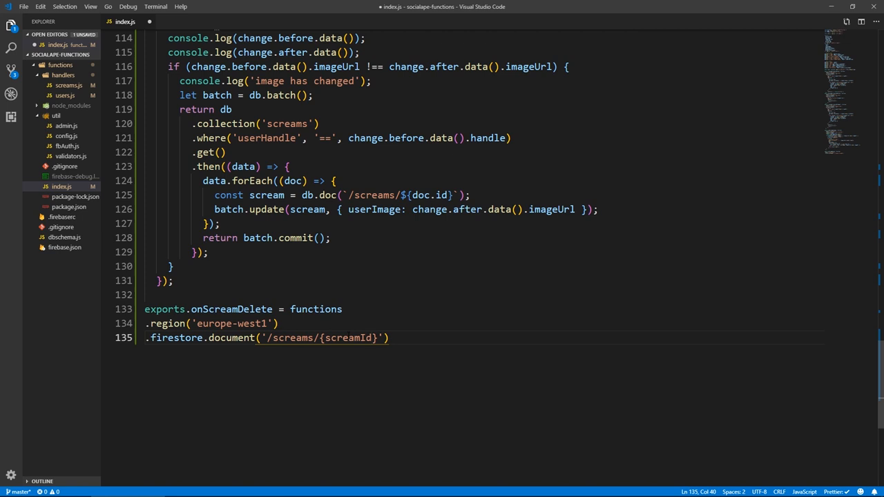
{"action": "type", "text": ".on"}
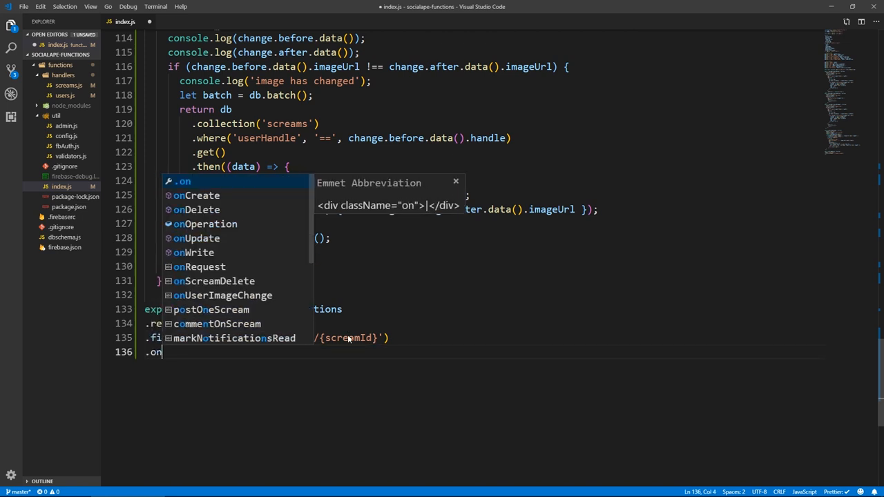
{"action": "type", "text": "Delete(("}
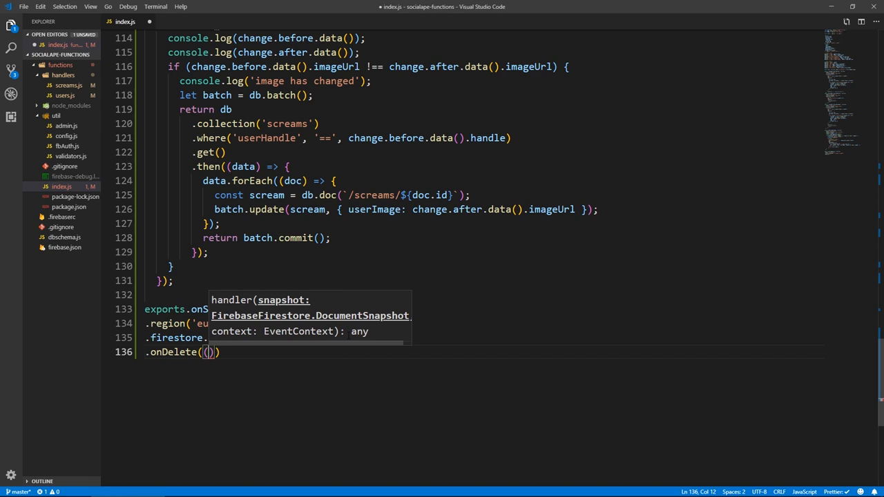
{"action": "type", "text": "snapshot, context"}
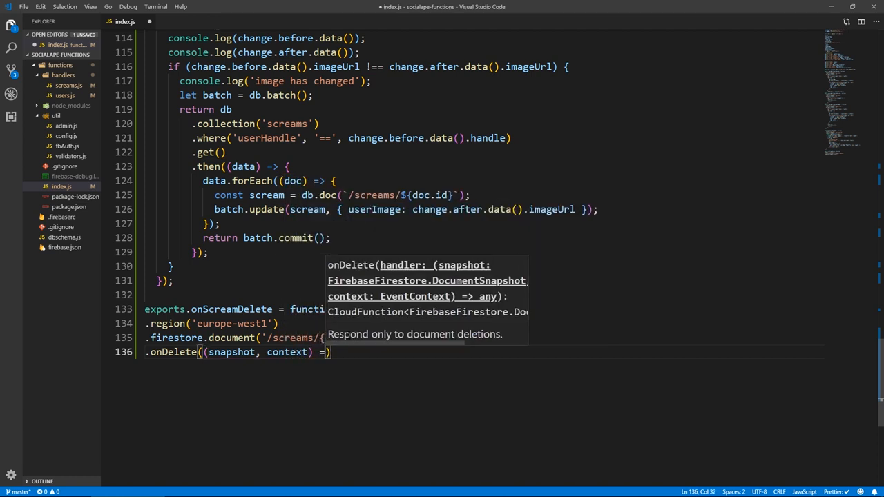
{"action": "type", "text": "{"}
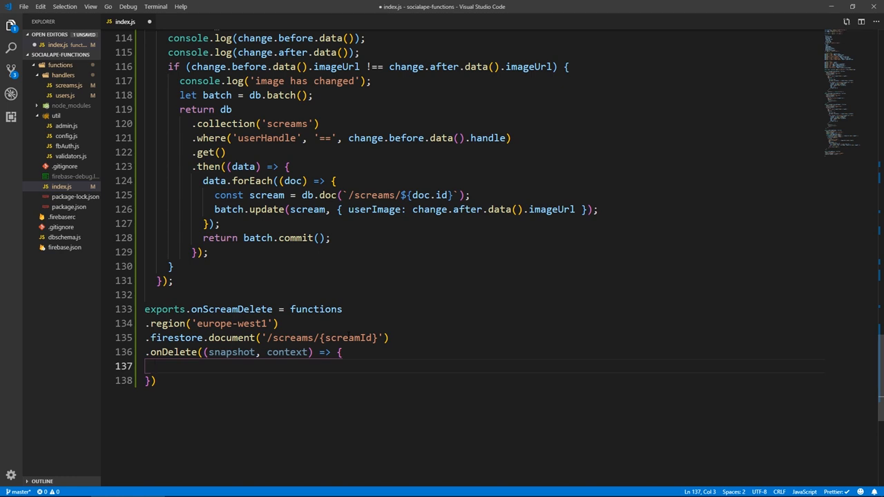
Read const screamId = context.params.screamId and create const batch = db.batch().
{"action": "type", "text": "co"}
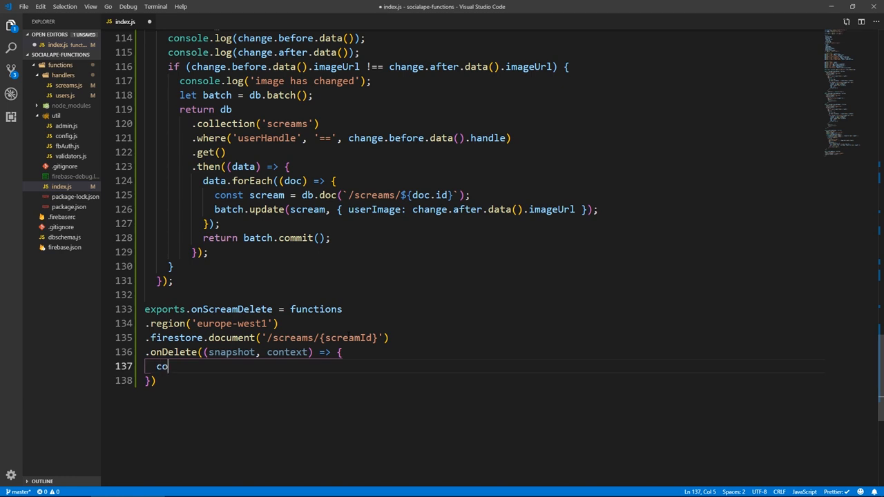
{"action": "type", "text": "nst screamId = contex"}
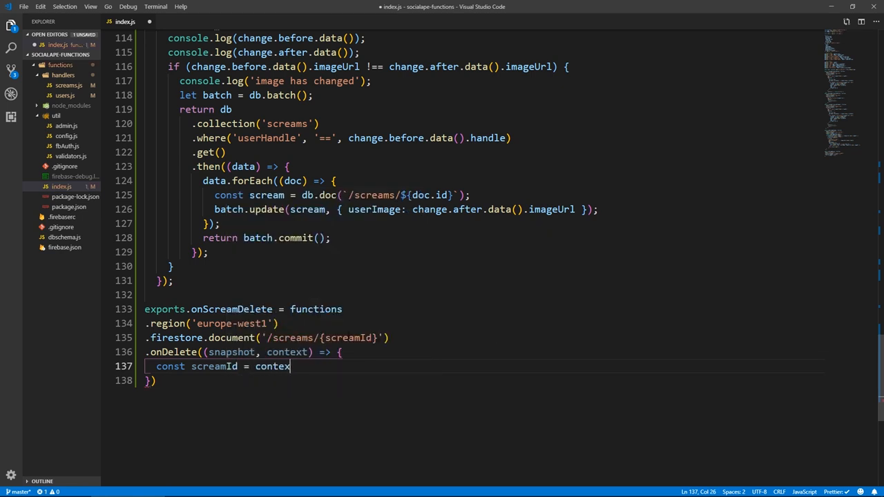
{"action": "type", "text": ".params."}
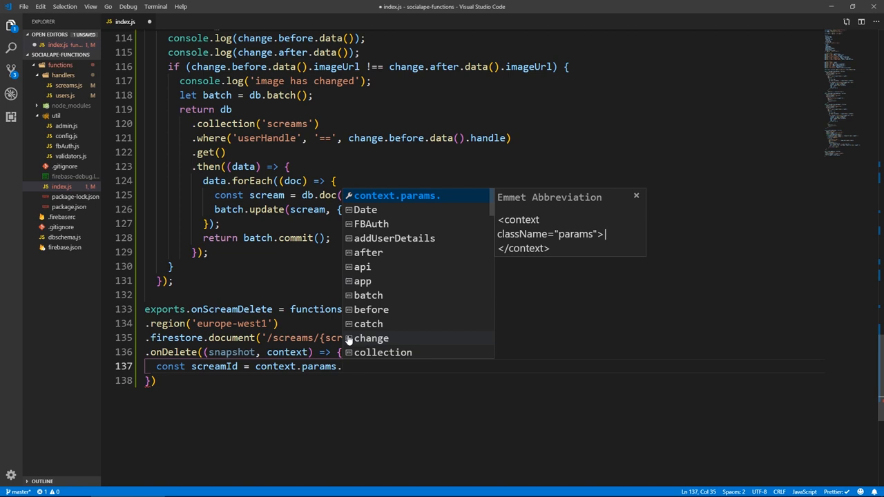
{"action": "type", "text": "screamId;"}
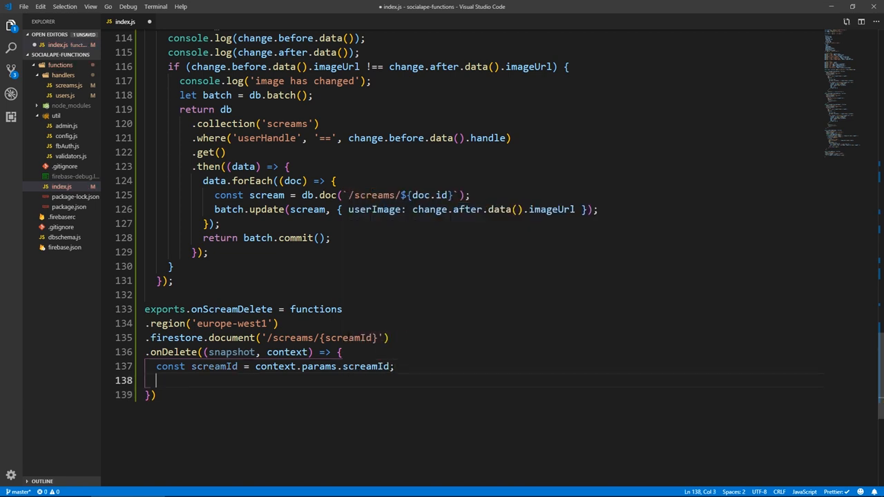
{"action": "type", "text": "const"}
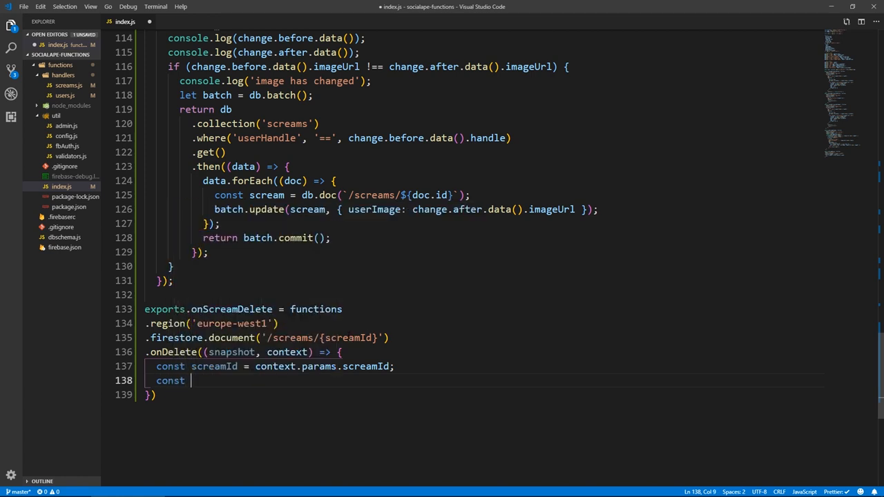
{"action": "type", "text": "ba"}
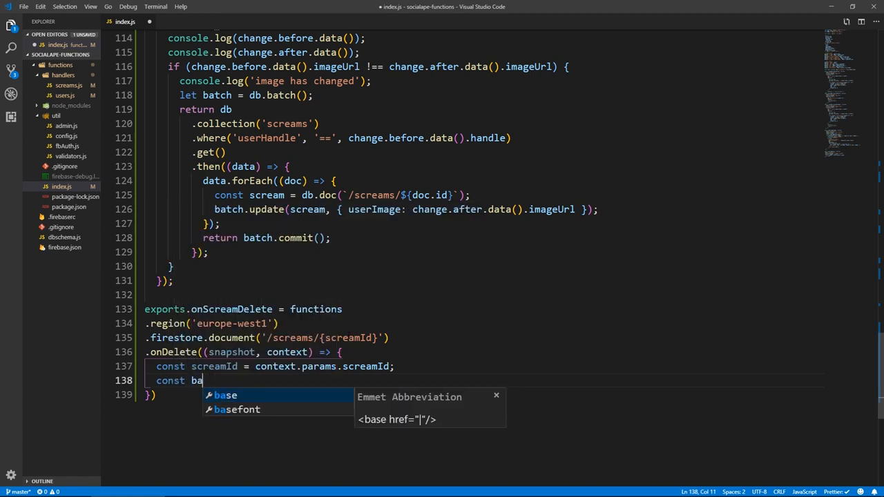
{"action": "type", "text": "tch ="}
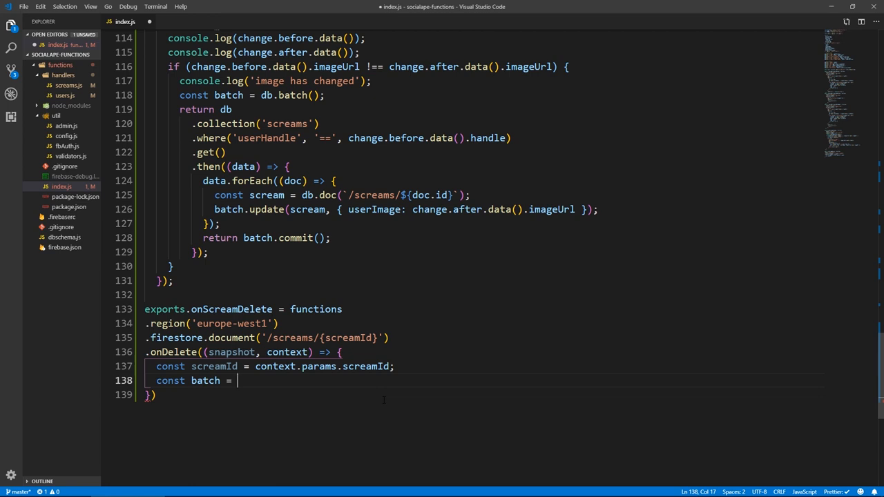
{"action": "type", "text": "db.batch();"}
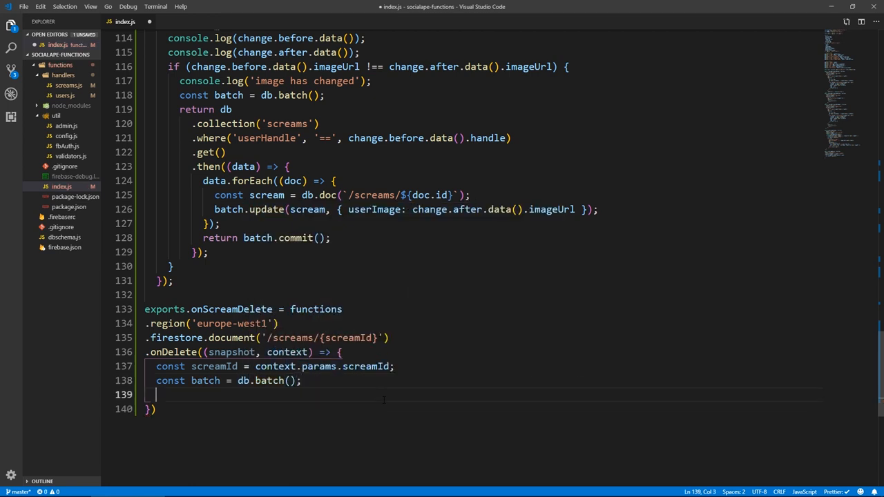
Return db.collection('comments').where('screamId', '==', screamId).get().
{"action": "type", "text": "return"}
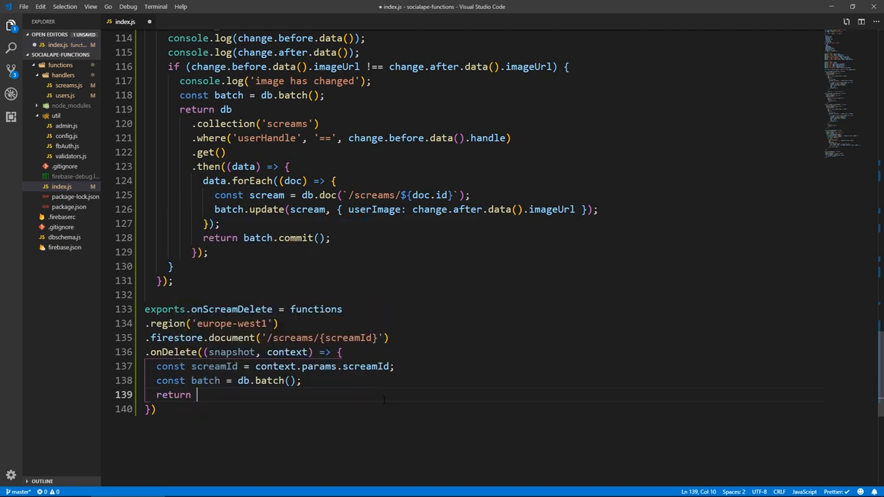
{"action": "type", "text": "db.collection('comments"}
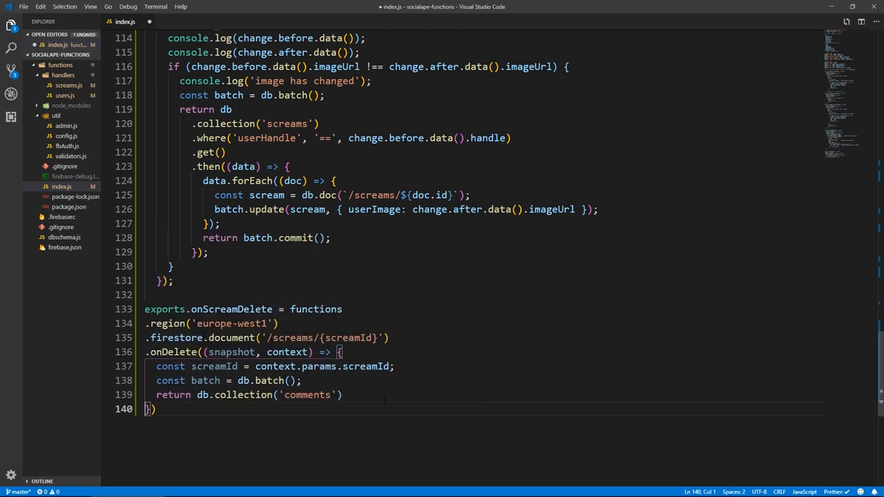
{"action": "type", "text": ".wh"}
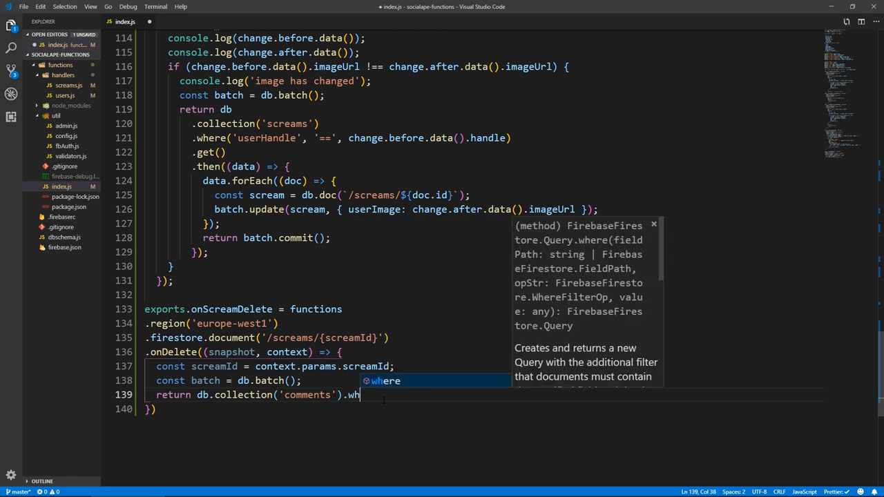
{"action": "type", "text": "ere('')"}
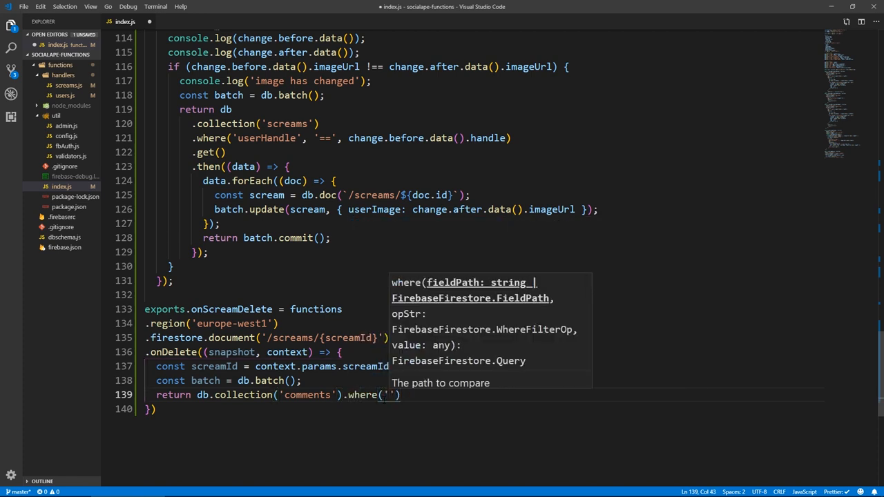
{"action": "type", "text": "screamId"}
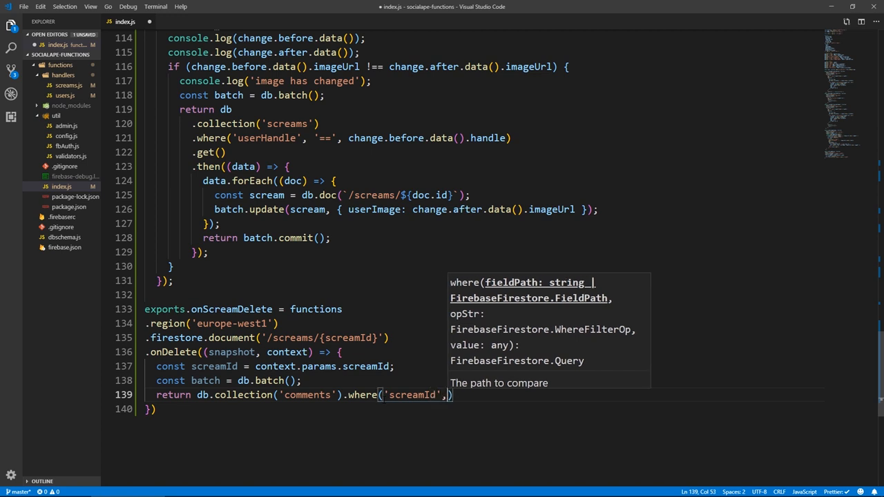
{"action": "type", "text": "'==', screamId"}
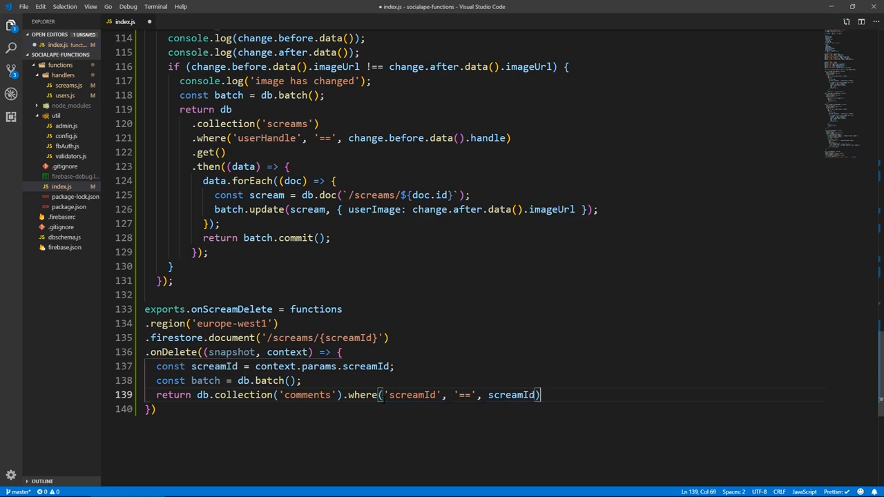
{"action": "type", "text": ".get()"}
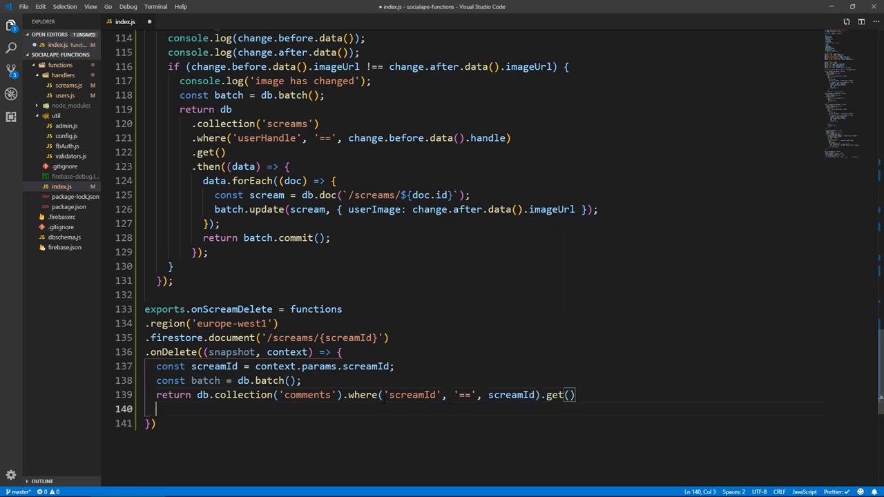
In the then callback, batch.delete(db.doc(`/comments/${doc.id}`)) for each comment.
{"action": "type", "text": "."}
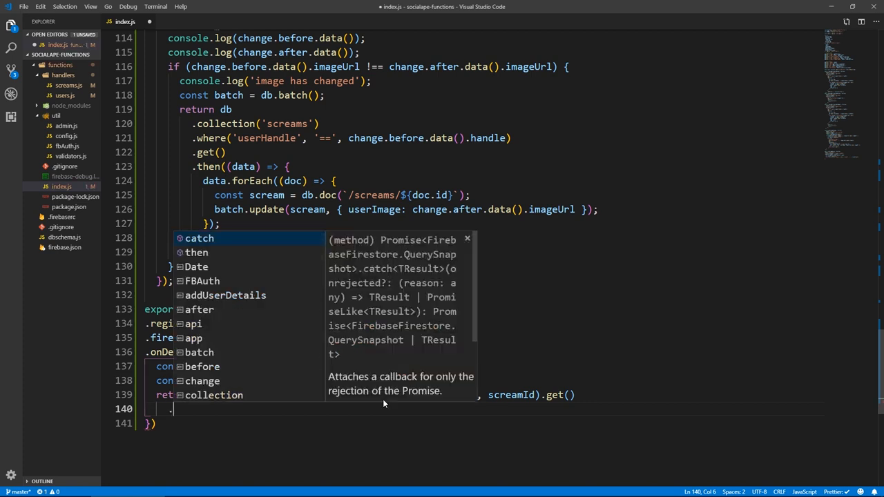
{"action": "type", "text": "then(data => {"}
{"action": "type", "text": "data.forEach(doc "}
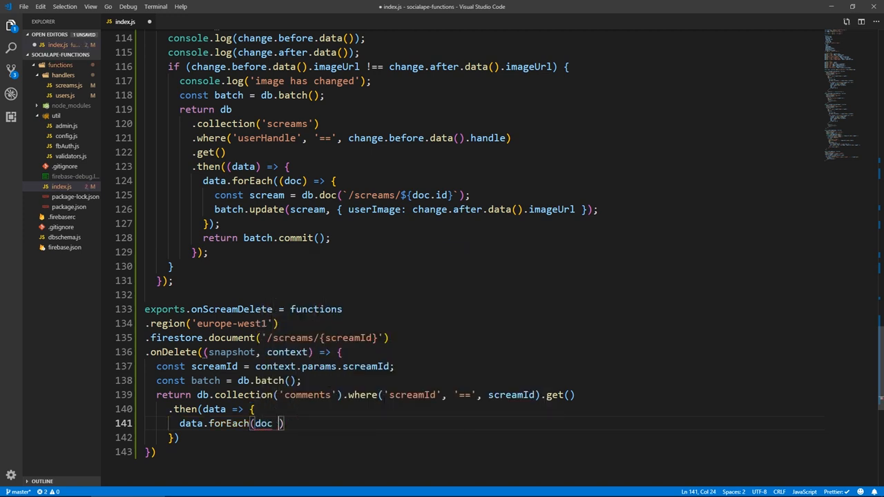
{"action": "type", "text": "=> {"}
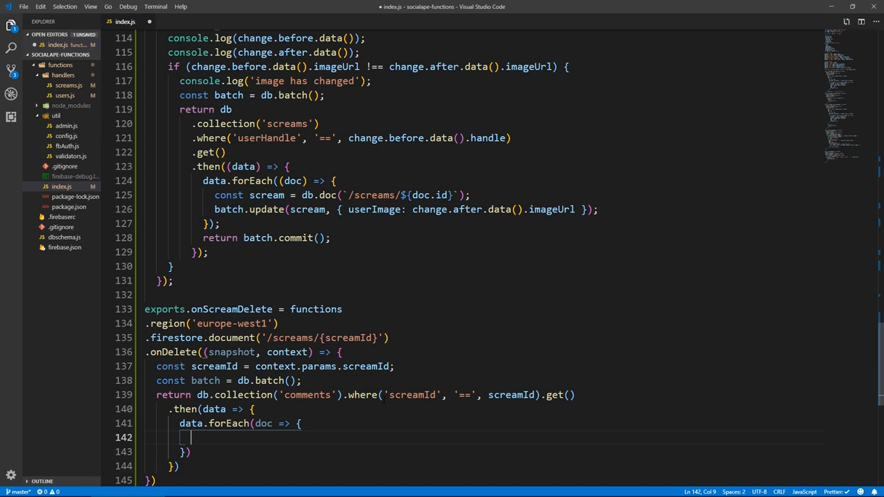
{"action": "type", "text": "batch"}
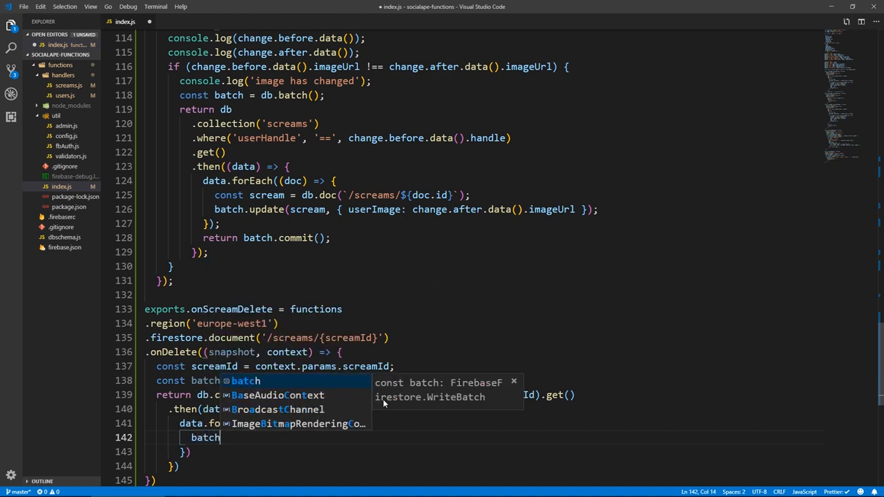
{"action": "type", "text": ".delete(db.doc(`"}
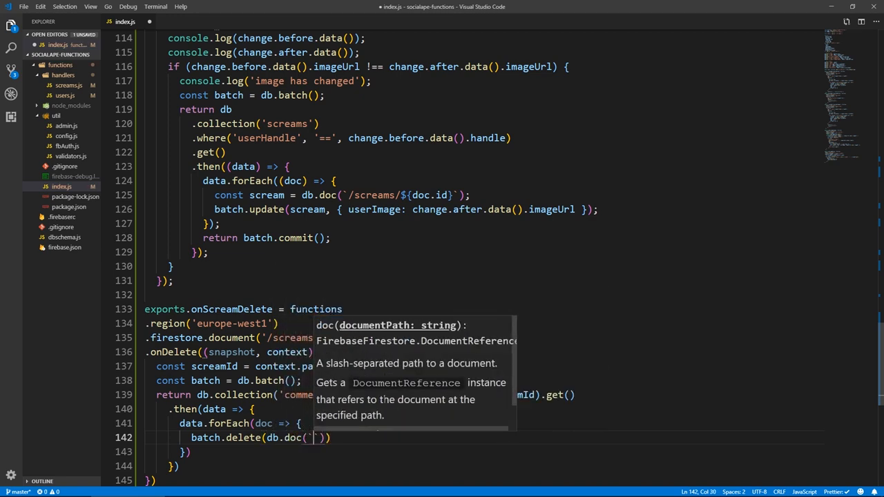
{"action": "type", "text": "/"}
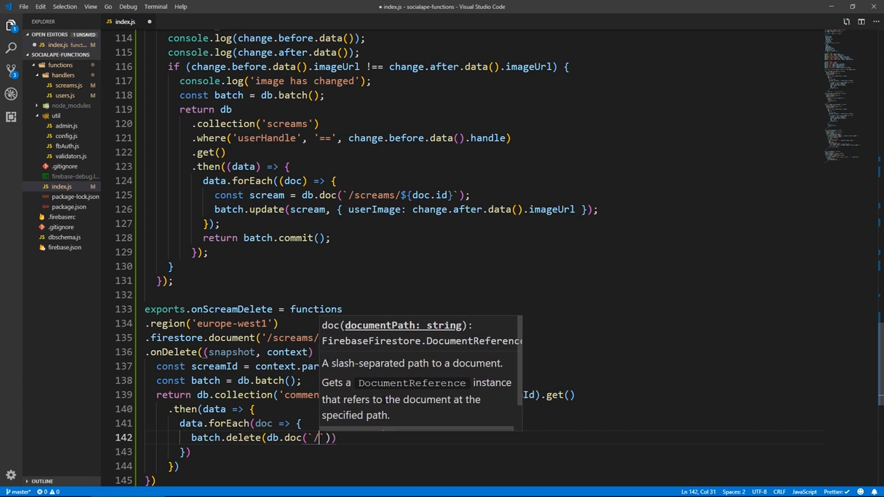
{"action": "type", "text": "comments/${doc.id"}
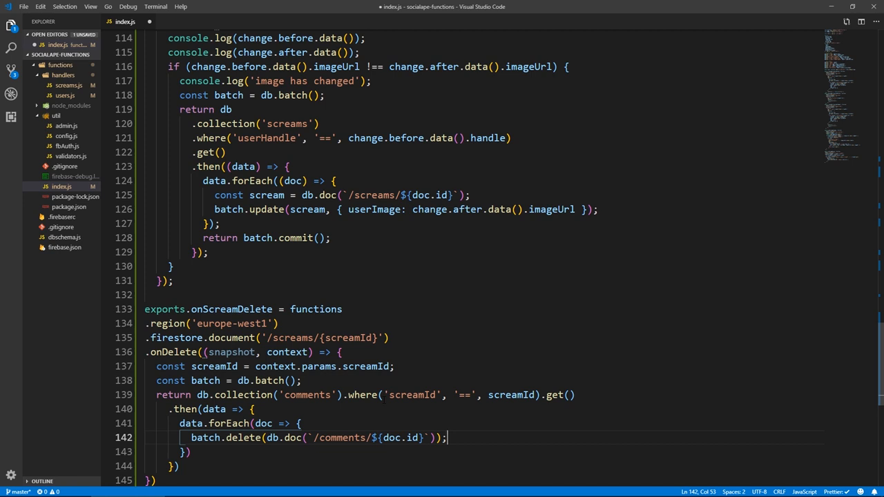
Return a likes query where screamId matches the deleted scream.
{"action": "key", "text": "Enter"}
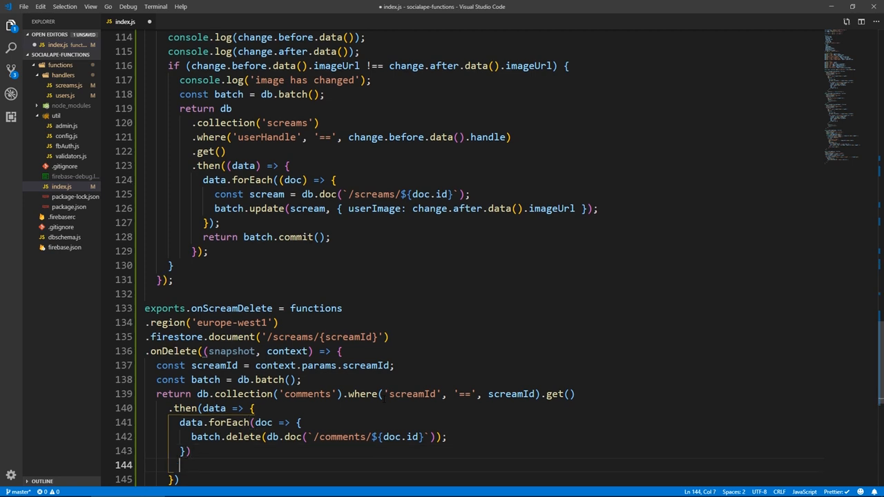
{"action": "type", "text": "return db.collection('likes').where('"}
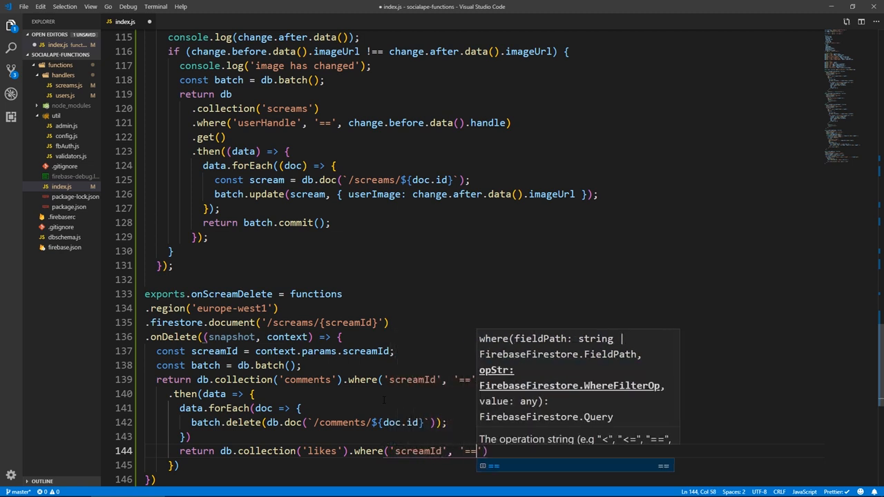
{"action": "type", "text": "screamId"}
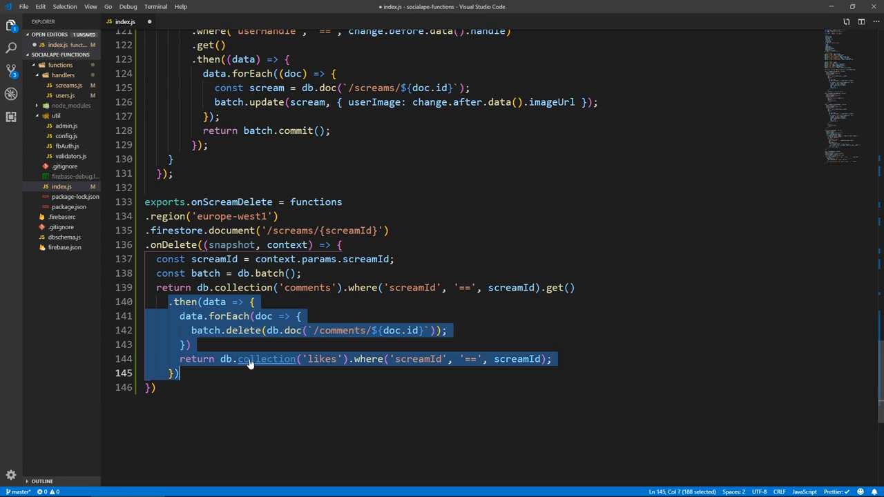
Duplicate the then block for likes and notifications, deleting each matching document in the batch.
{"action": "key", "text": "ctrl+v"}
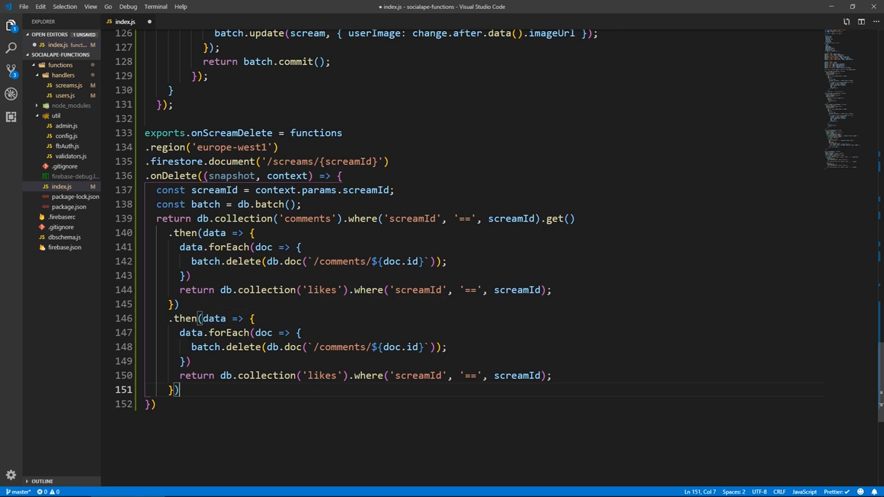
{"action": "double_click", "coordinate": [320, 290]}
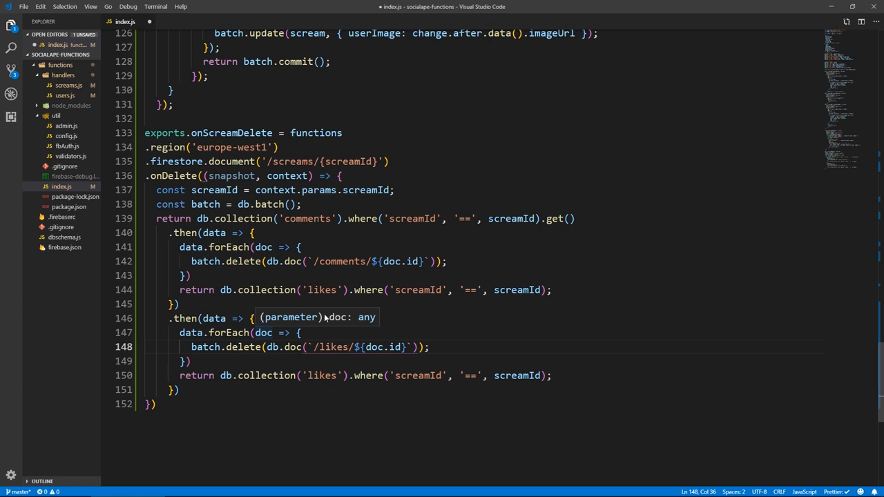
{"action": "mouse_move", "coordinate": [344, 248]}
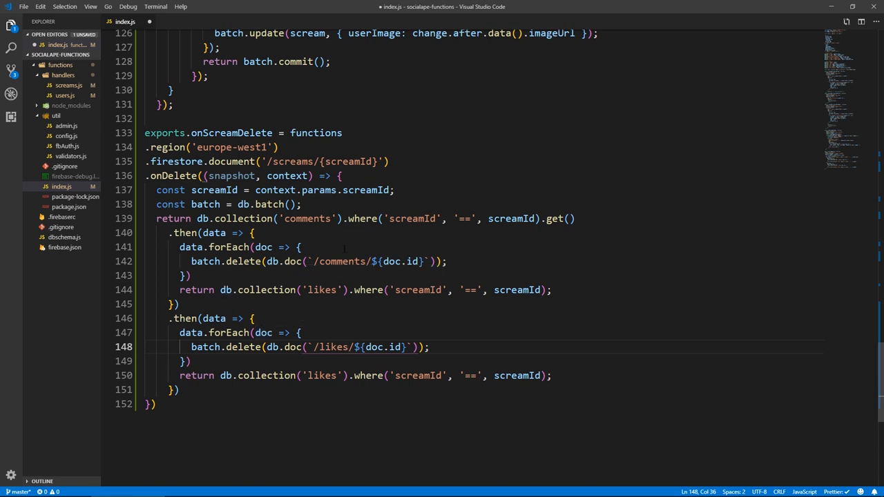
{"action": "mouse_move", "coordinate": [243, 261]}
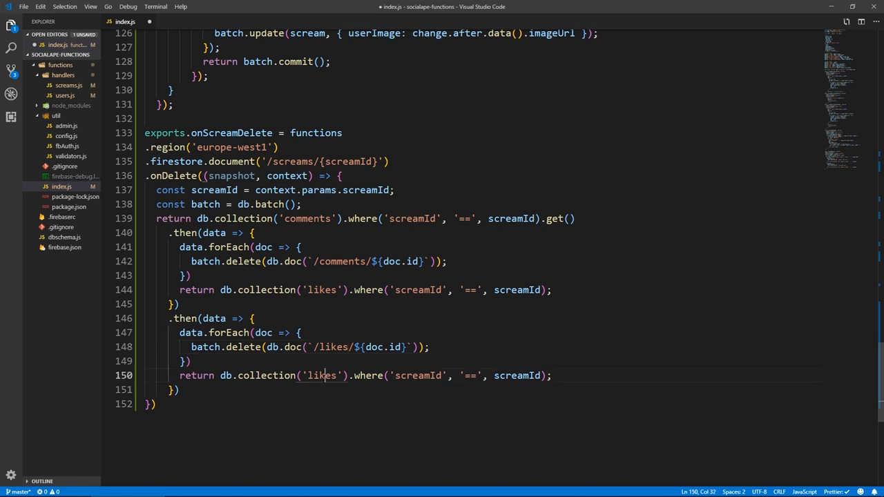
{"action": "type", "text": "notifica"}
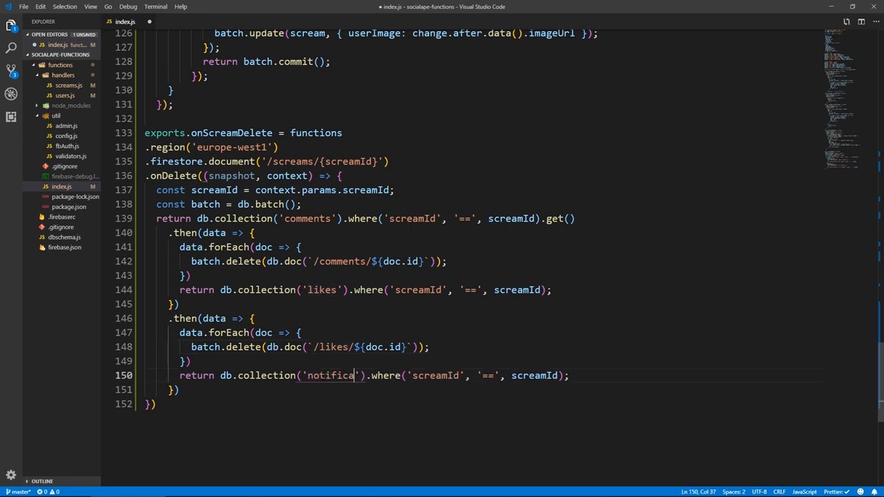
{"action": "type", "text": "tions"}
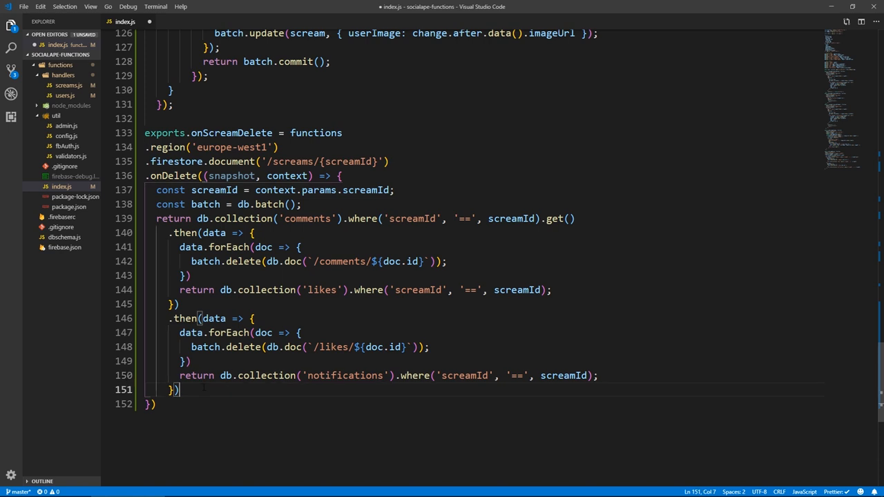
{"action": "type", "text": "likes/${doc.id}`));"}
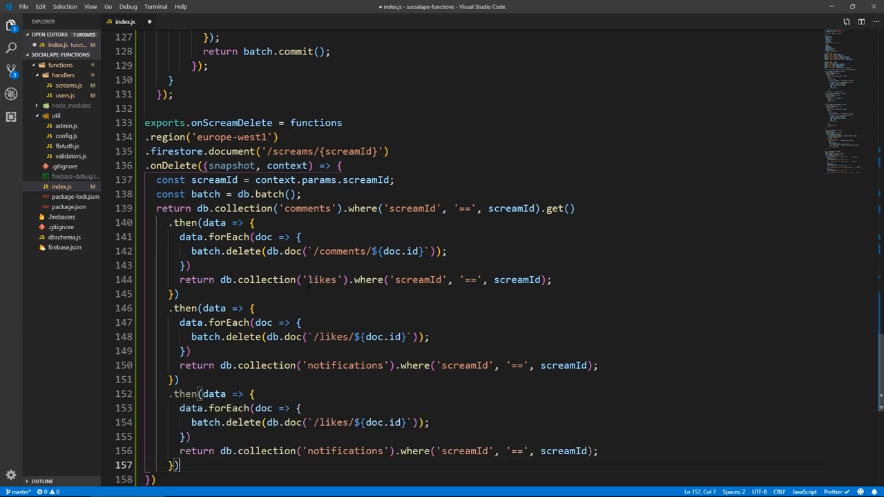
{"action": "scroll", "scroll_direction": "down", "scroll_amount": 3}
{"action": "type", "text": "notification"}
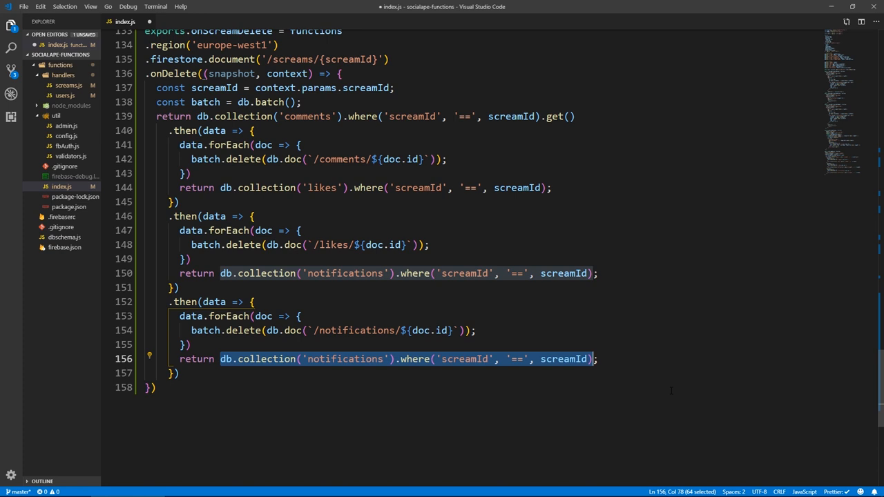
Return batch.commit() and add .catch(err => console.error(err)).
{"action": "type", "text": "batch.commit();"}
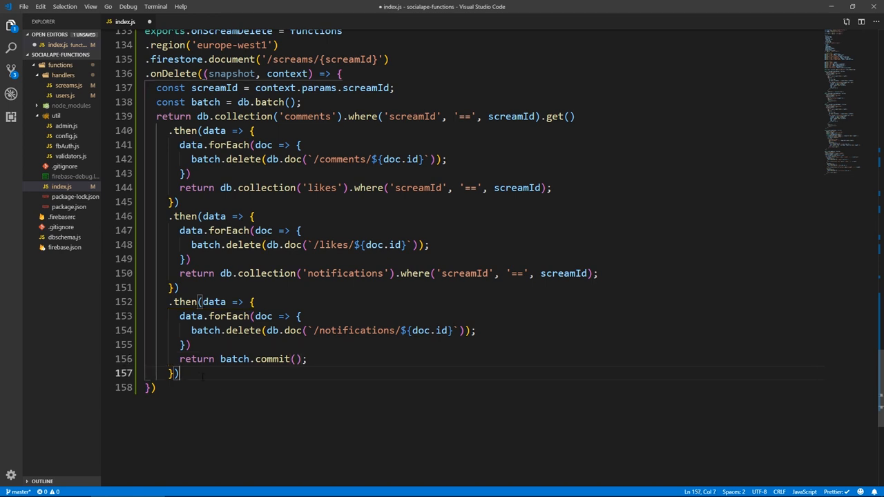
{"action": "type", "text": ".catch(err =>"}
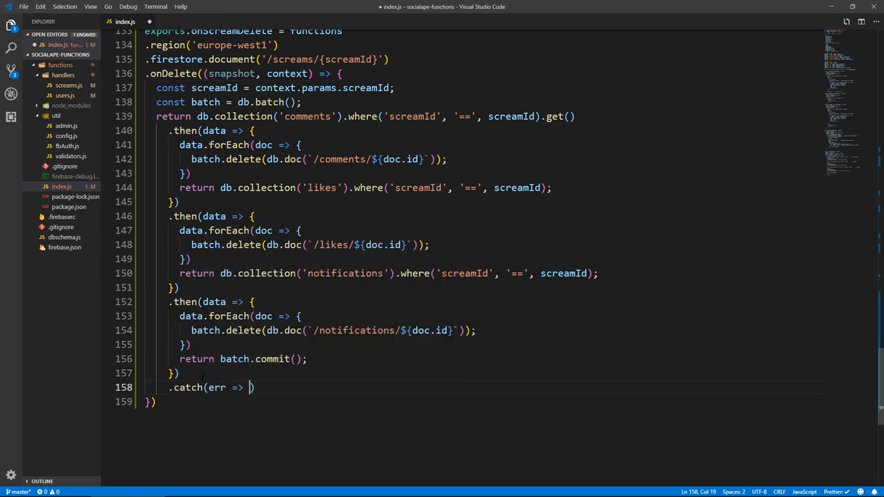
{"action": "type", "text": "console.er"}
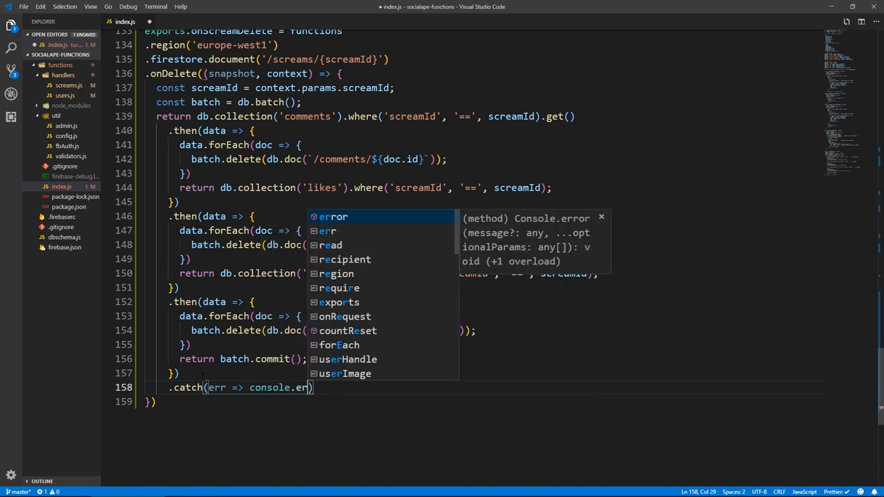
{"action": "key", "text": "Tab"}
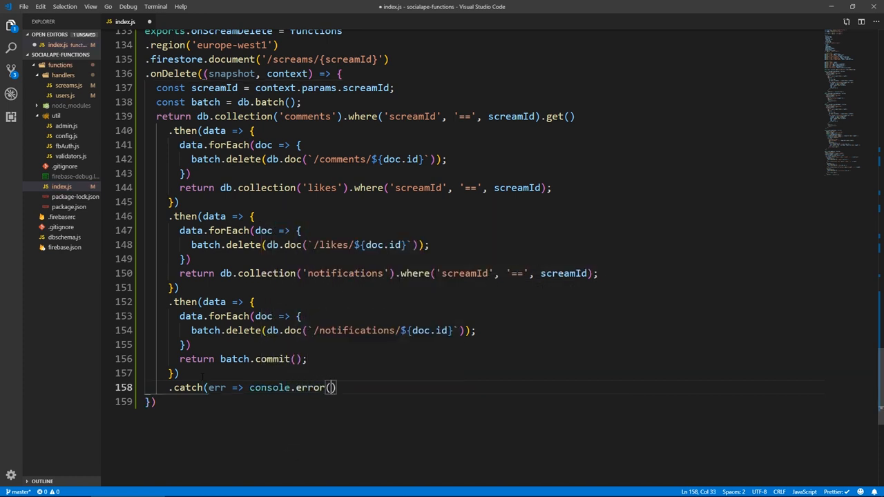
{"action": "type", "text": "err"}
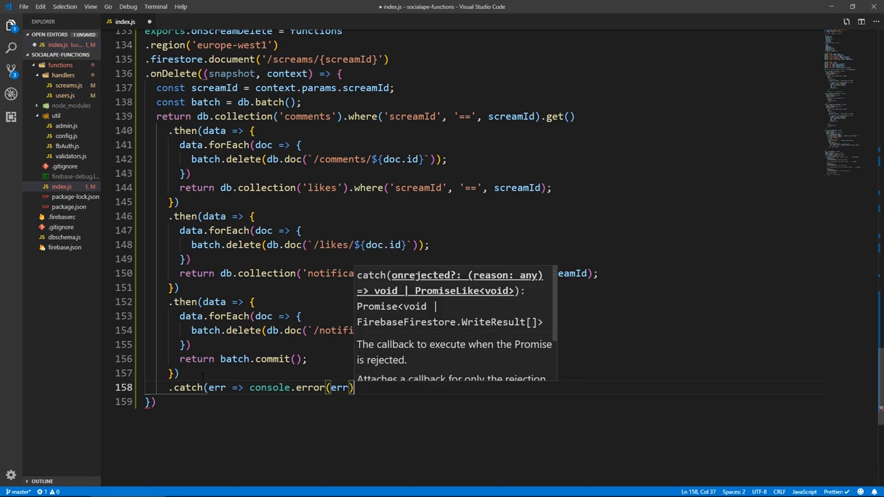
{"action": "type", "text": ";"}
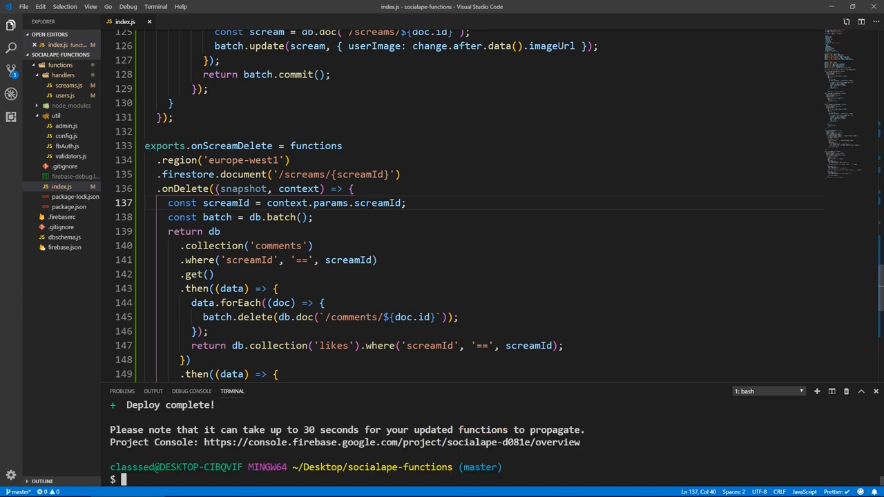
Edit the user document's imageUrl in Firestore, then check the scream's userImage matches.
{"action": "left_click", "coordinate": [277, 488]}
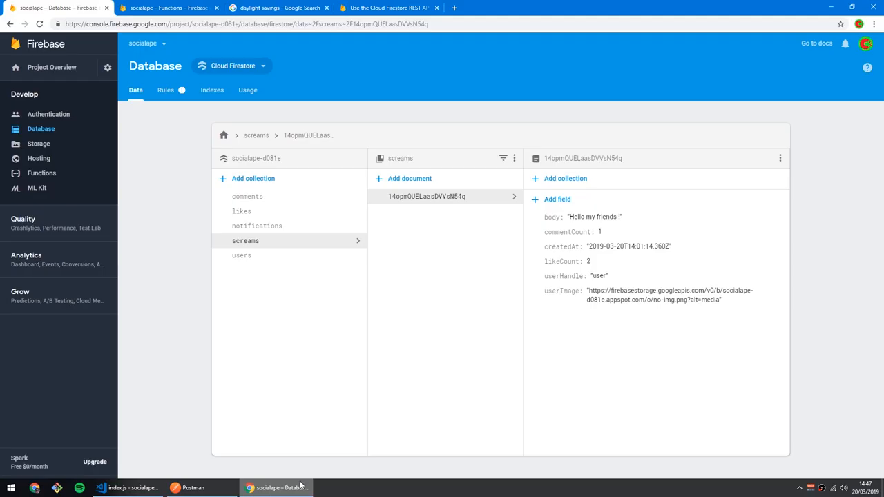
{"action": "mouse_move", "coordinate": [623, 384]}
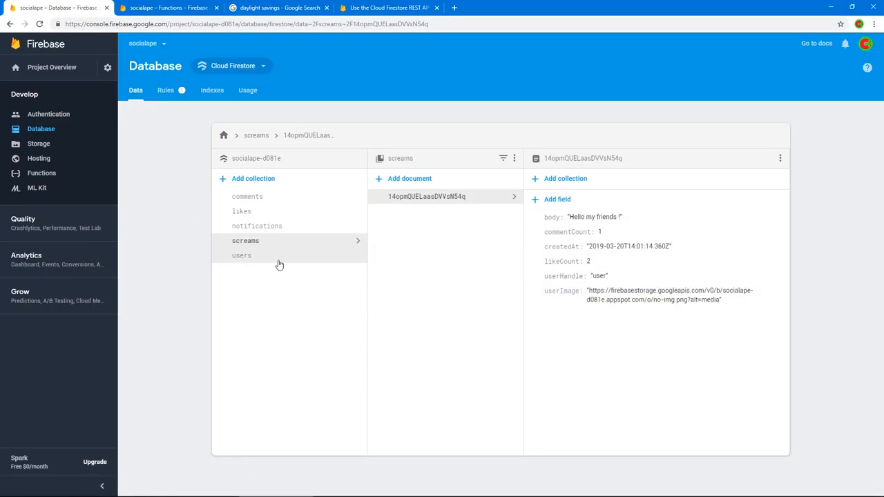
{"action": "left_click", "coordinate": [241, 255]}
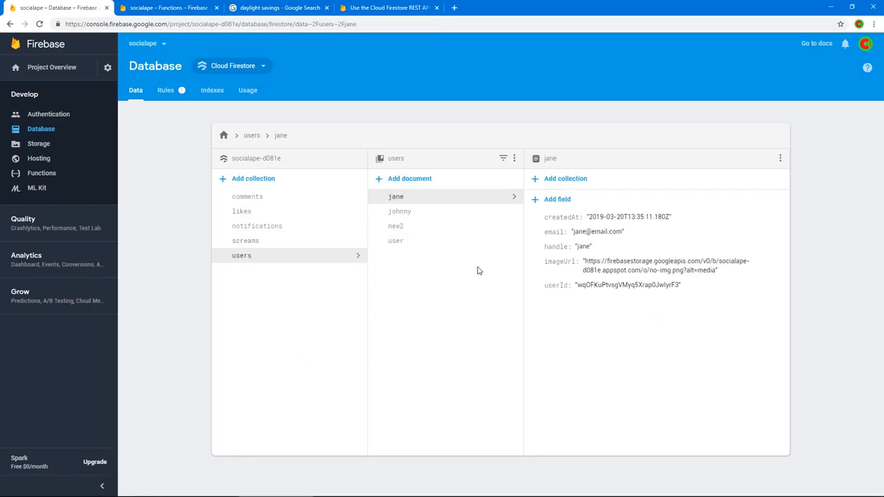
{"action": "mouse_move", "coordinate": [274, 247]}
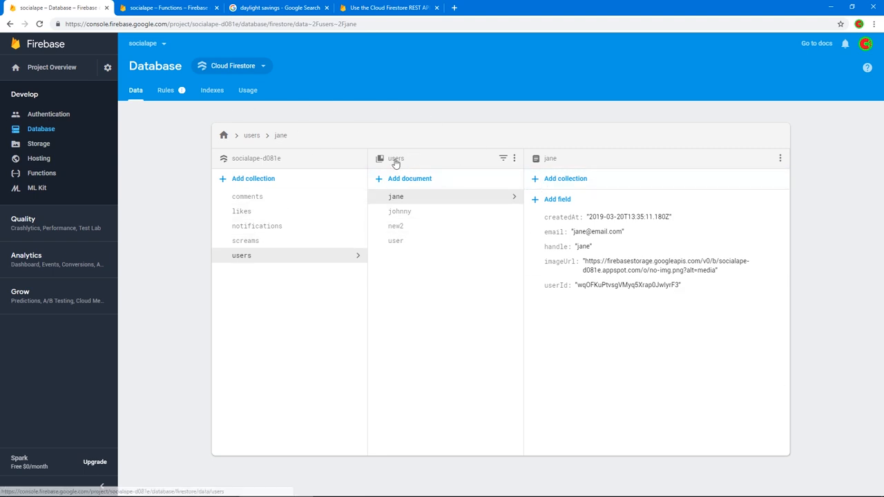
{"action": "mouse_move", "coordinate": [306, 243]}
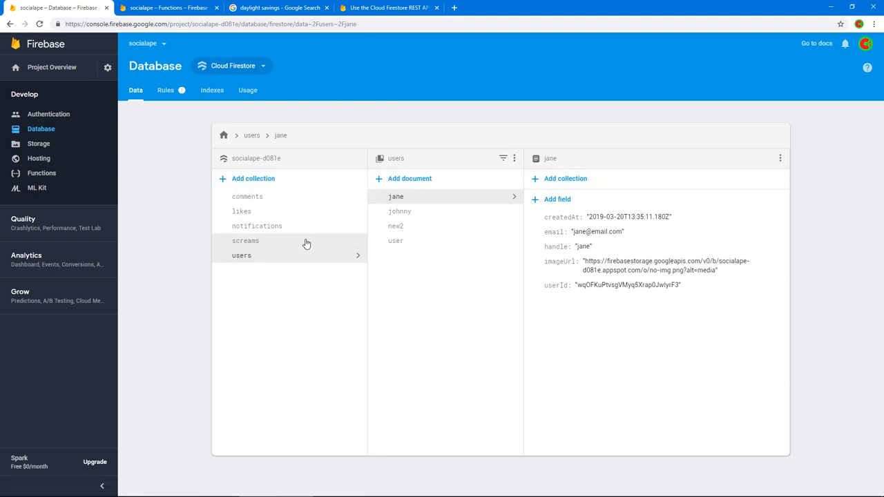
{"action": "left_click", "coordinate": [245, 241]}
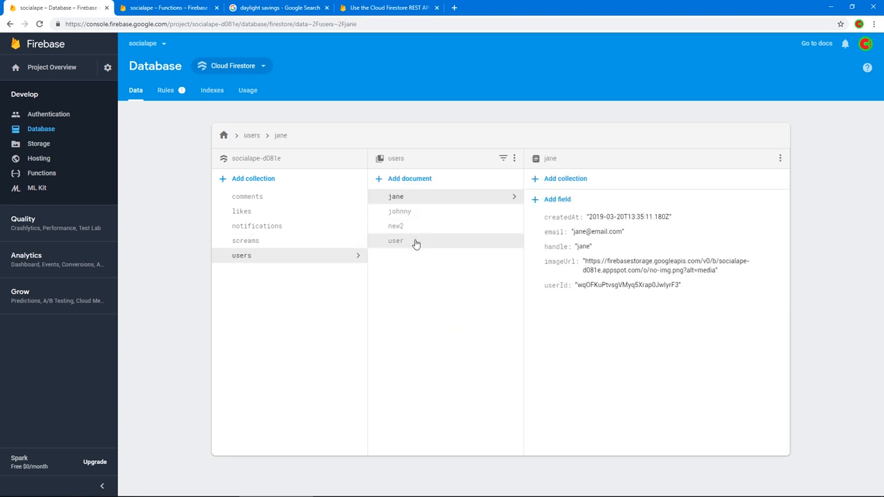
{"action": "left_click", "coordinate": [395, 241]}
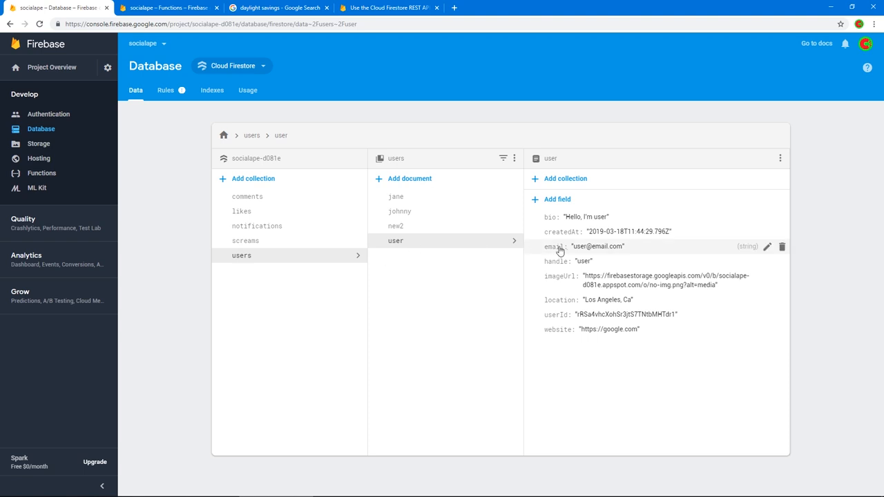
{"action": "mouse_move", "coordinate": [691, 315]}
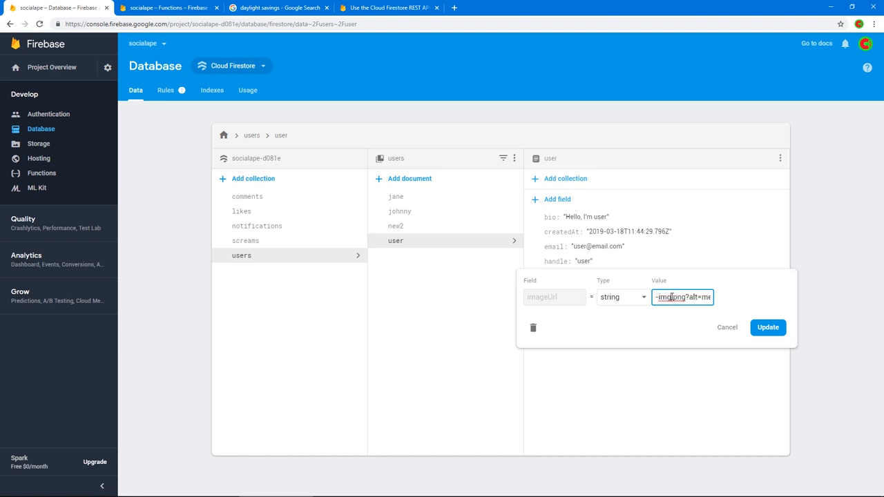
{"action": "left_click", "coordinate": [768, 326]}
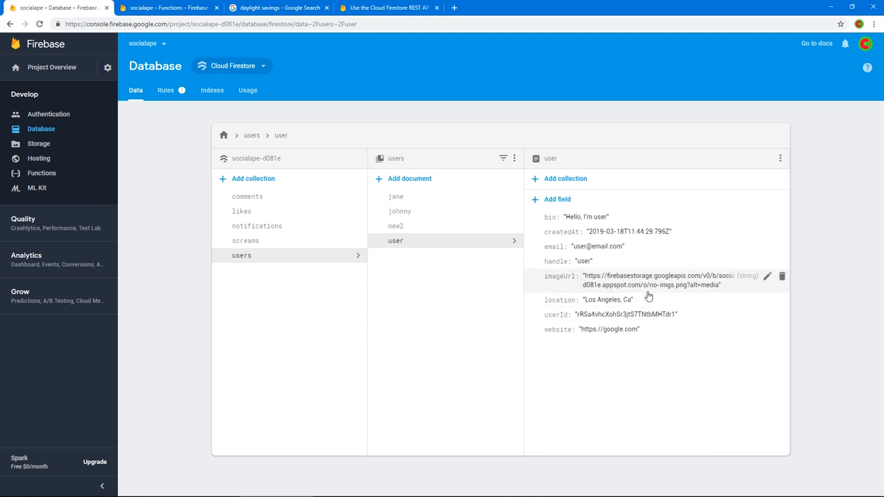
{"action": "left_click", "coordinate": [246, 240]}
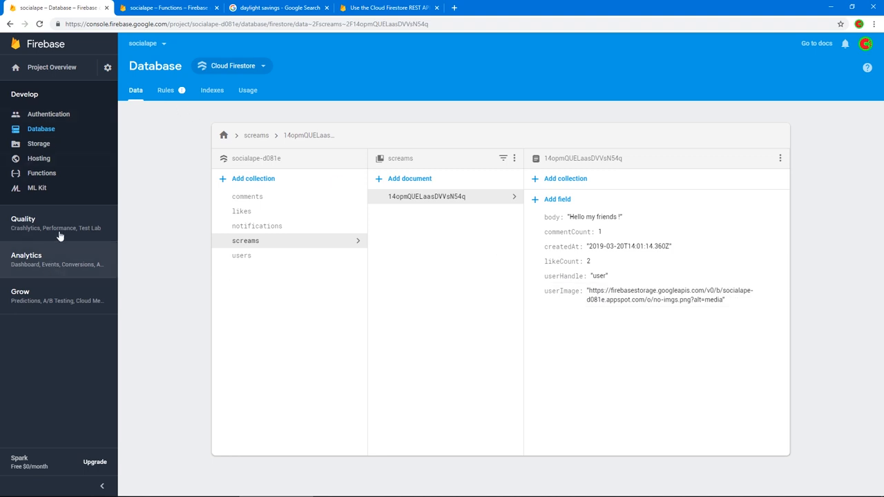
Expand the onUserImageChange log rows to read the logged before-and-after user data.
{"action": "left_click", "coordinate": [42, 173]}
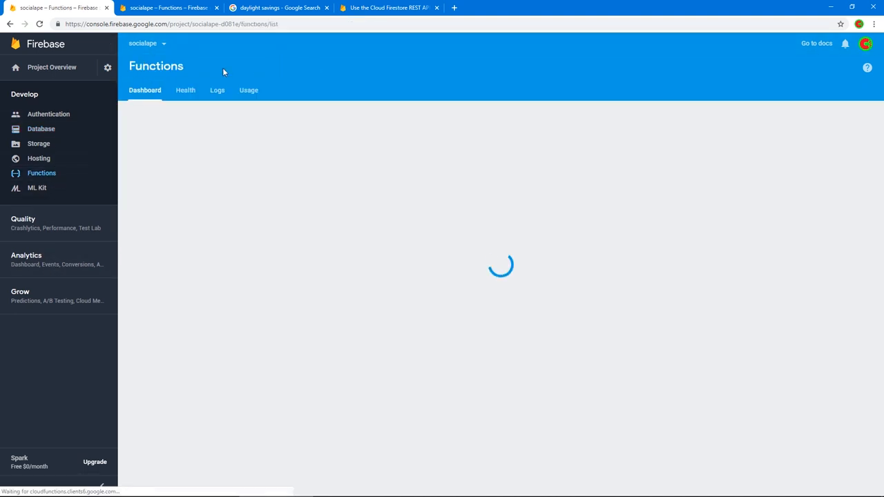
{"action": "left_click", "coordinate": [217, 90]}
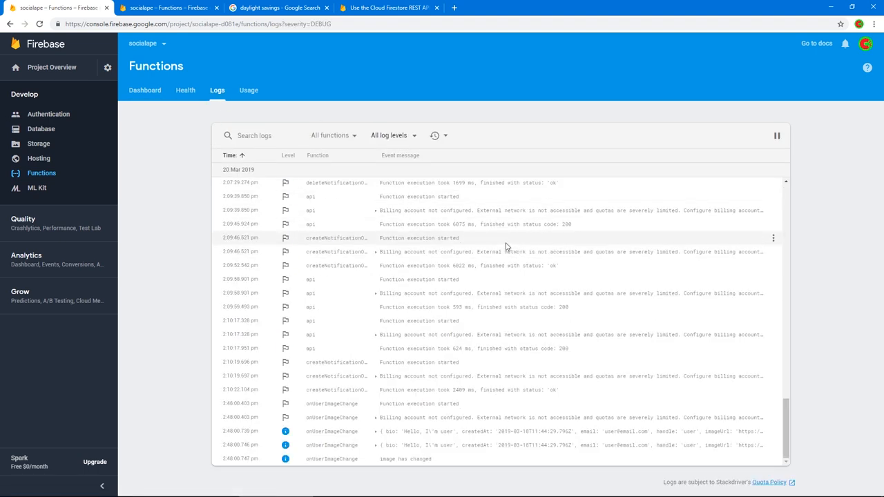
{"action": "left_click", "coordinate": [375, 378]}
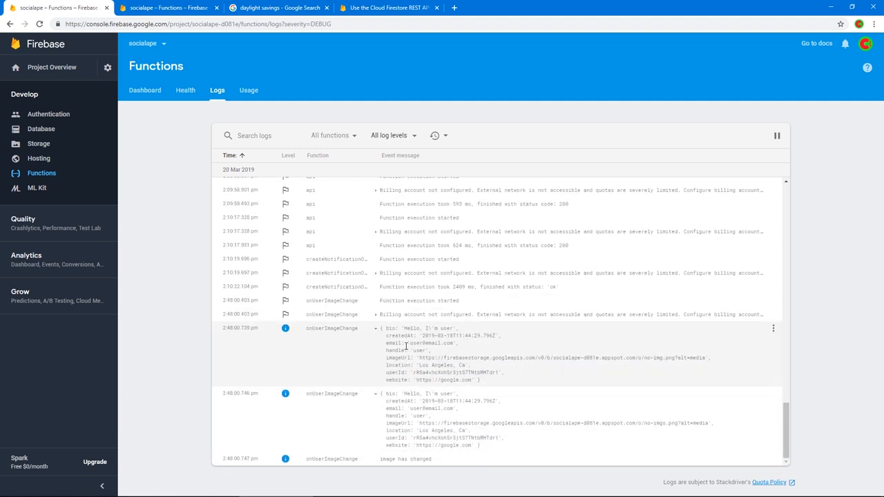
{"action": "mouse_move", "coordinate": [660, 369]}
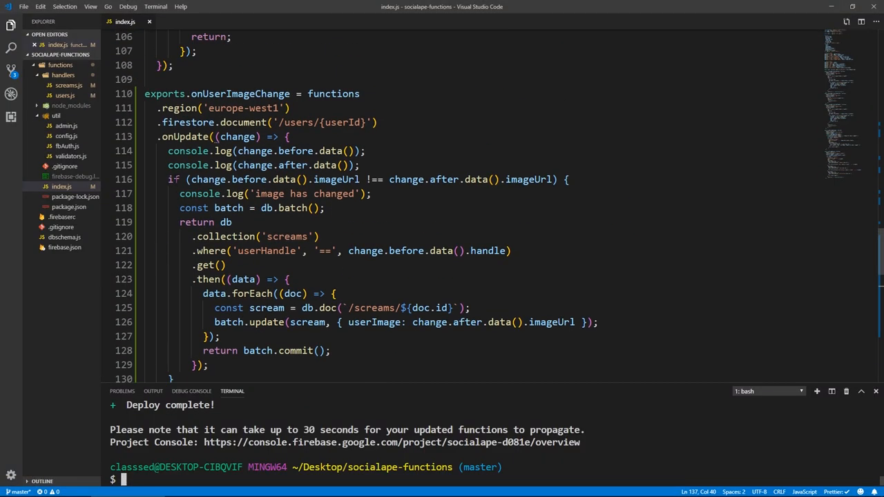
Add 'else return true' after the imageUrl if block in onUserImageChange.
{"action": "left_click_drag", "start_coordinate": [167, 179], "coordinate": [223, 265]}
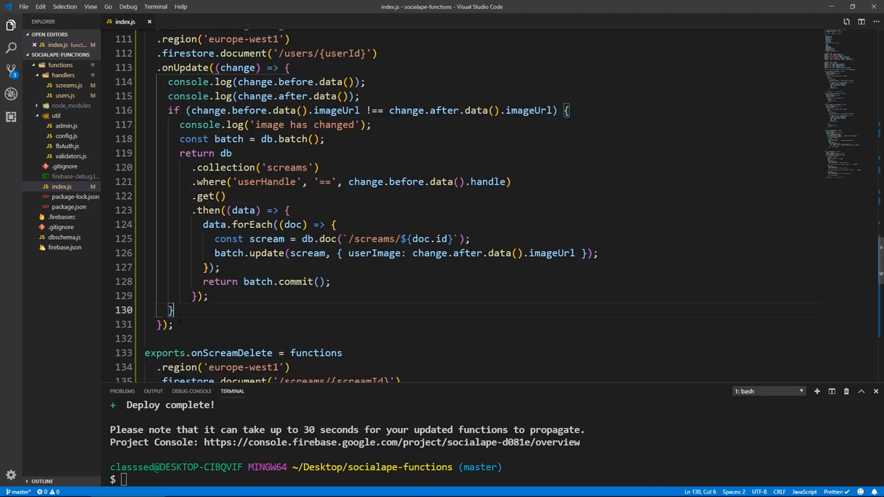
{"action": "type", "text": "else retu"}
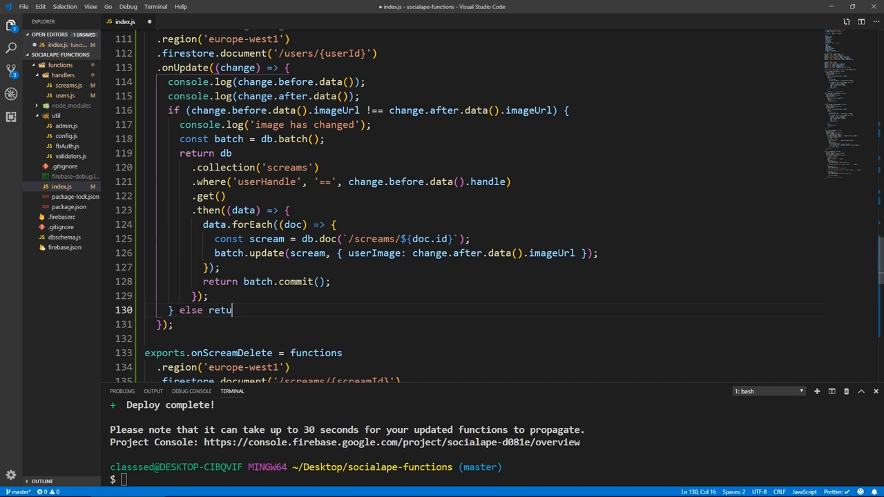
{"action": "type", "text": "rn true"}
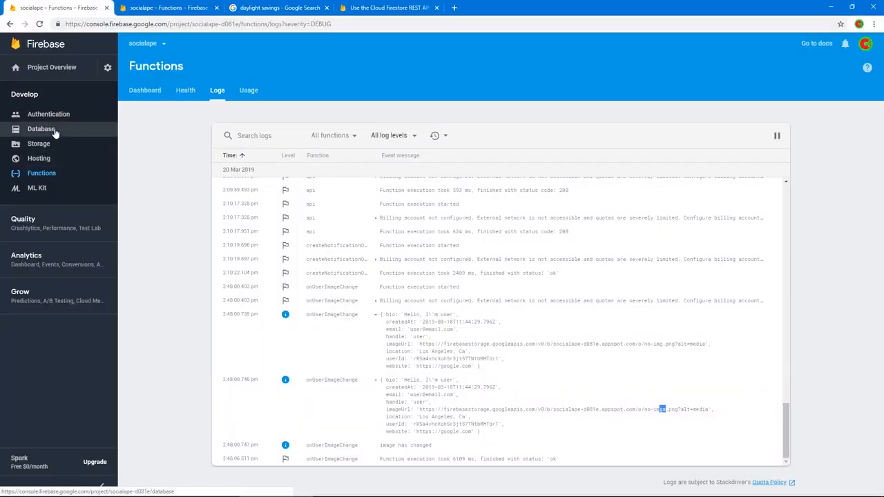
Update the user document's location field to 'London, Uk', then reopen the screams collection.
{"action": "left_click", "coordinate": [42, 128]}
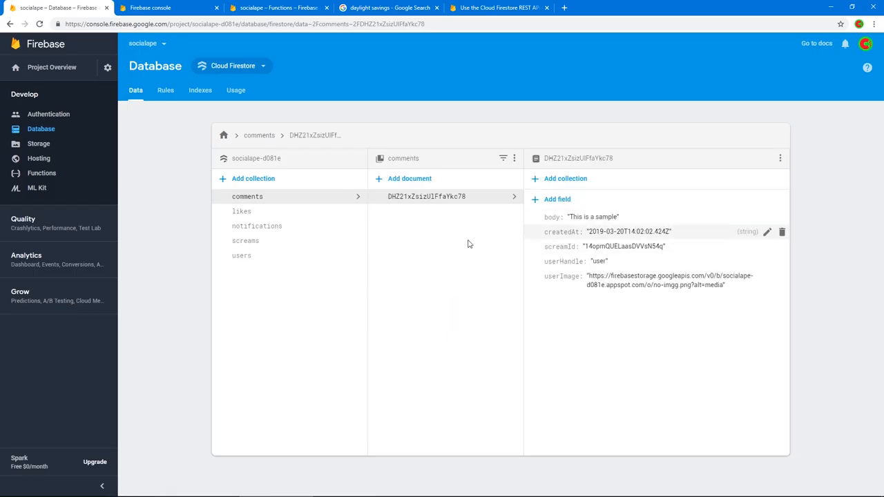
{"action": "left_click", "coordinate": [240, 254]}
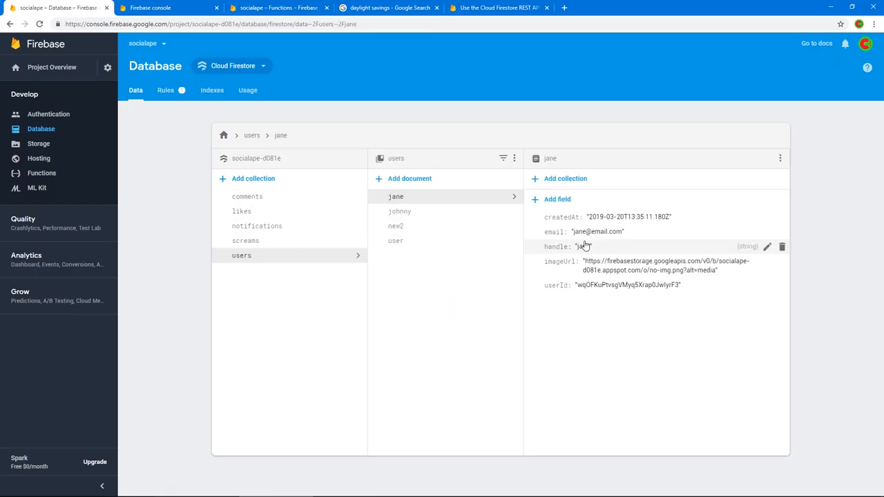
{"action": "left_click", "coordinate": [395, 240]}
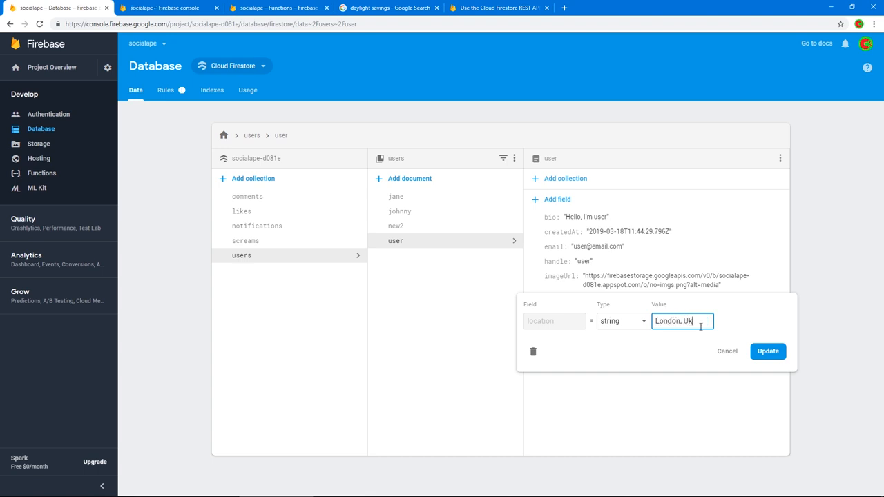
{"action": "left_click", "coordinate": [768, 351]}
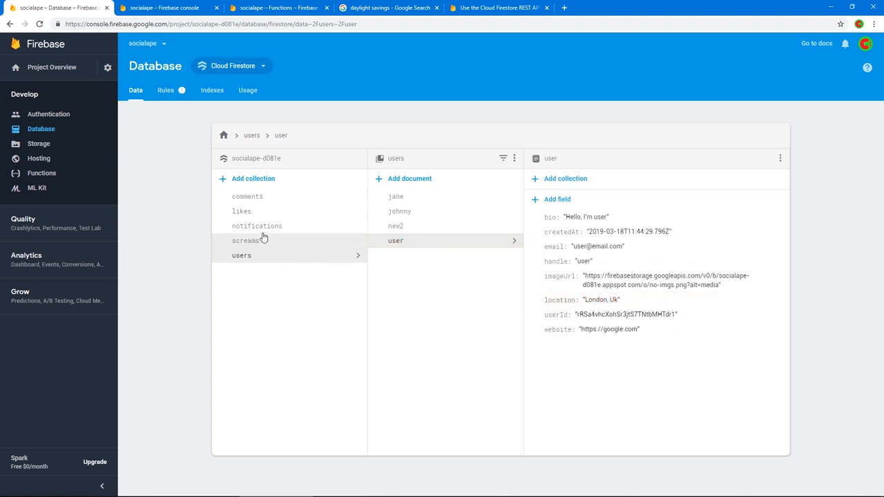
{"action": "left_click", "coordinate": [246, 240]}
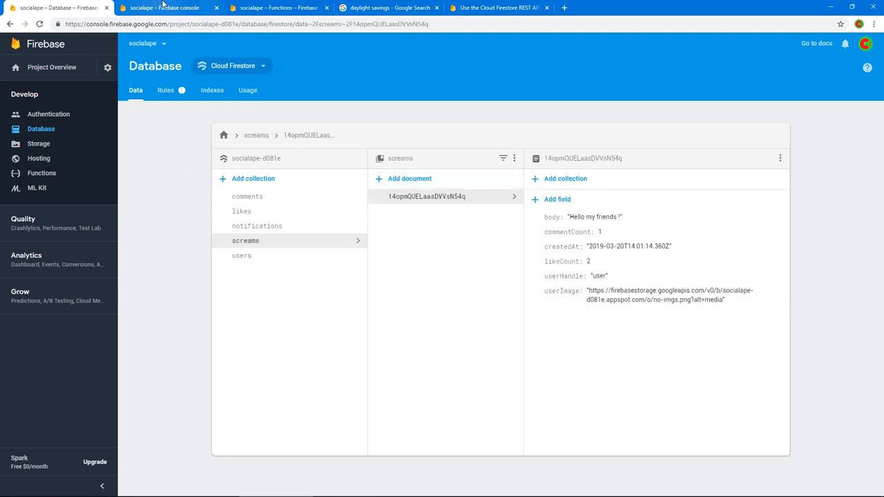
{"action": "left_click", "coordinate": [168, 8]}
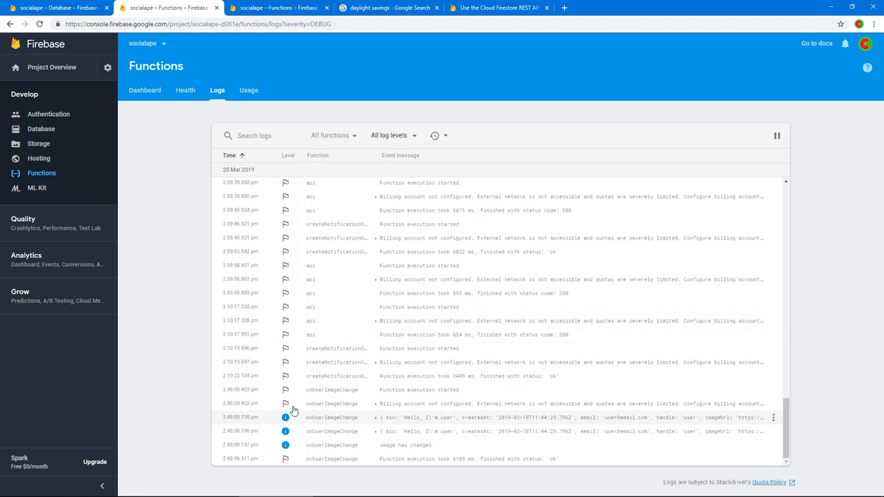
{"action": "mouse_move", "coordinate": [362, 432]}
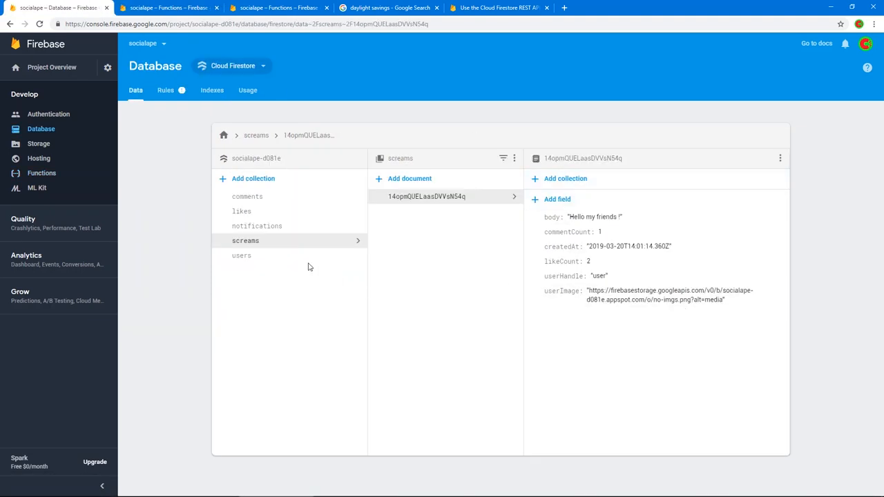
{"action": "left_click", "coordinate": [240, 254]}
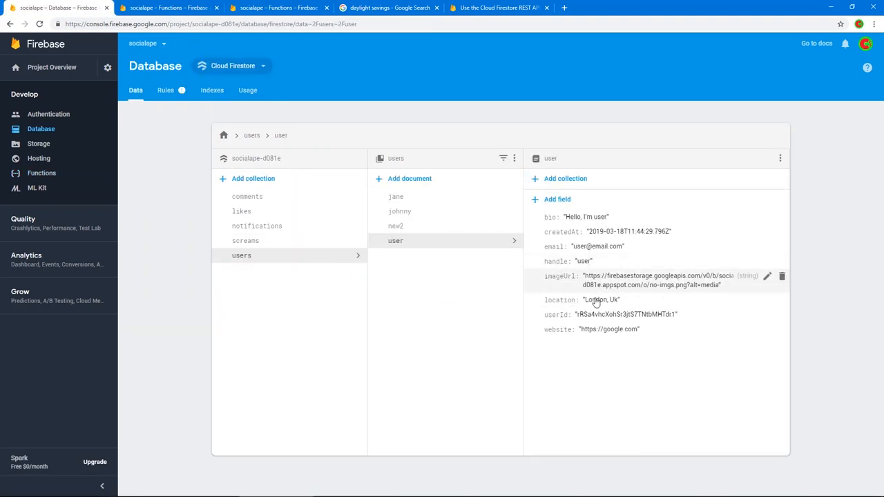
{"action": "left_click", "coordinate": [597, 246]}
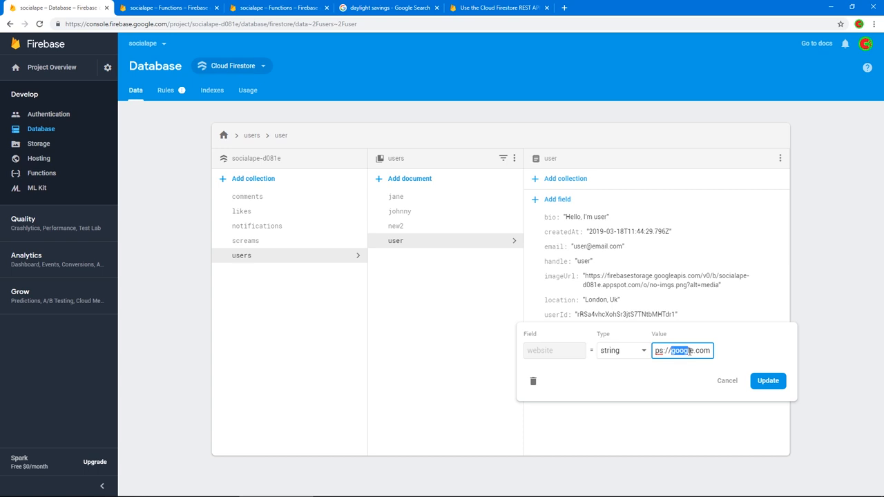
{"action": "type", "text": "https://twitter.com"}
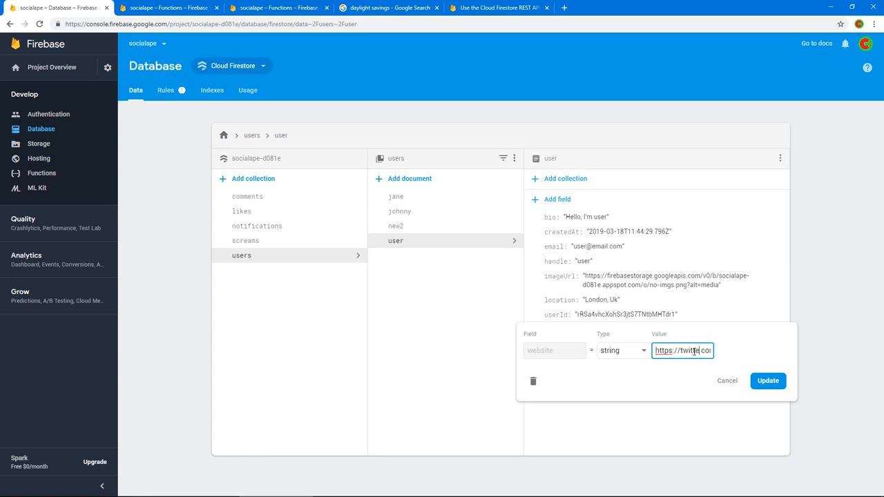
{"action": "left_click", "coordinate": [166, 8]}
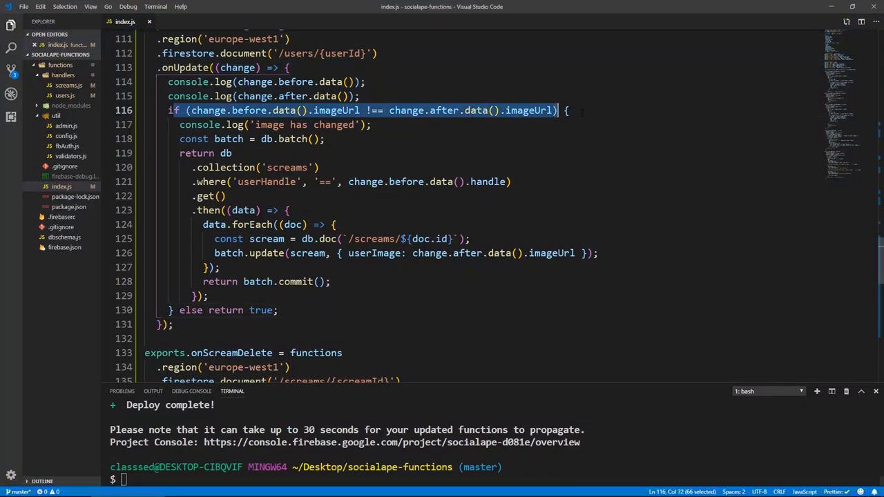
{"action": "left_click", "coordinate": [359, 97]}
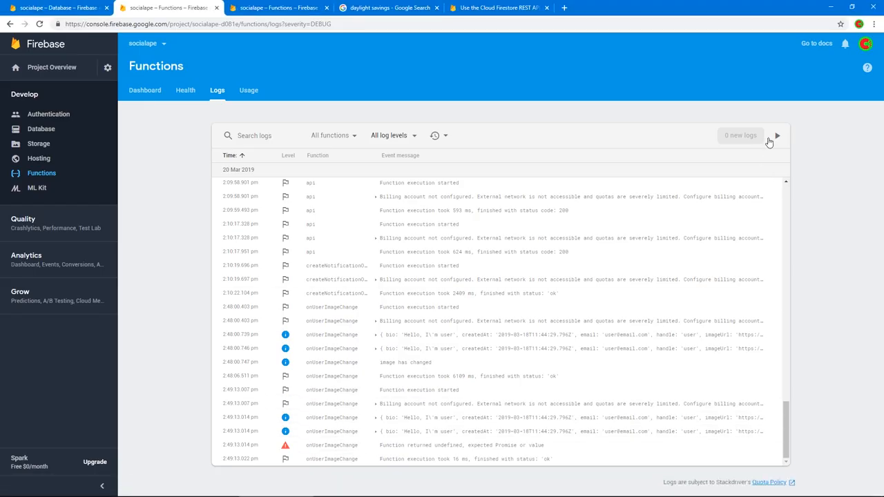
Load the newest onUserImageChange entries showing the twitter.com change finishing ok, then go back to Database.
{"action": "left_click", "coordinate": [776, 136]}
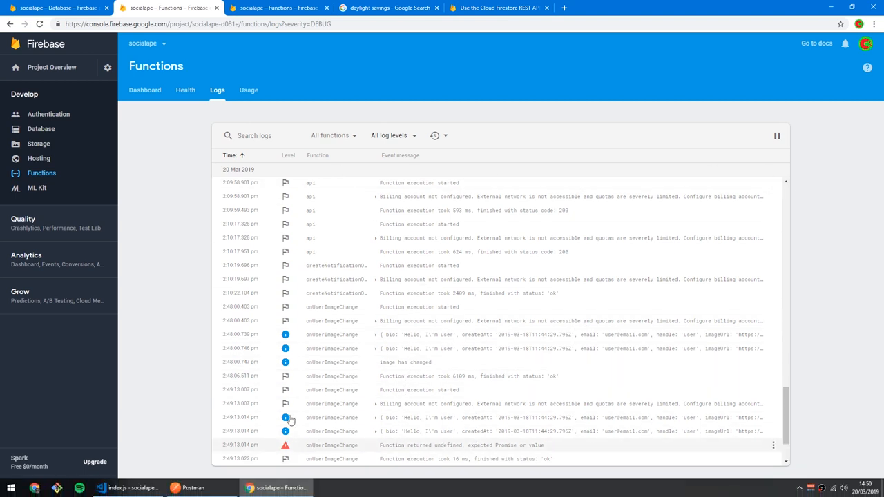
{"action": "scroll", "scroll_direction": "down", "scroll_amount": 3}
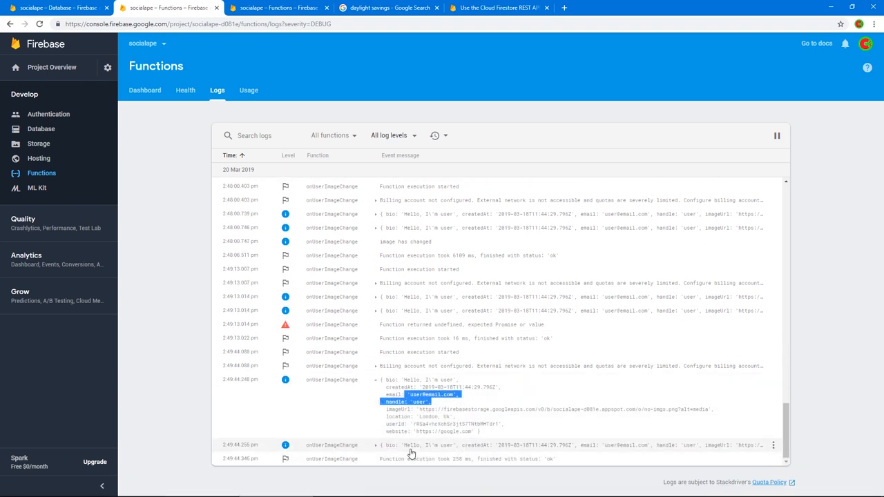
{"action": "scroll", "scroll_direction": "down", "scroll_amount": 3}
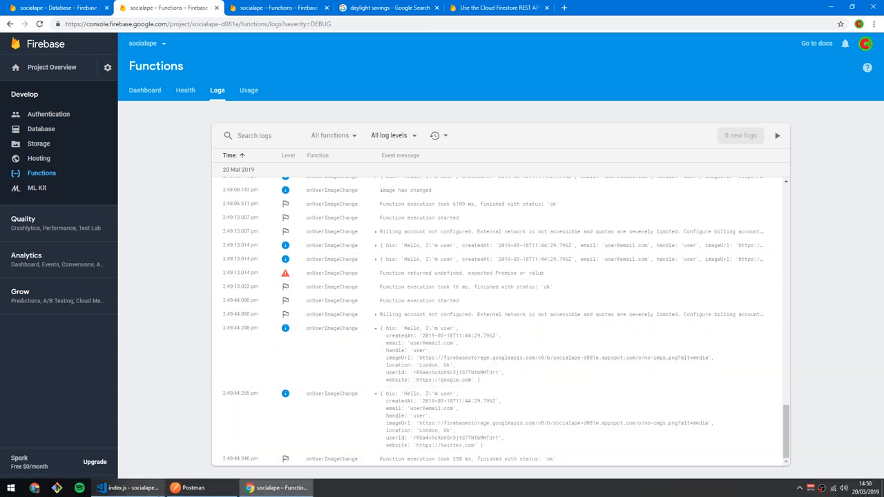
{"action": "left_click", "coordinate": [42, 128]}
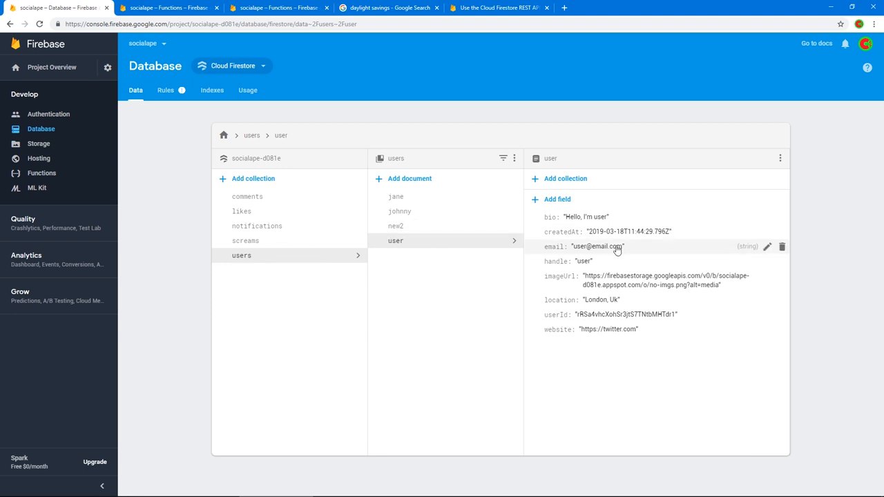
Browse the screams, notifications, likes and comments collections for the scream's related documents.
{"action": "left_click", "coordinate": [246, 240]}
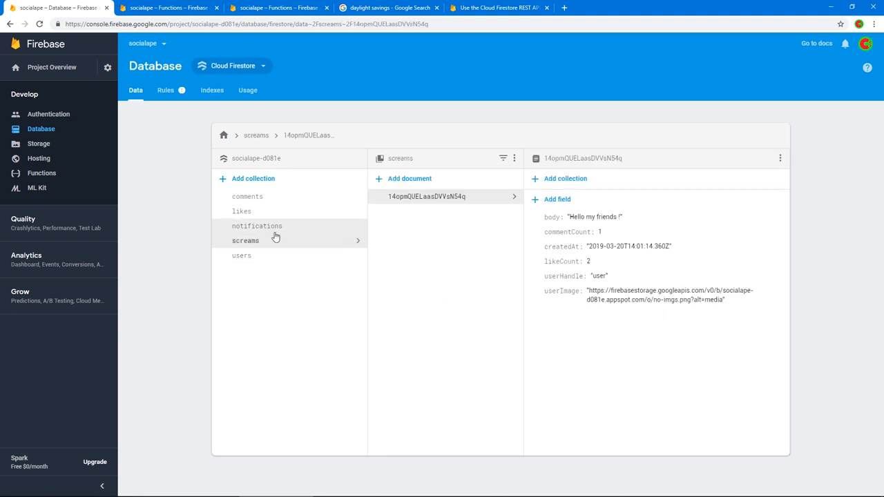
{"action": "left_click", "coordinate": [257, 227]}
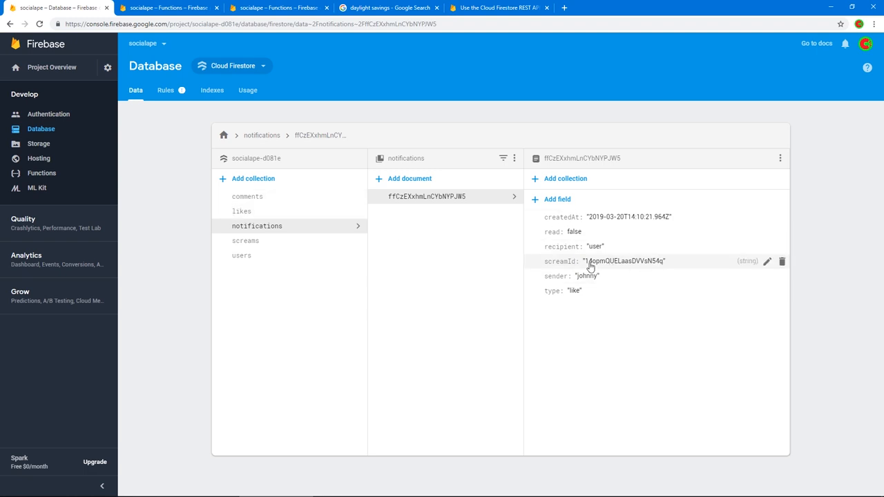
{"action": "left_click", "coordinate": [624, 261]}
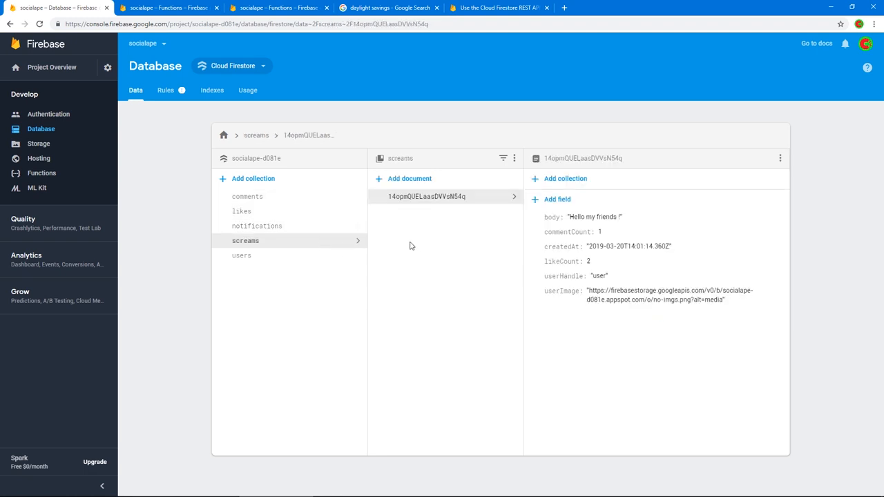
{"action": "left_click", "coordinate": [241, 210]}
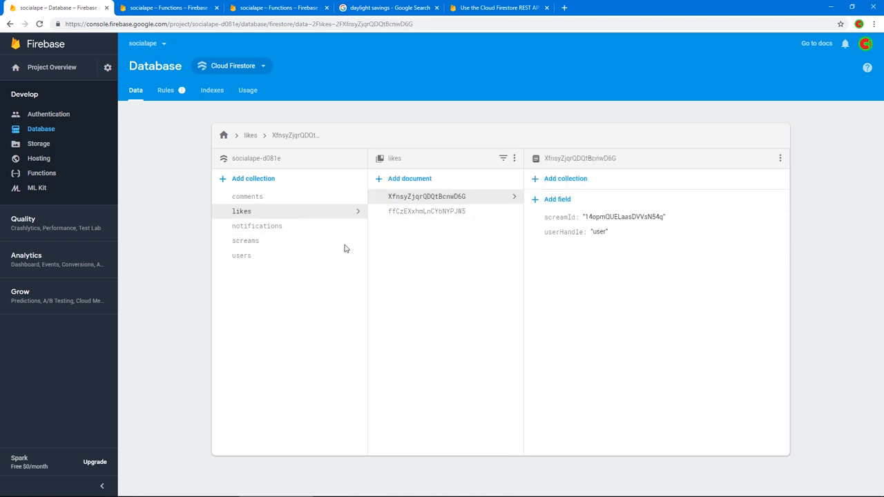
{"action": "left_click", "coordinate": [246, 197]}
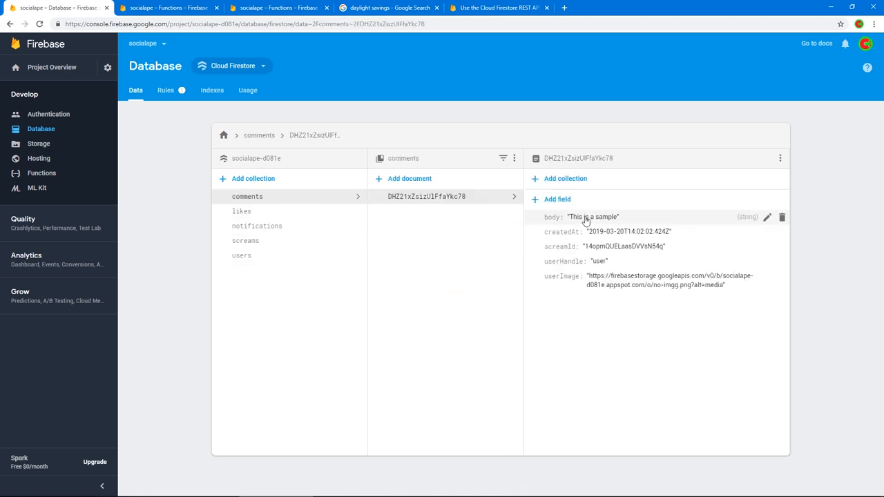
{"action": "left_click", "coordinate": [247, 240]}
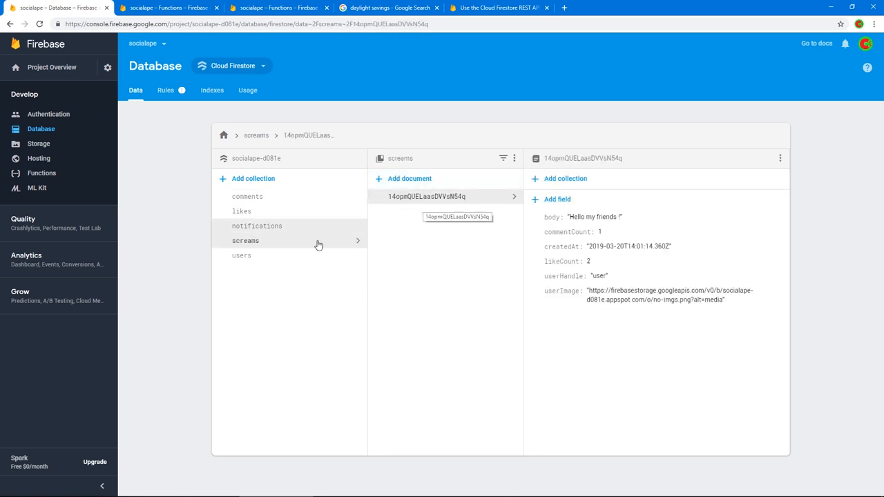
{"action": "left_click", "coordinate": [257, 227]}
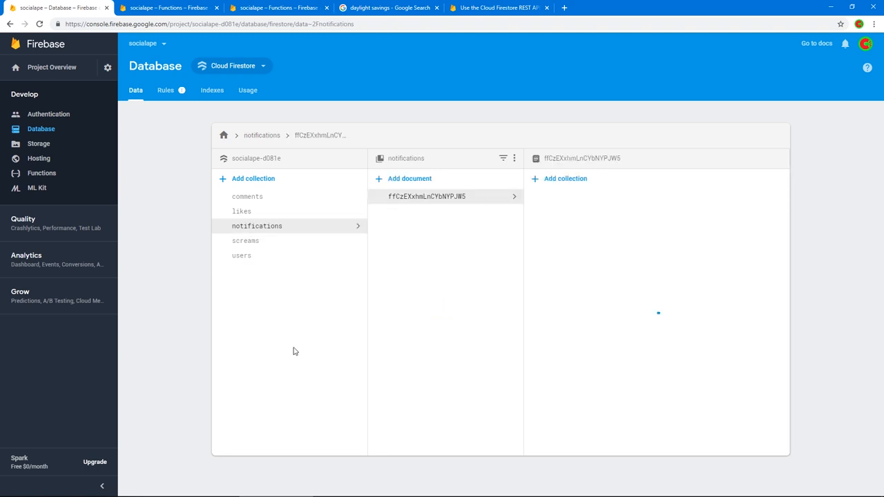
Check the notification document, then send the POST login request in Postman for a token.
{"action": "left_click", "coordinate": [427, 196]}
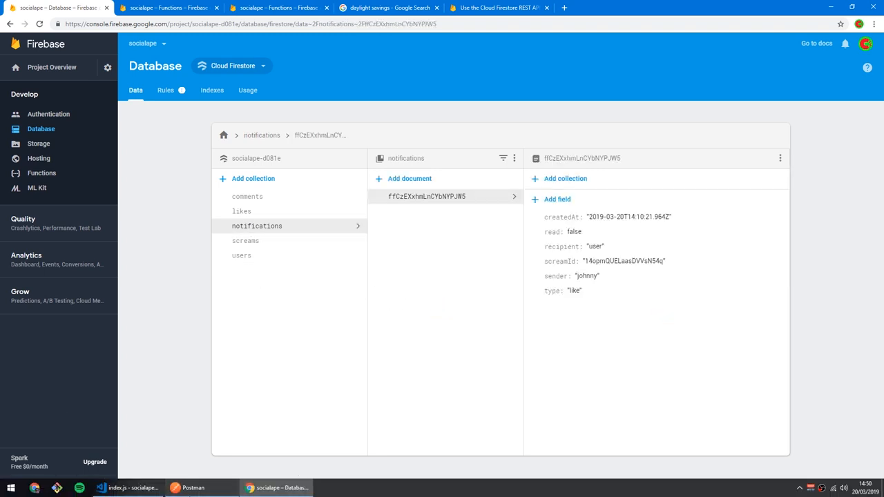
{"action": "left_click", "coordinate": [177, 488]}
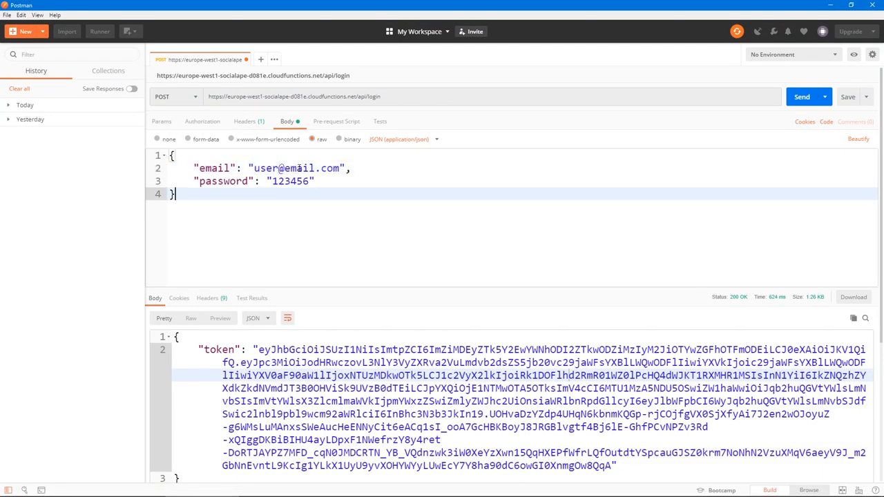
{"action": "left_click", "coordinate": [801, 97]}
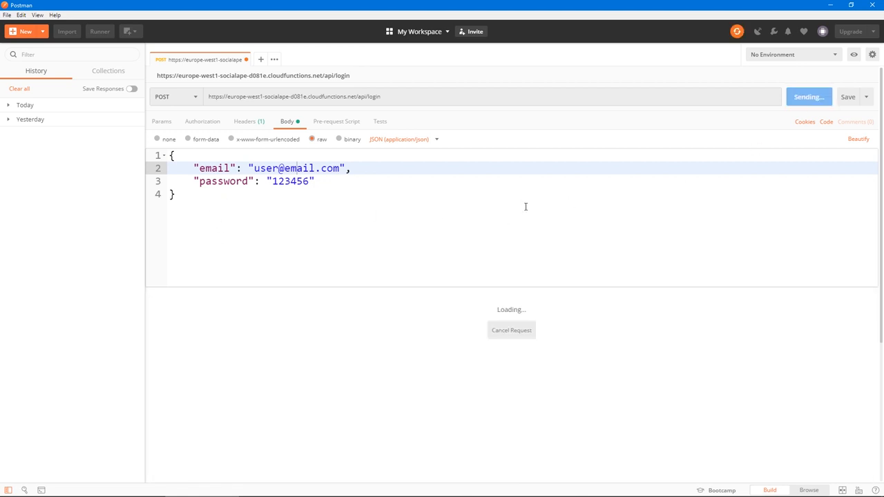
{"action": "left_click", "coordinate": [801, 97]}
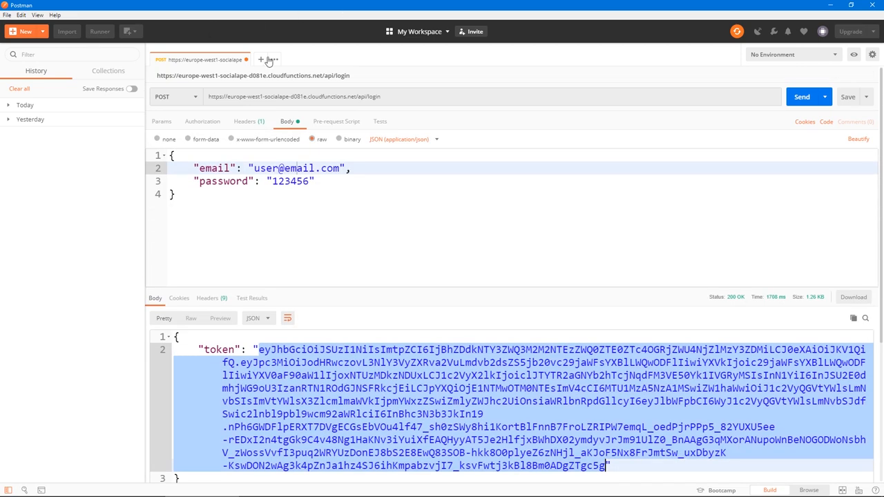
Send DELETE /api/scream/<id> (403 Unauthorized), then resend the login request for a fresh token.
{"action": "left_click", "coordinate": [365, 97]}
{"action": "type", "text": "scream/"}
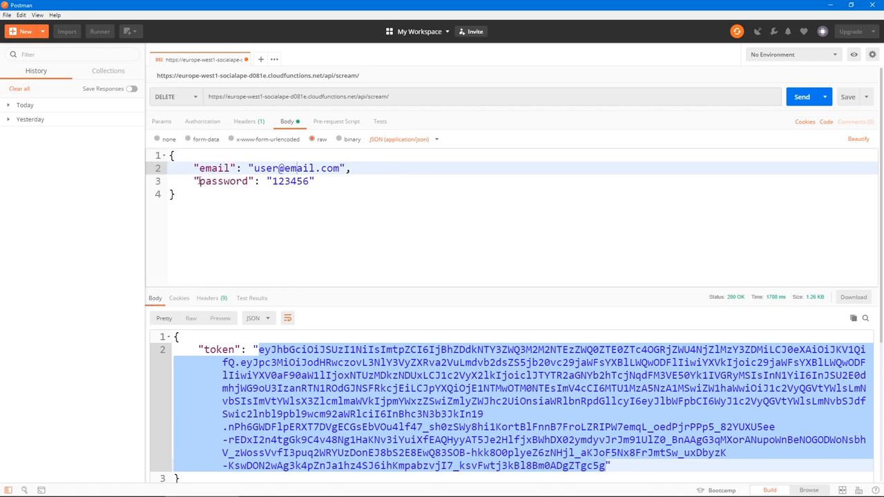
{"action": "left_click", "coordinate": [157, 138]}
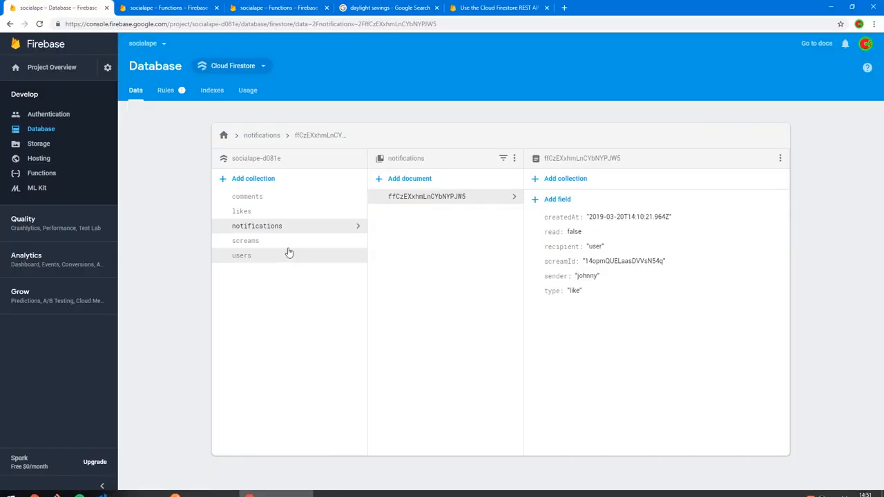
{"action": "left_click", "coordinate": [246, 197]}
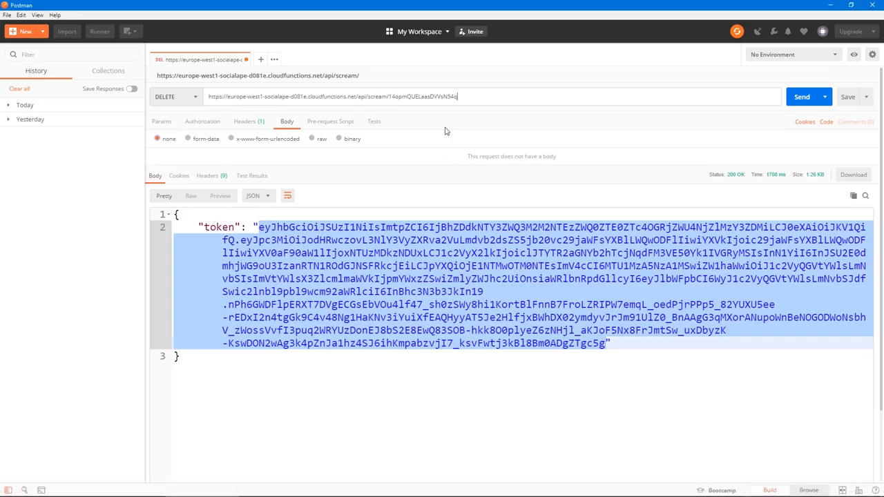
{"action": "left_click", "coordinate": [801, 96]}
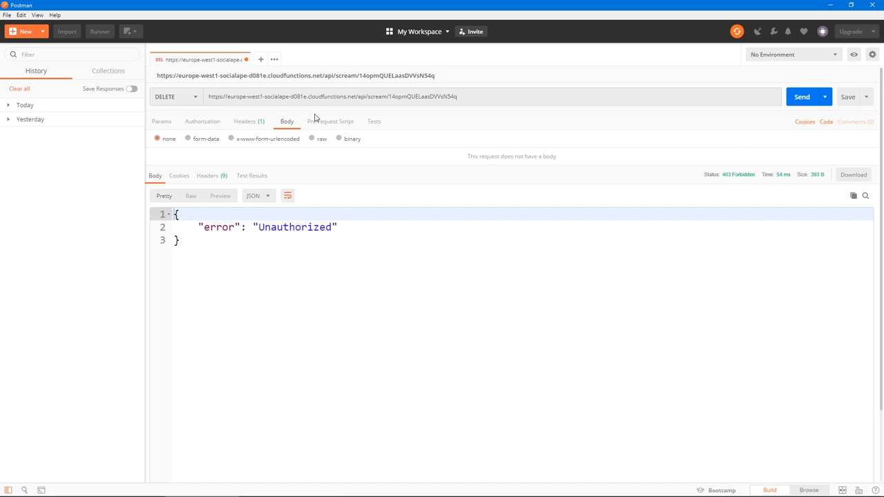
{"action": "left_click", "coordinate": [246, 121]}
{"action": "type", "text": "login"}
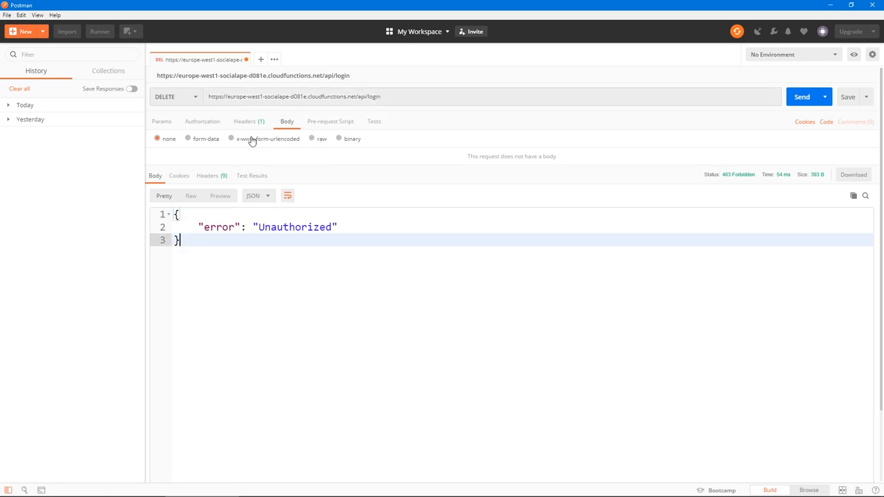
{"action": "left_click", "coordinate": [312, 138]}
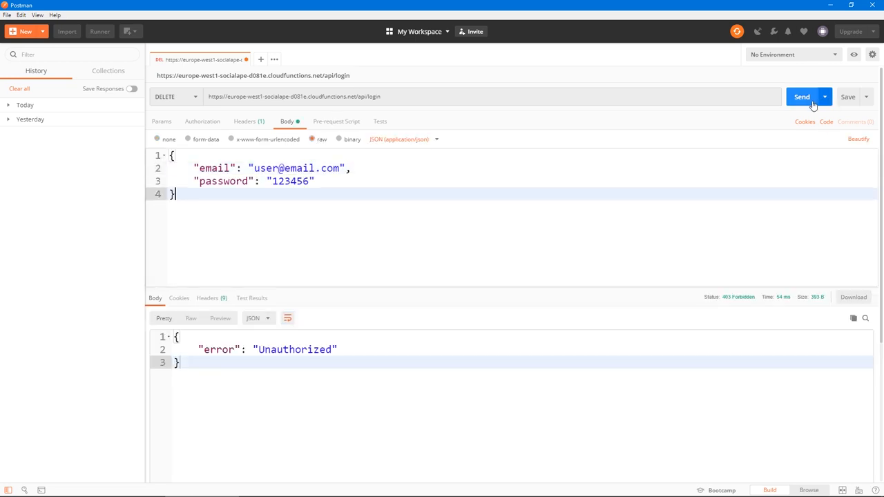
{"action": "left_click", "coordinate": [802, 97]}
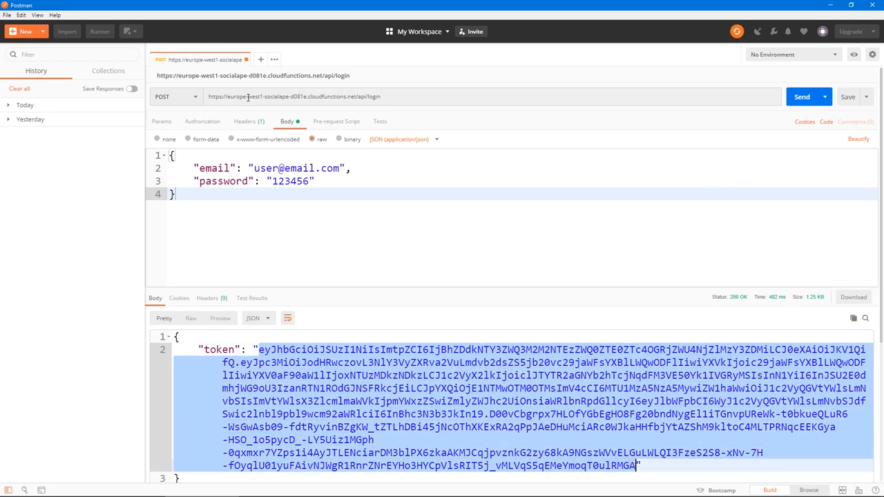
Add an Authorization header whose value starts with 'Bearer' for the token.
{"action": "left_click", "coordinate": [244, 122]}
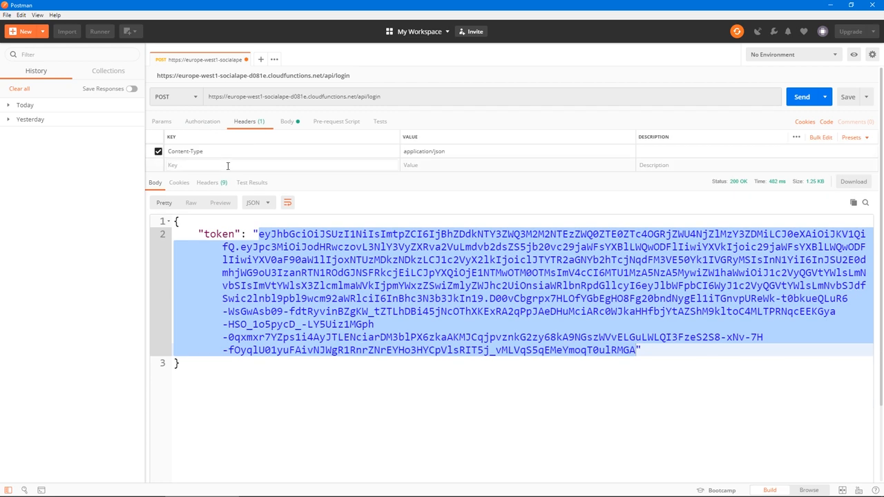
{"action": "type", "text": "Authro"}
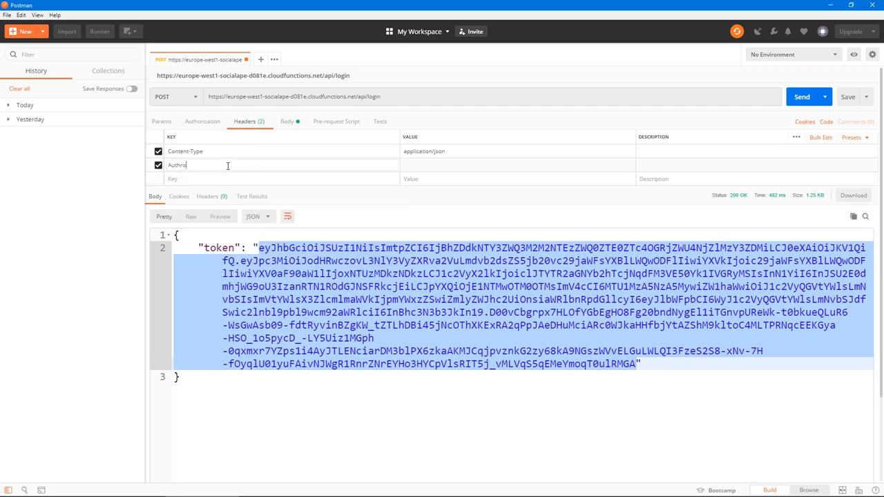
{"action": "type", "text": "rization"}
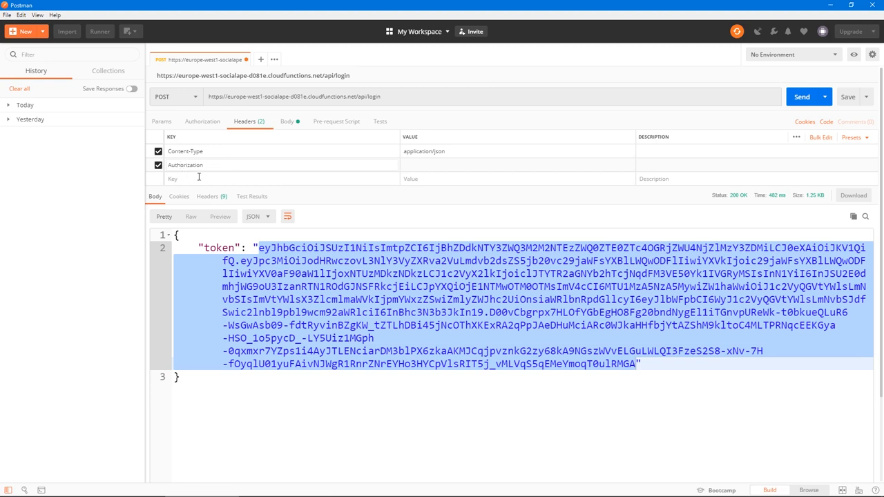
{"action": "mouse_move", "coordinate": [328, 169]}
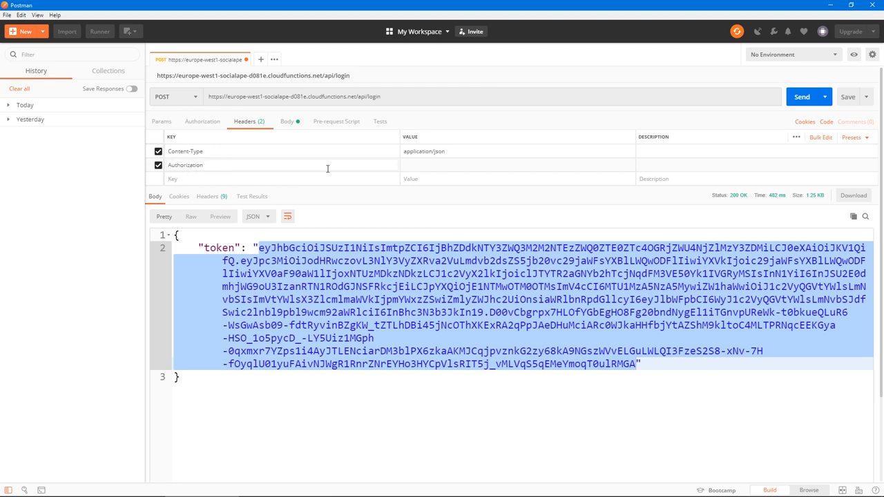
{"action": "type", "text": "Beare"}
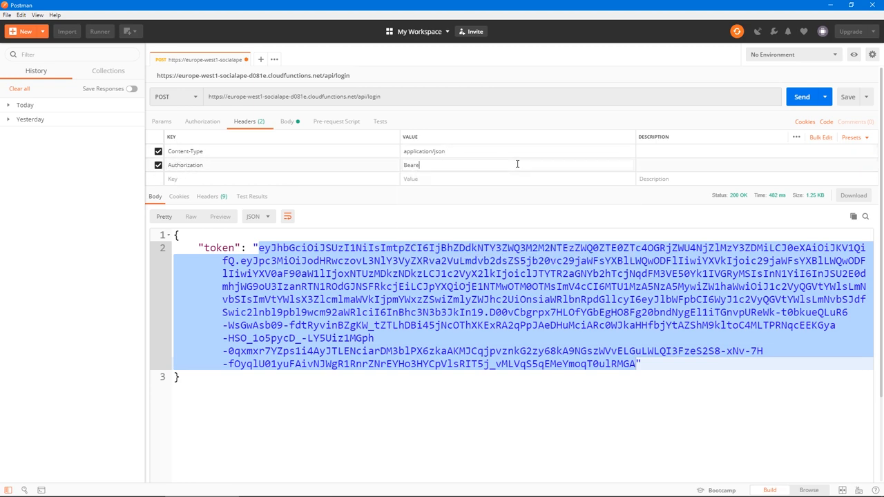
Switch the request method to DELETE and pick a previously used scream URL.
{"action": "left_click", "coordinate": [287, 122]}
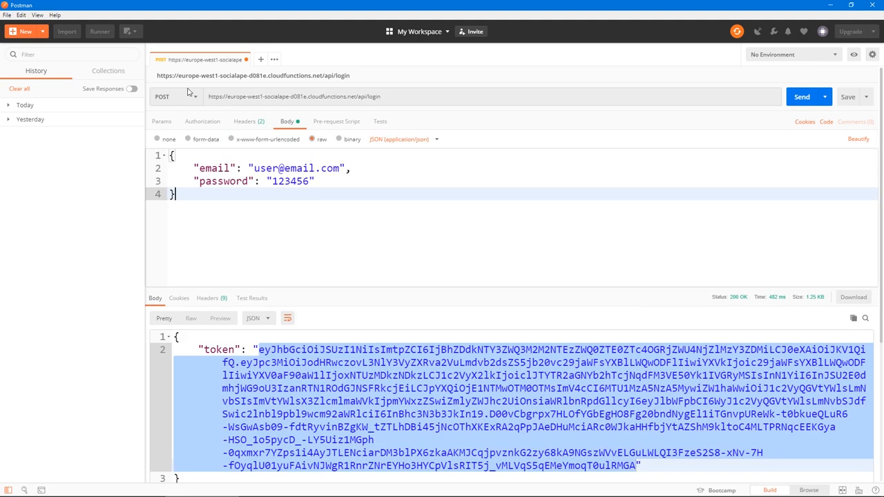
{"action": "left_click", "coordinate": [163, 97]}
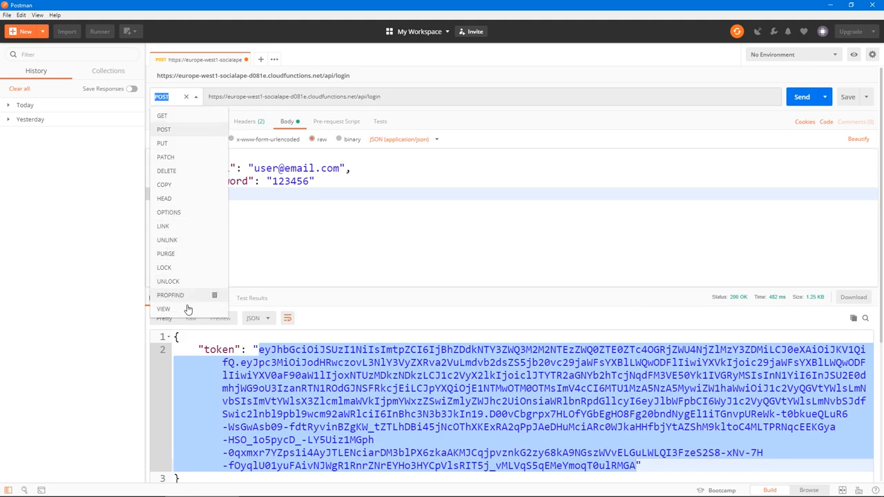
{"action": "left_click", "coordinate": [166, 171]}
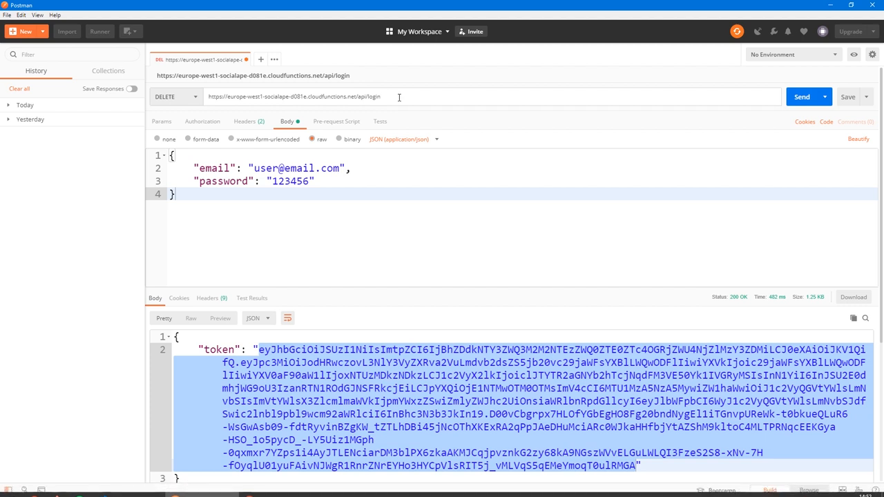
{"action": "type", "text": "scream/"}
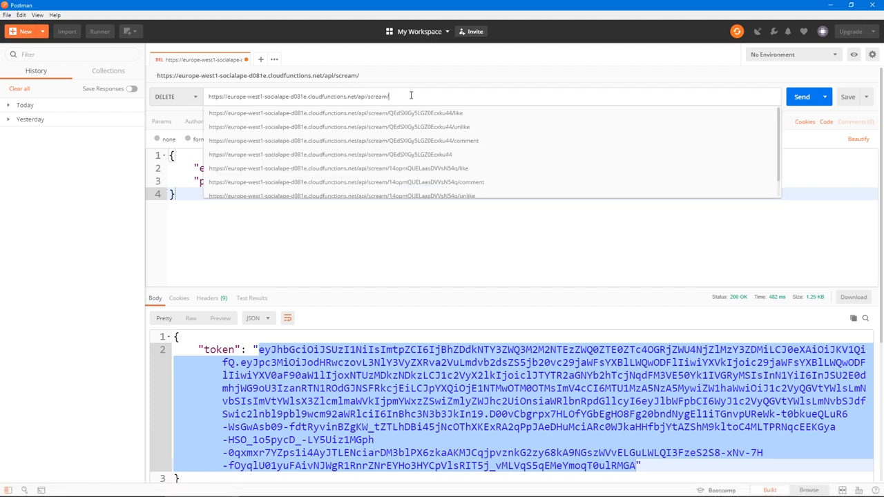
{"action": "left_click", "coordinate": [337, 169]}
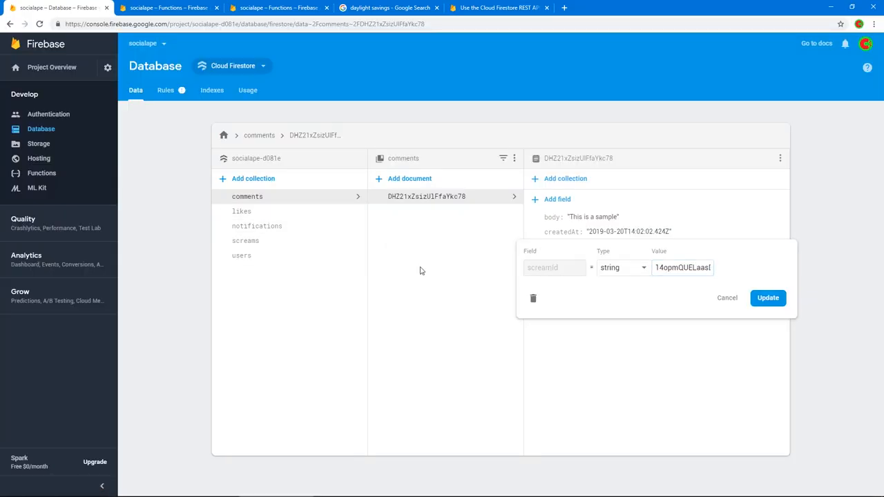
Check the likes collection and the latest Functions log entries for the scream deletion trigger.
{"action": "left_click", "coordinate": [242, 210]}
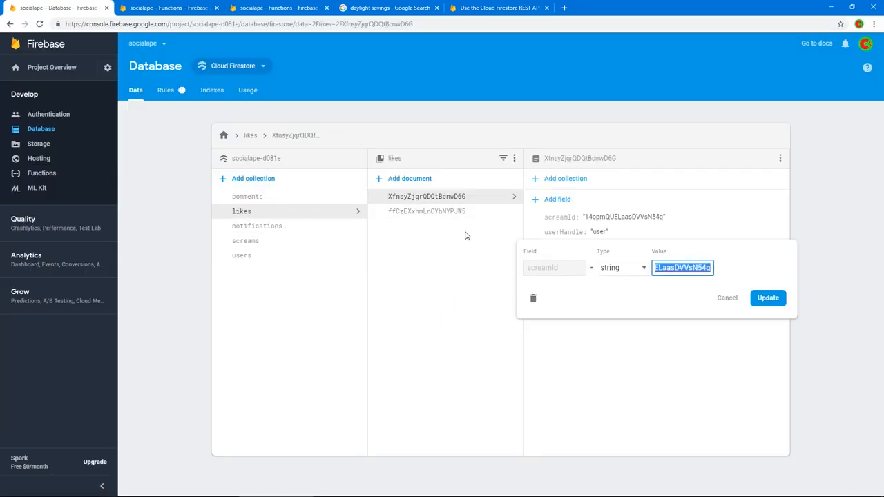
{"action": "left_click", "coordinate": [726, 298]}
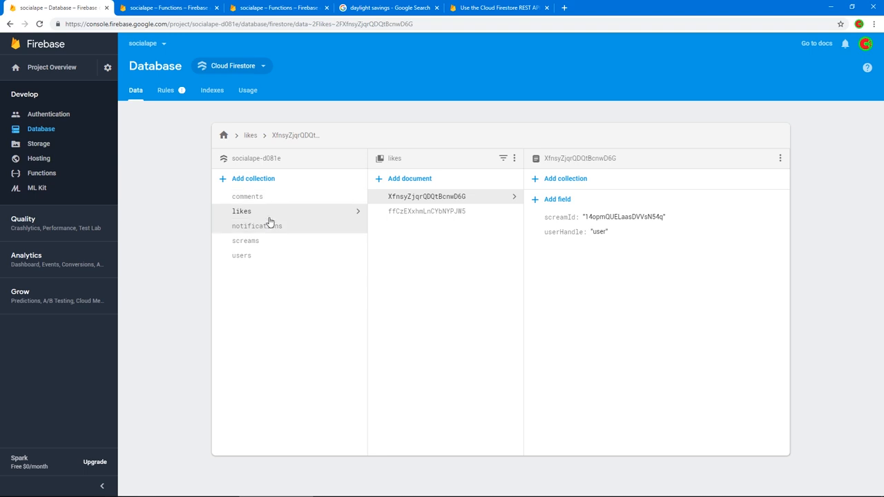
{"action": "mouse_move", "coordinate": [288, 204]}
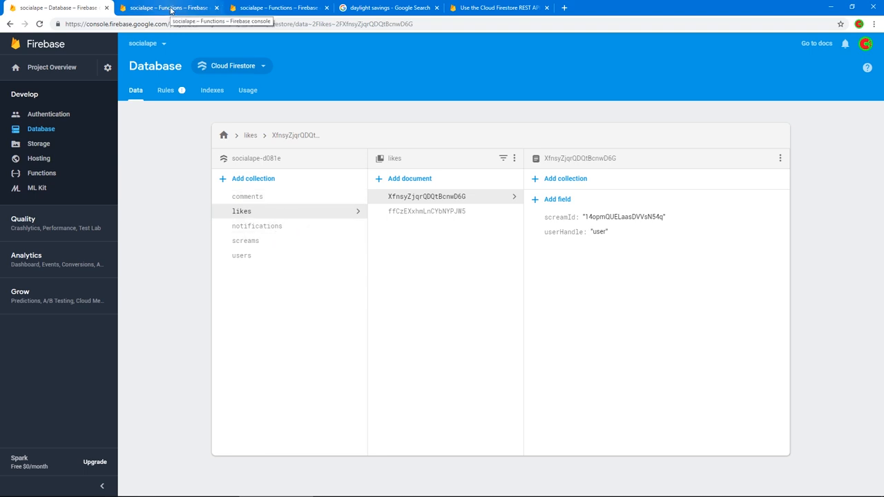
{"action": "left_click", "coordinate": [168, 8]}
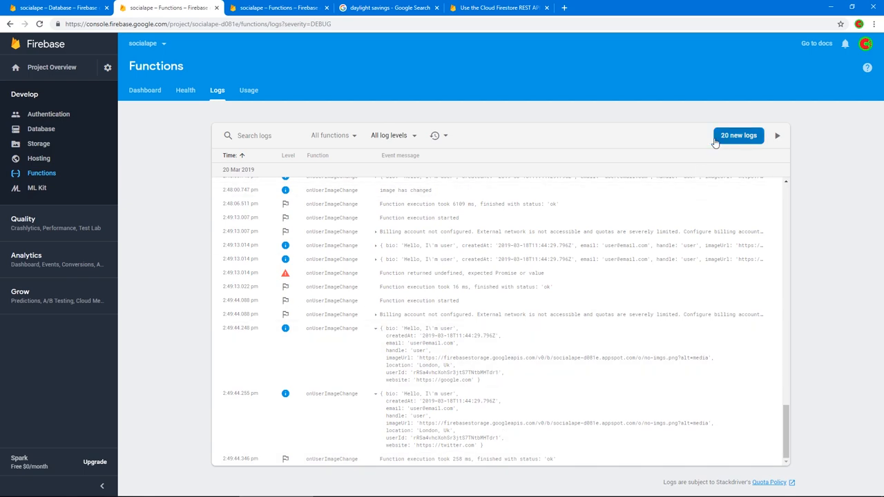
{"action": "left_click", "coordinate": [58, 8]}
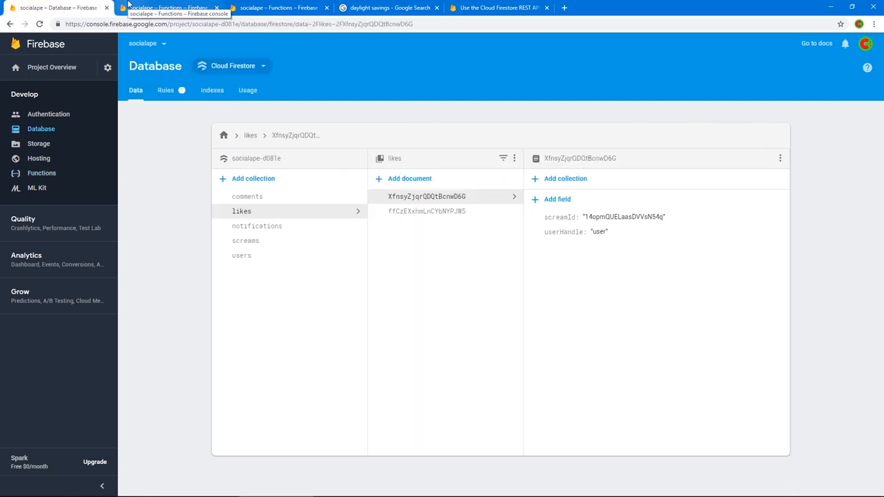
{"action": "left_click", "coordinate": [168, 8]}
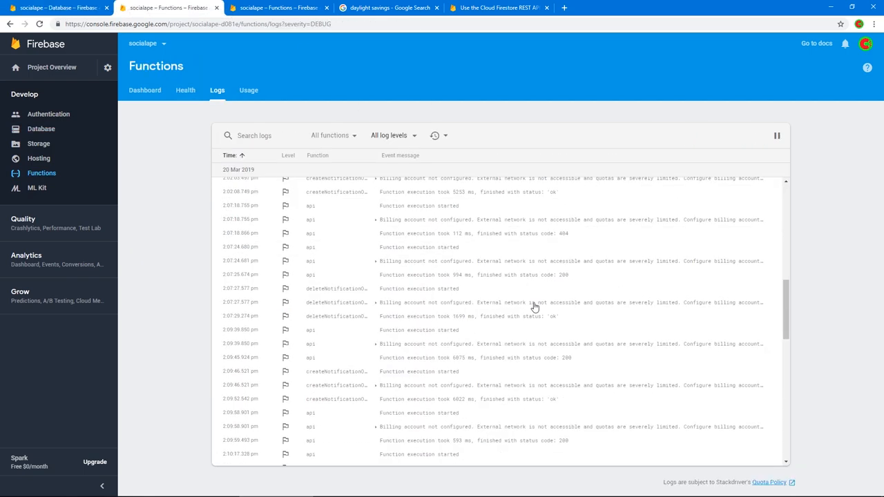
{"action": "scroll", "scroll_direction": "down", "scroll_amount": 3}
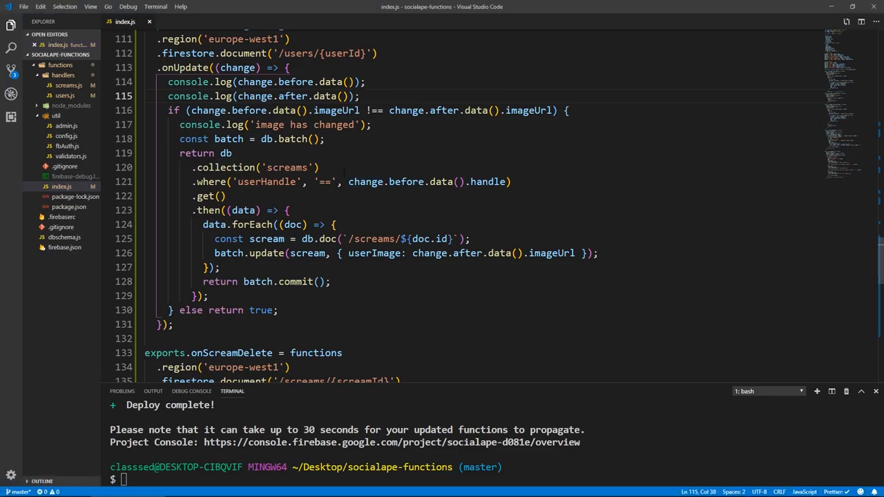
Append .get() to onScreamDelete's likes and notifications where() queries.
{"action": "scroll", "scroll_direction": "down", "scroll_amount": 3}
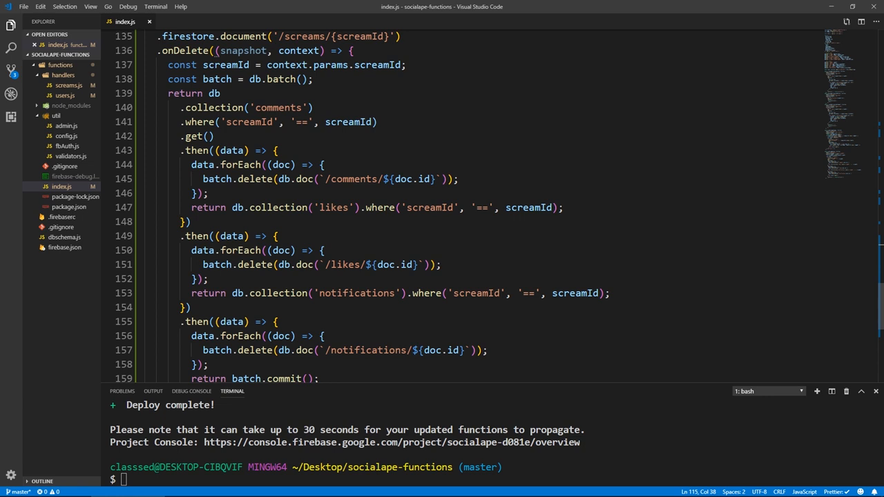
{"action": "scroll", "scroll_direction": "down", "scroll_amount": 3}
{"action": "type", "text": ".get()"}
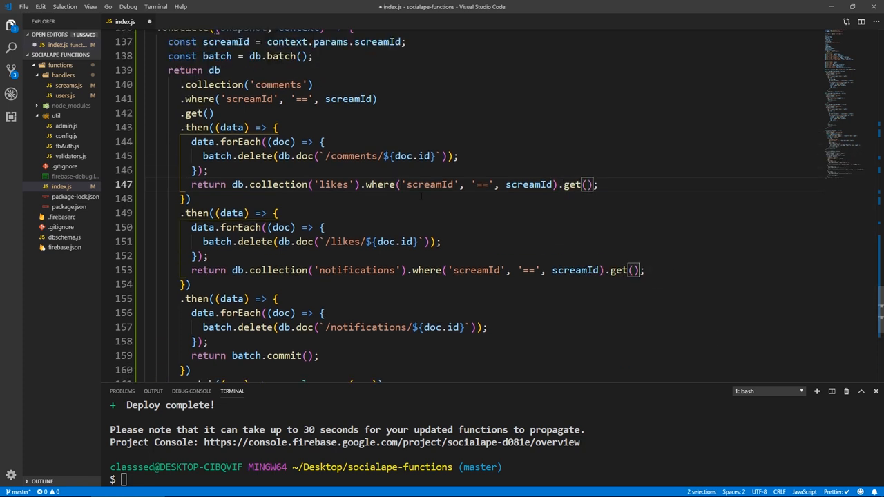
{"action": "scroll", "scroll_direction": "down", "scroll_amount": 3}
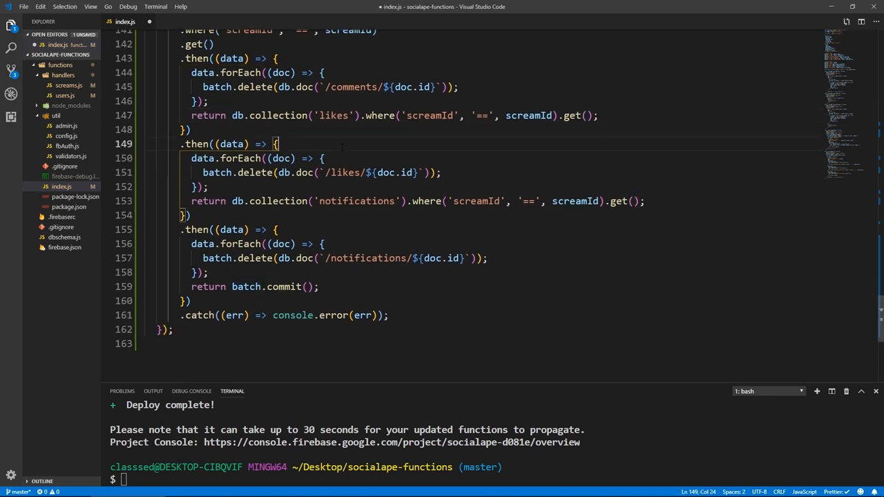
{"action": "type", "text": "firebase.google.com/project/socialape-d081e/functions/logs?severity=DEBUG"}
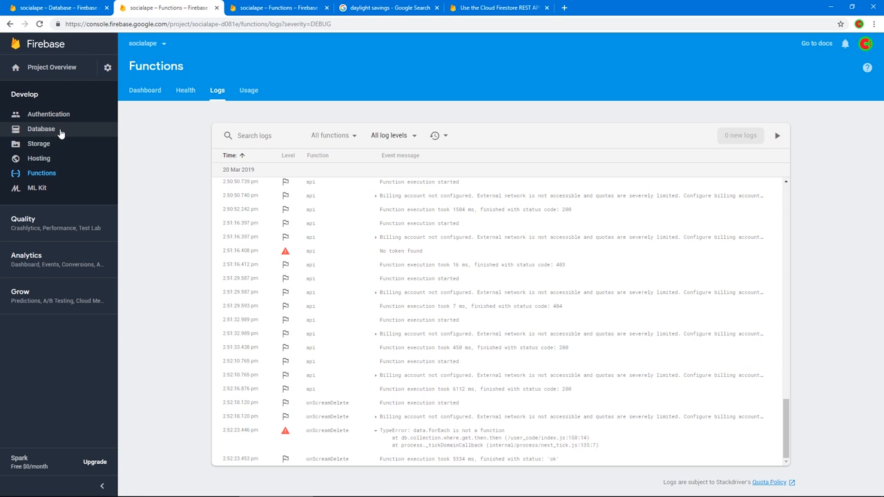
From the Firestore Data view, begin adding a new root collection.
{"action": "left_click", "coordinate": [42, 128]}
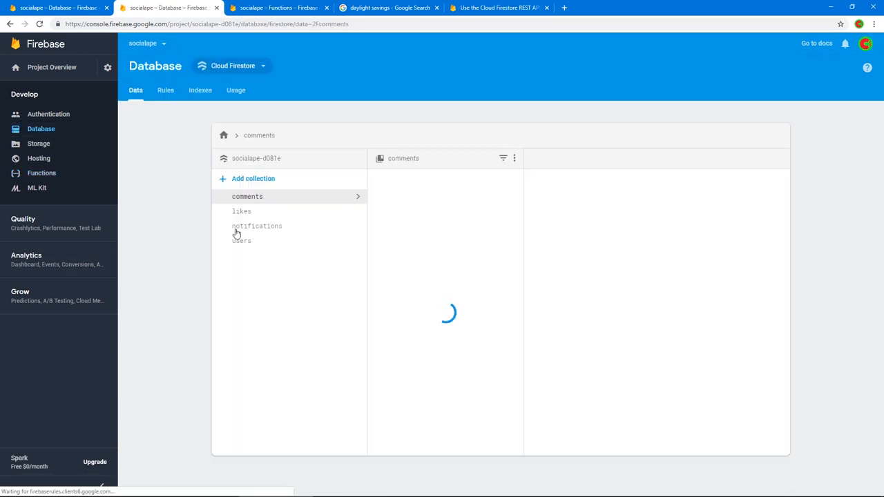
{"action": "left_click", "coordinate": [257, 226]}
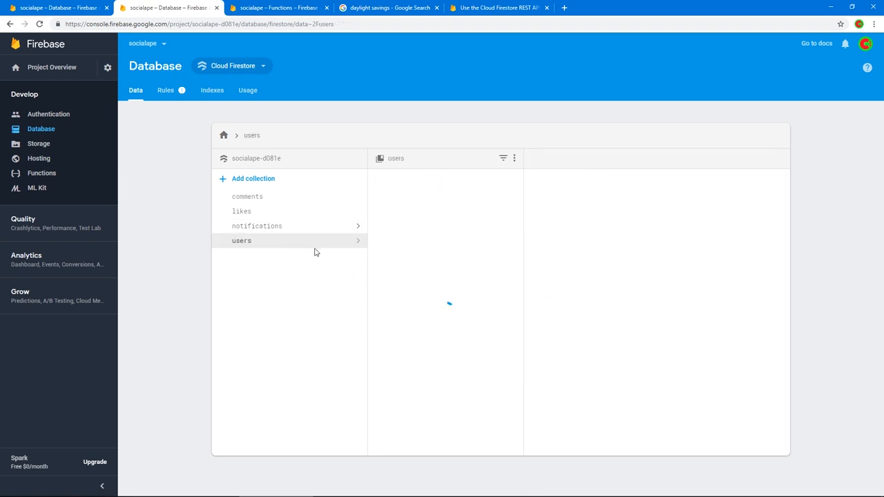
{"action": "left_click", "coordinate": [242, 240]}
{"action": "type", "text": "s"}
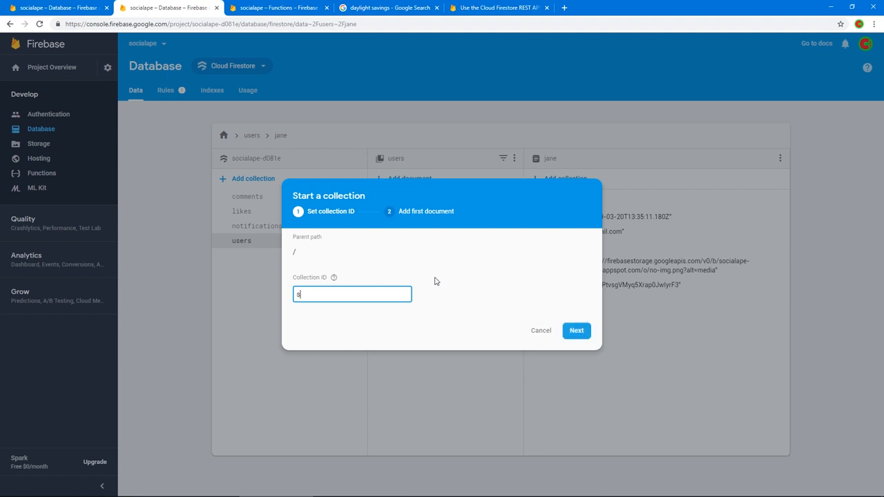
Name the collection 'screams', use an Auto-ID document, and add userHandle 'user' and body 'this i...' fields.
{"action": "left_click", "coordinate": [576, 330]}
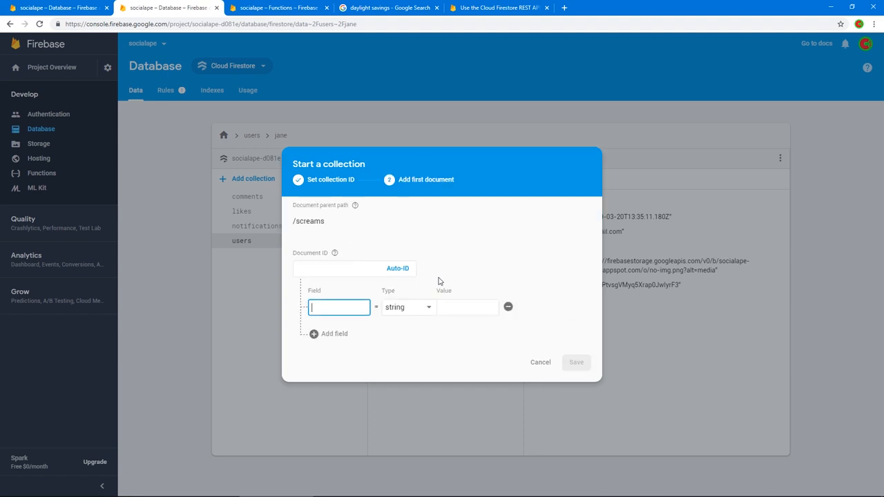
{"action": "left_click", "coordinate": [398, 268]}
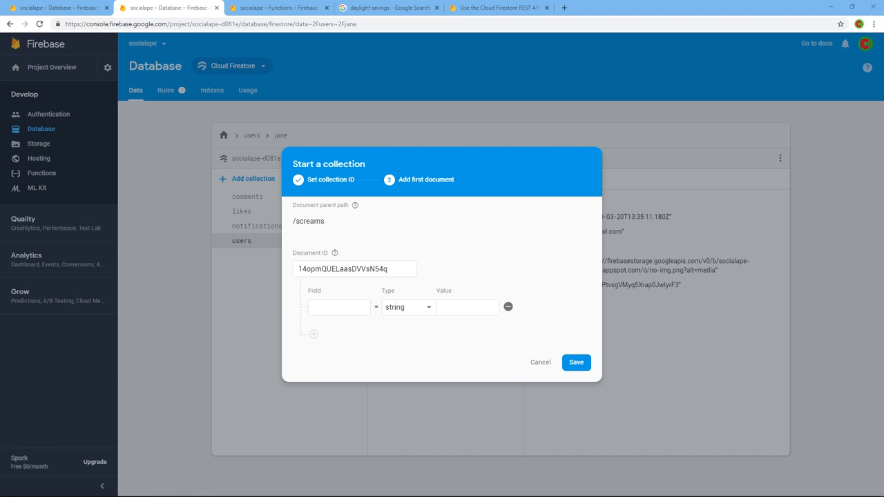
{"action": "type", "text": "userHandle"}
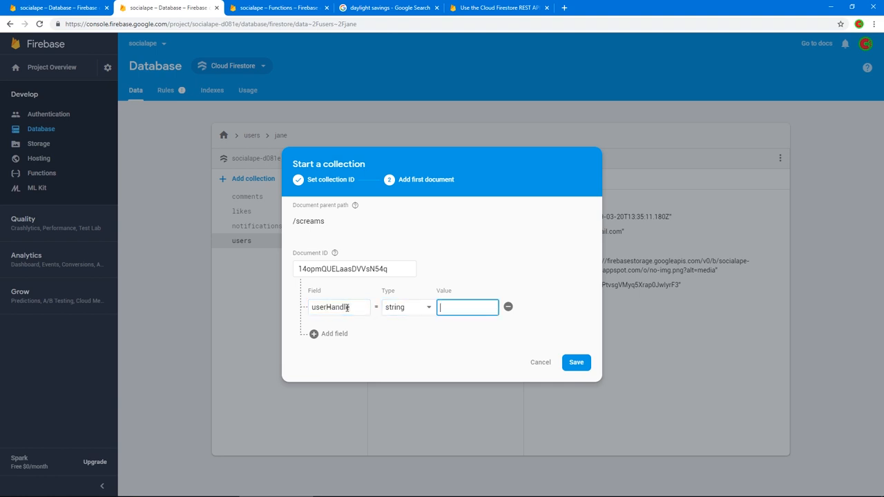
{"action": "type", "text": "user"}
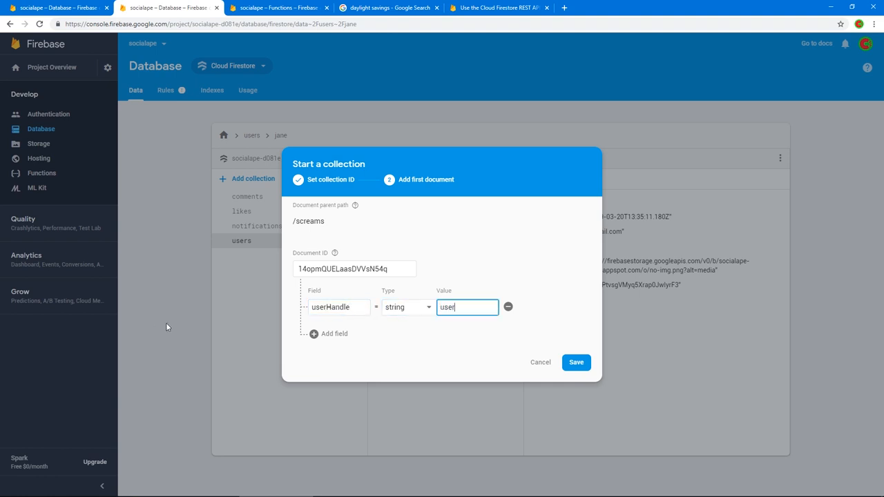
{"action": "left_click", "coordinate": [335, 333]}
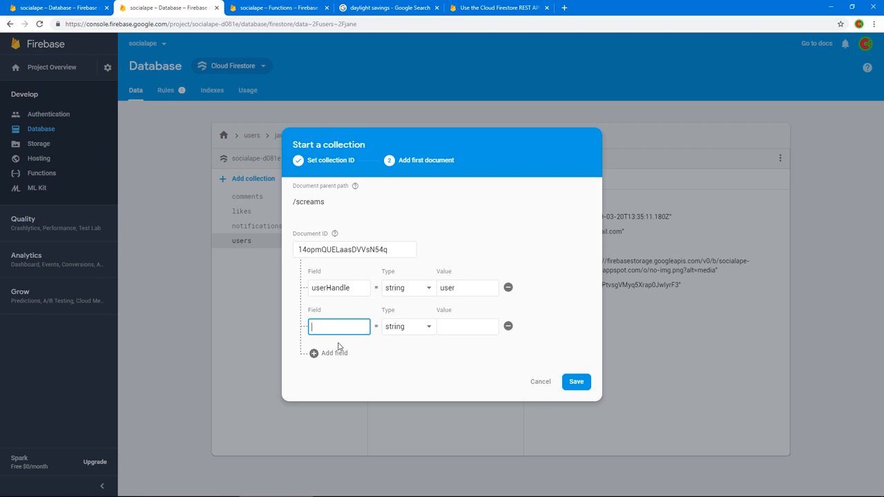
{"action": "type", "text": "body"}
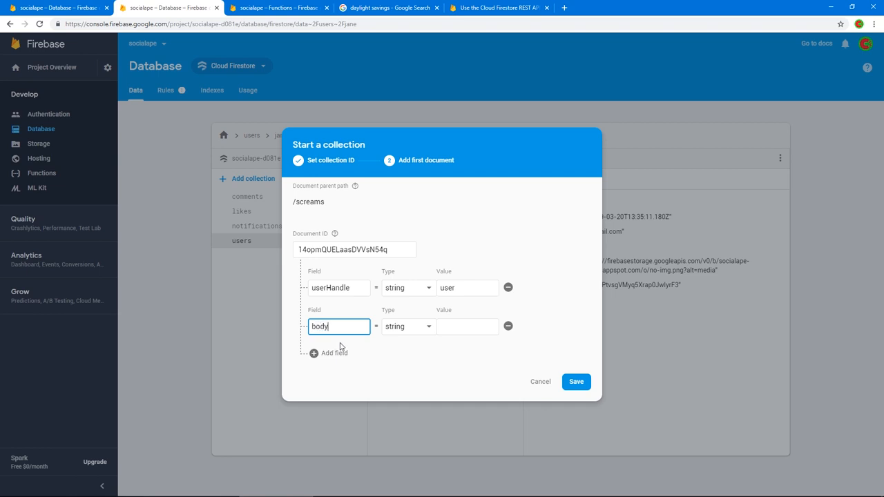
{"action": "type", "text": "this is the scream"}
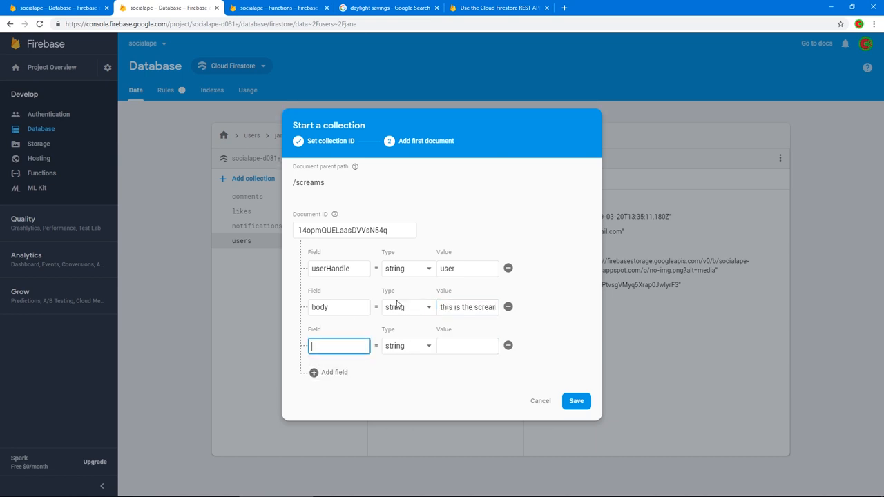
Add createdAT as a string timestamp, likeCount 2 and a commentCount number field to the document.
{"action": "type", "text": "createdAT"}
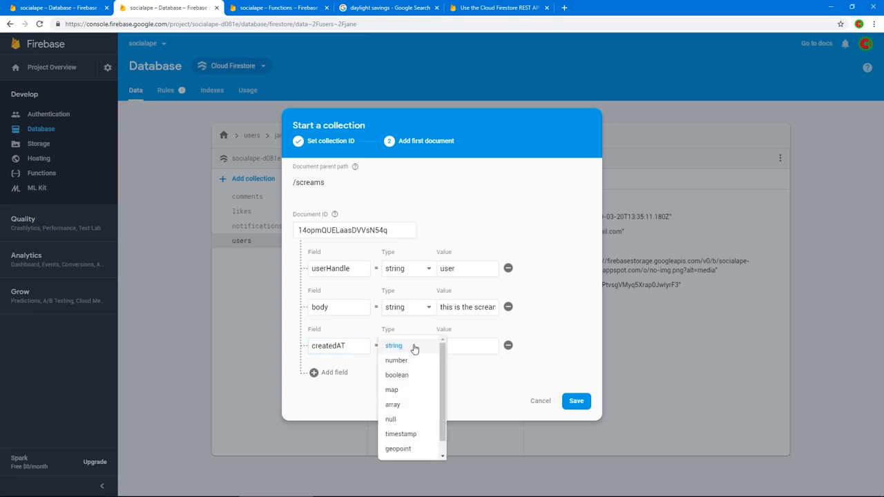
{"action": "left_click", "coordinate": [392, 345]}
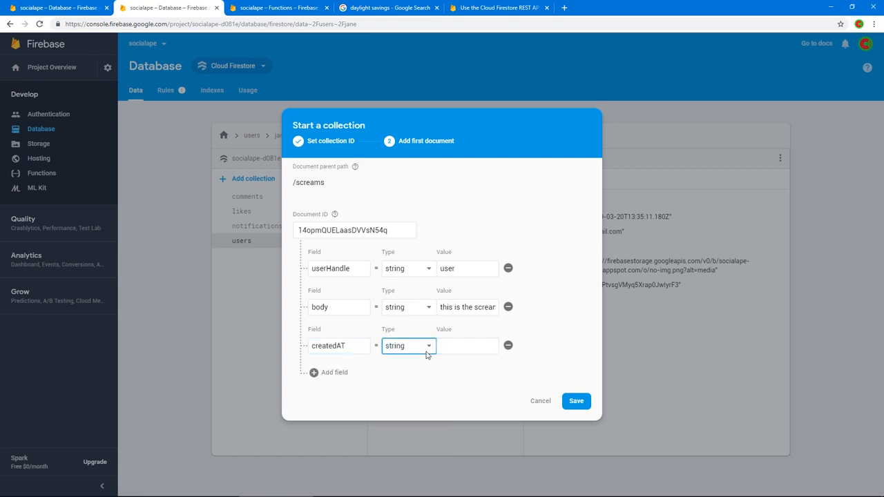
{"action": "left_click", "coordinate": [408, 346]}
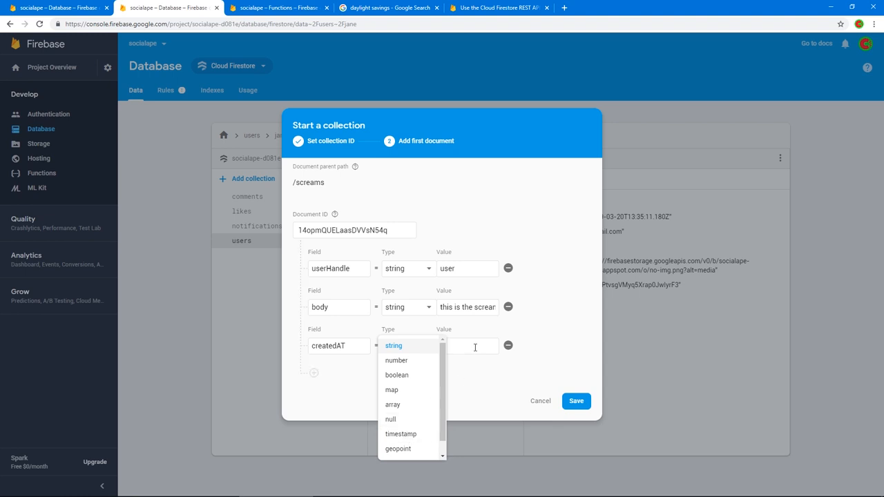
{"action": "left_click", "coordinate": [392, 346]}
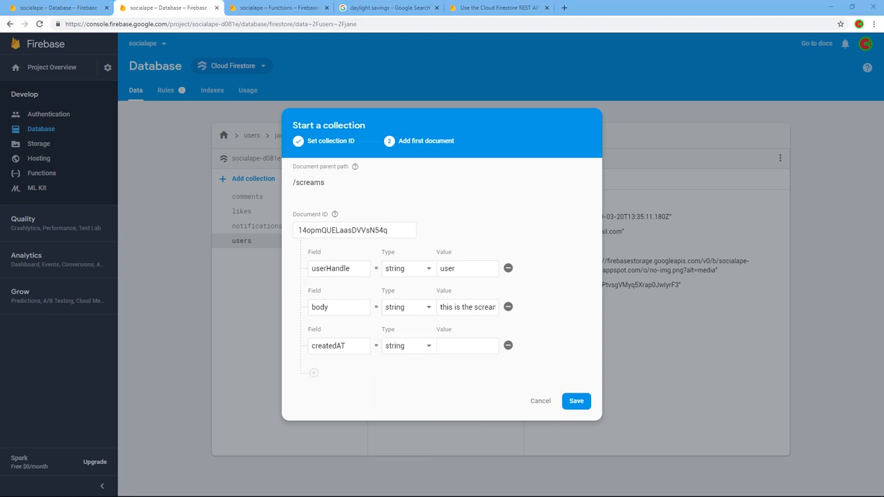
{"action": "type", "text": "5T10:59:52.798Z"}
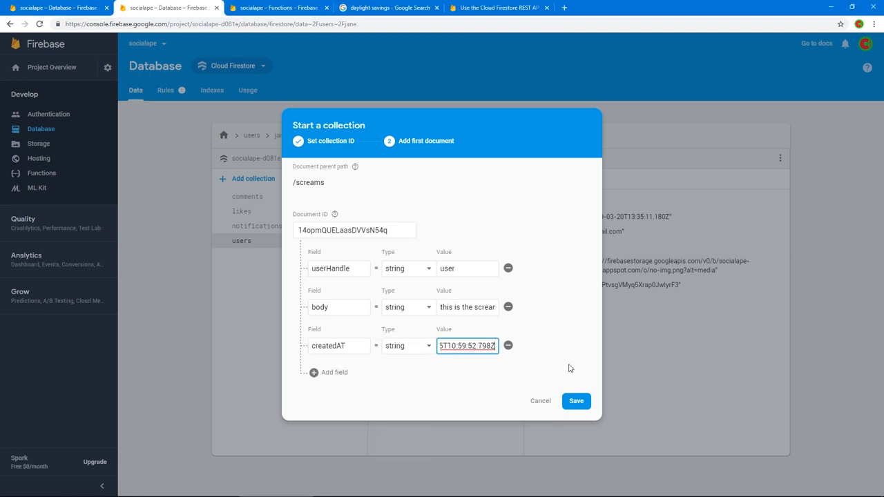
{"action": "left_click", "coordinate": [334, 373]}
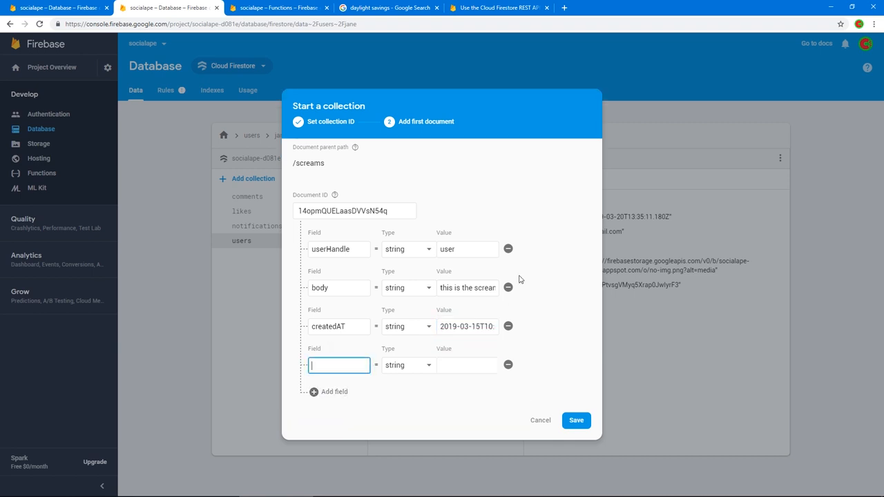
{"action": "type", "text": "likeCou"}
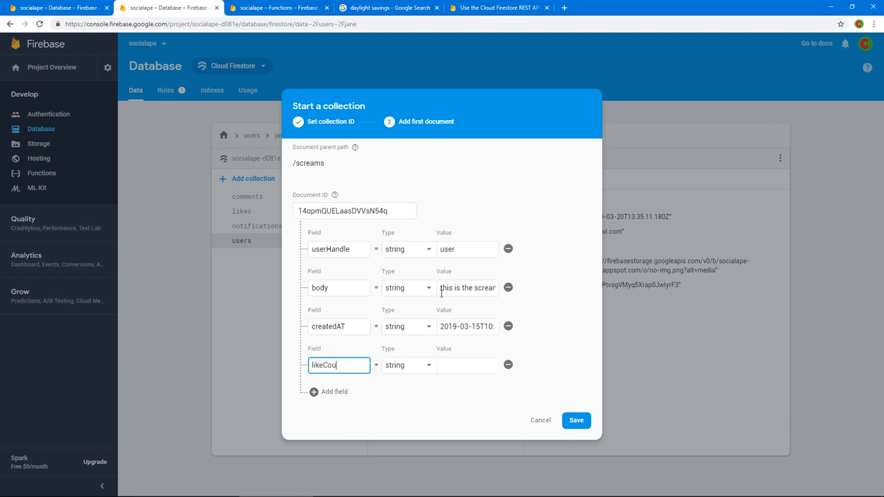
{"action": "type", "text": "2"}
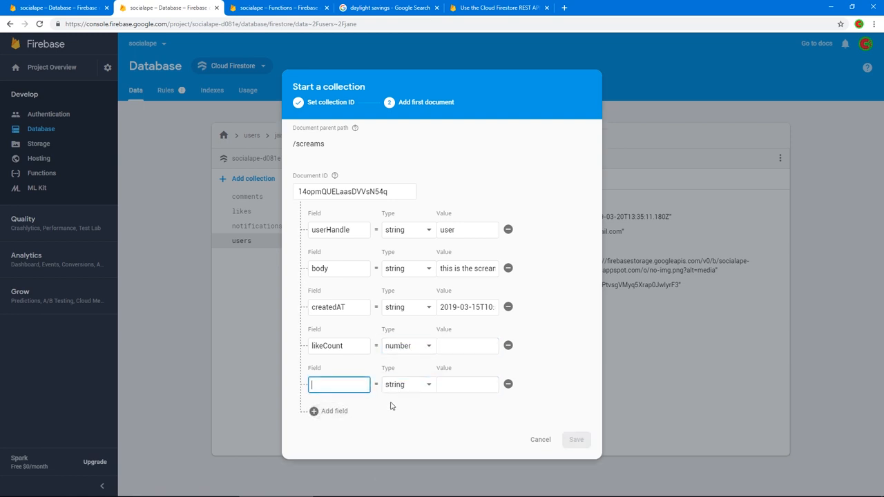
{"action": "type", "text": "commentCount"}
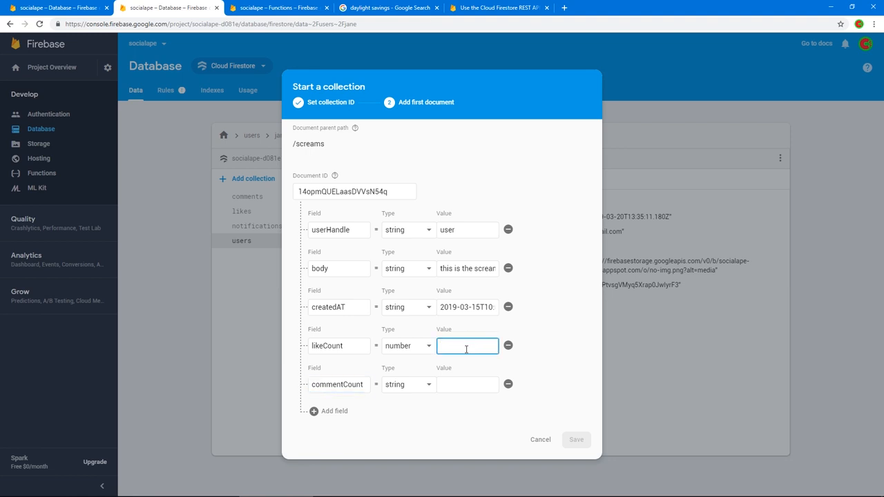
{"action": "left_click", "coordinate": [407, 384]}
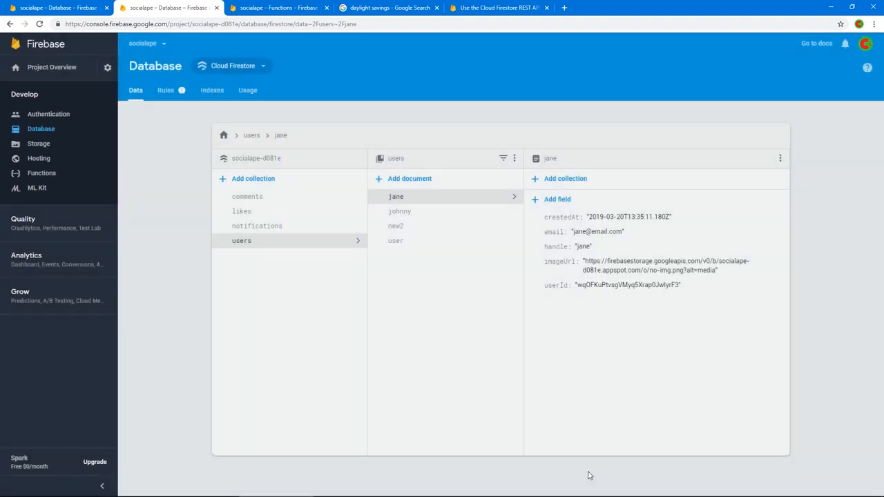
Send the DELETE request for the sample scream from Postman.
{"action": "left_click", "coordinate": [246, 240]}
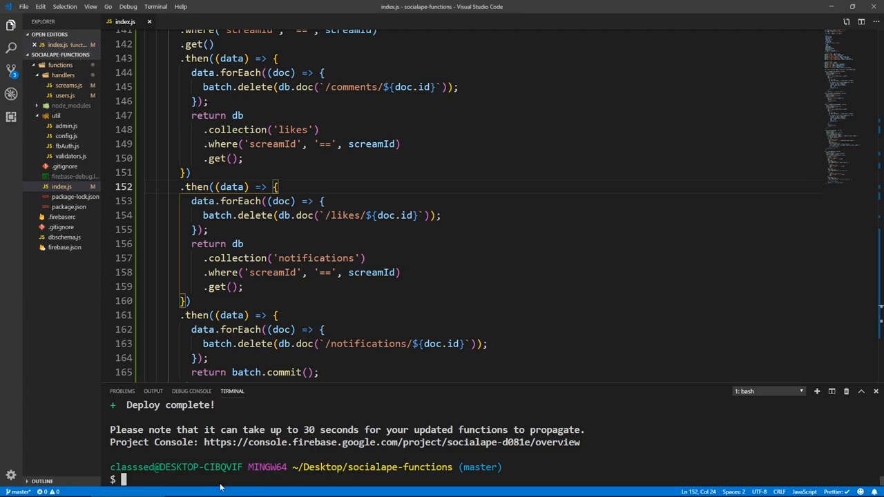
{"action": "left_click", "coordinate": [194, 488]}
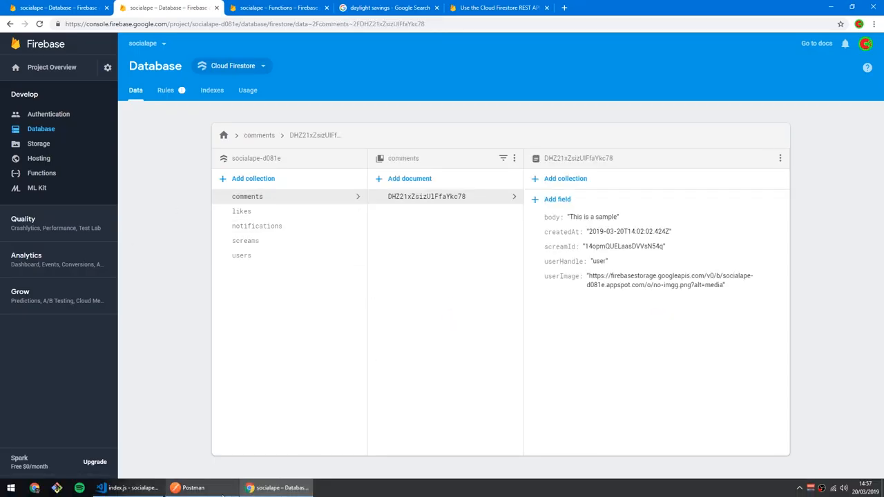
{"action": "left_click", "coordinate": [193, 488]}
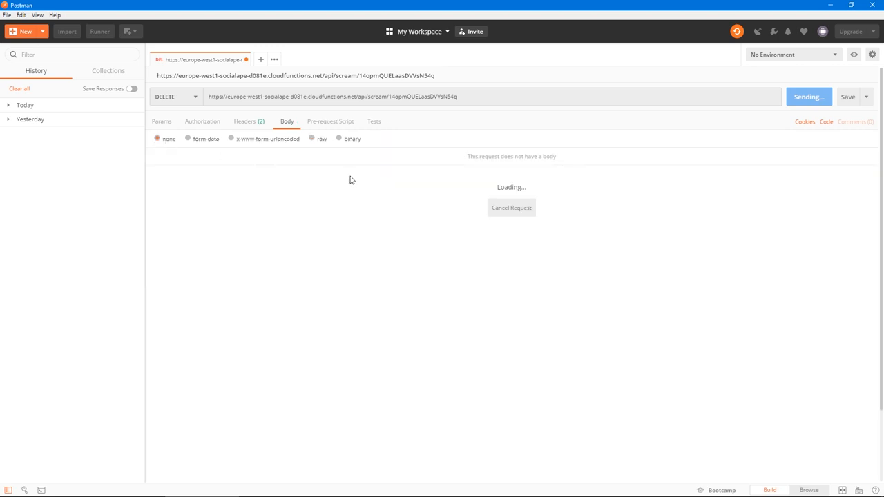
{"action": "mouse_move", "coordinate": [303, 155]}
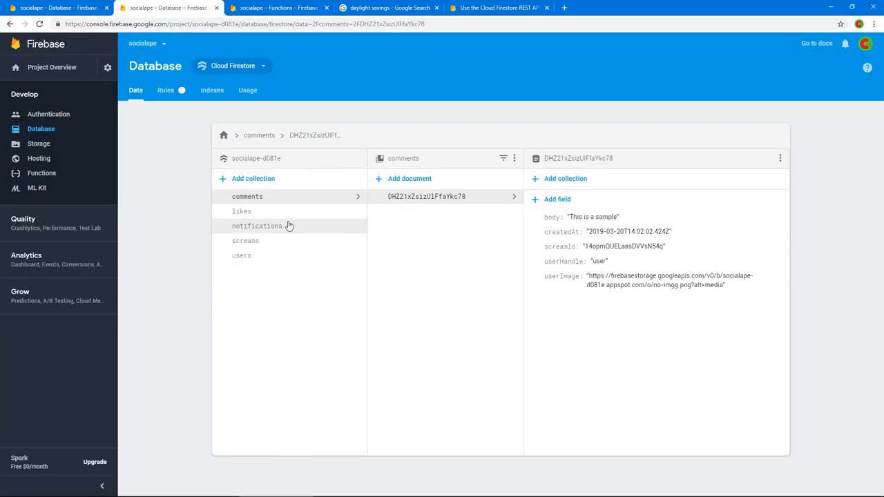
Recheck the comments and notifications collections in Firestore to confirm the related data is gone.
{"action": "left_click", "coordinate": [257, 227]}
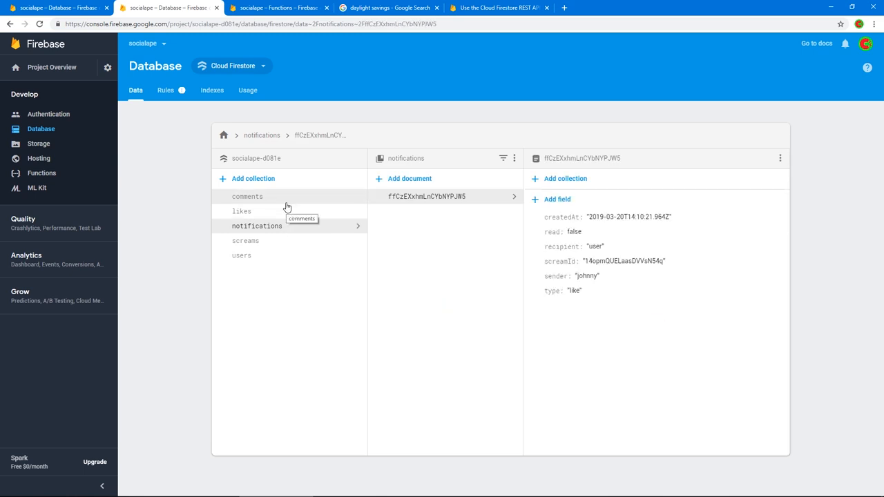
{"action": "left_click", "coordinate": [246, 196]}
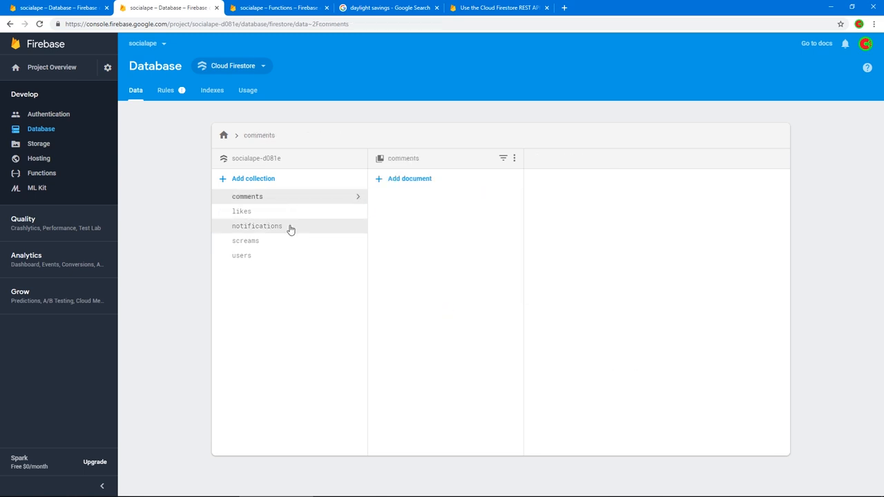
{"action": "left_click", "coordinate": [240, 210]}
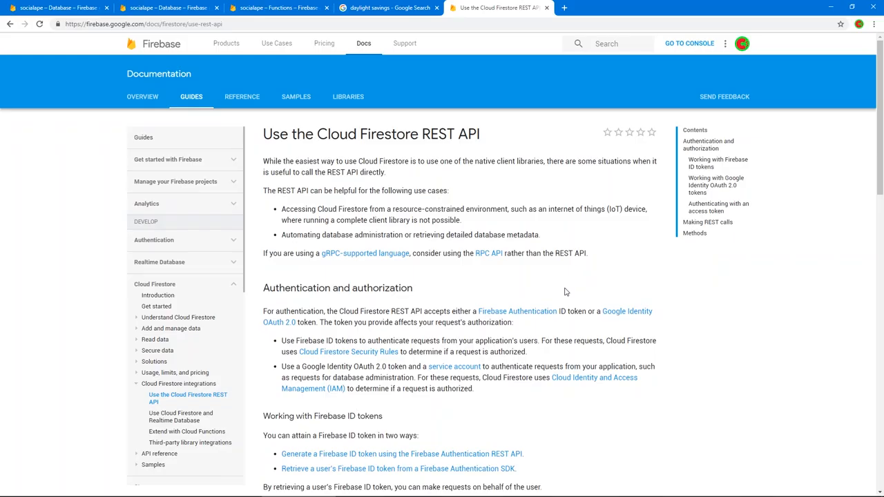
{"action": "mouse_move", "coordinate": [408, 139]}
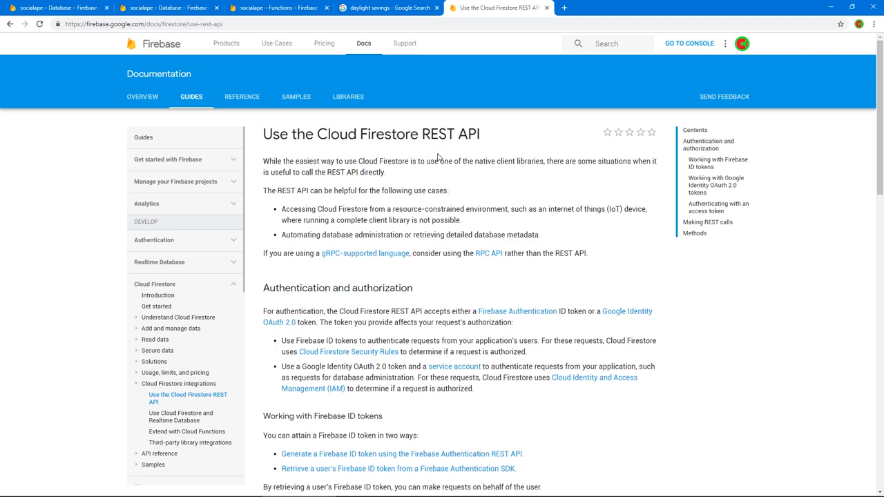
Read through the Authentication and authorization sections of the Cloud Firestore REST API guide.
{"action": "scroll", "scroll_direction": "down", "scroll_amount": 3}
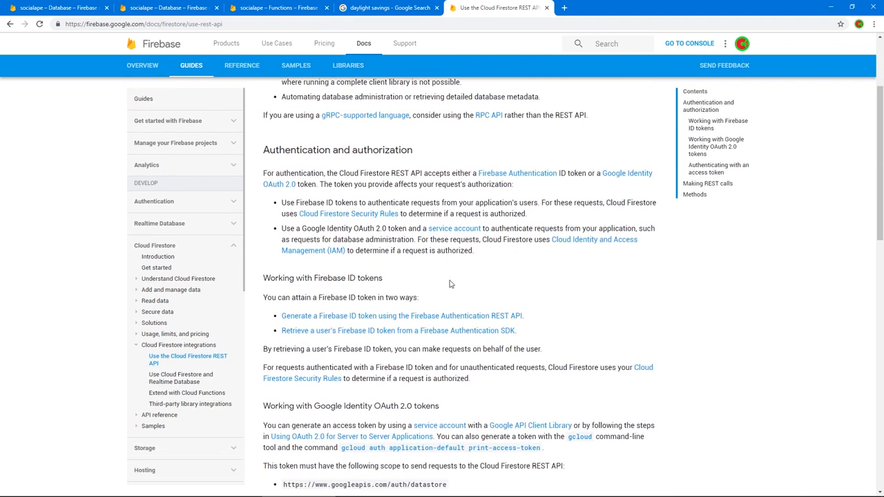
{"action": "mouse_move", "coordinate": [451, 284]}
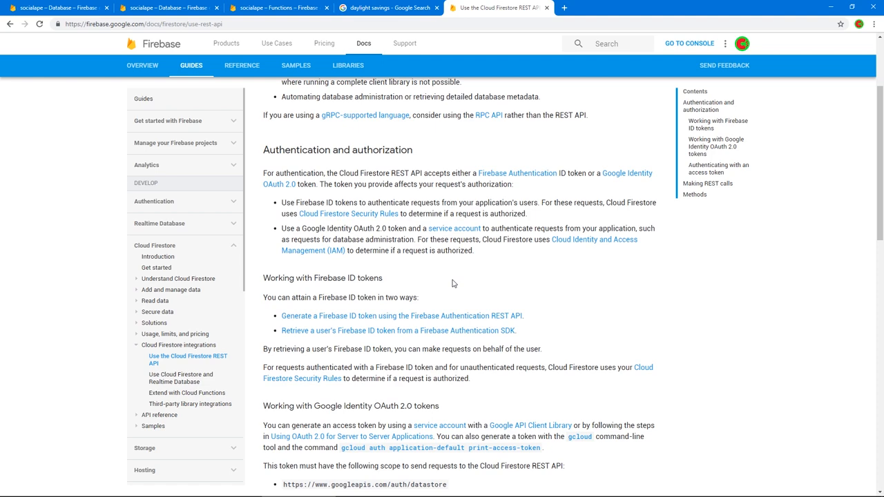
{"action": "scroll", "scroll_direction": "down", "scroll_amount": 3}
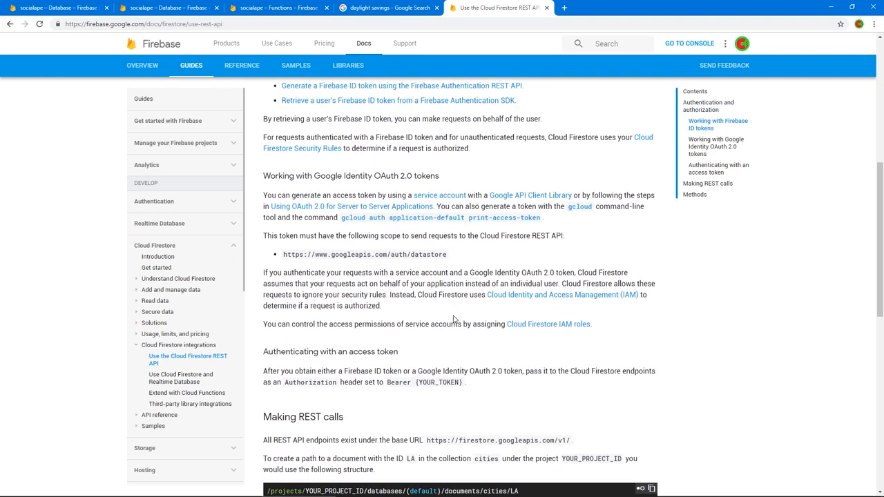
{"action": "scroll", "scroll_direction": "down", "scroll_amount": 3}
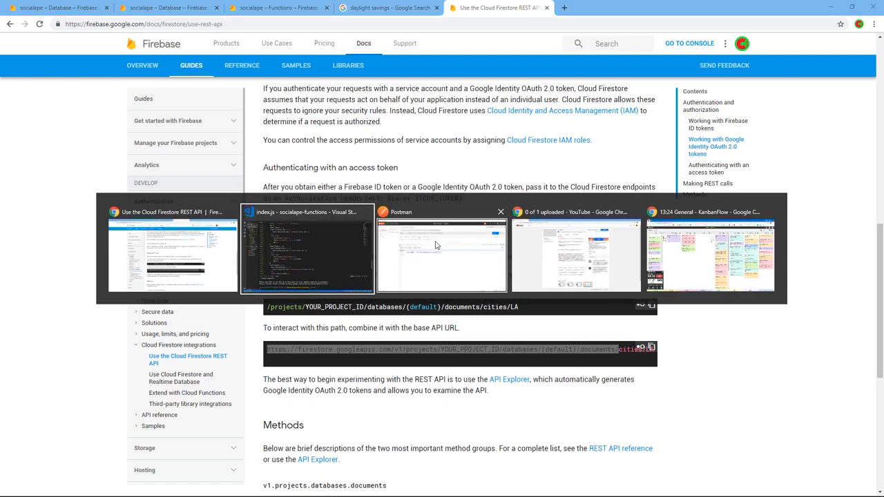
{"action": "left_click", "coordinate": [442, 251]}
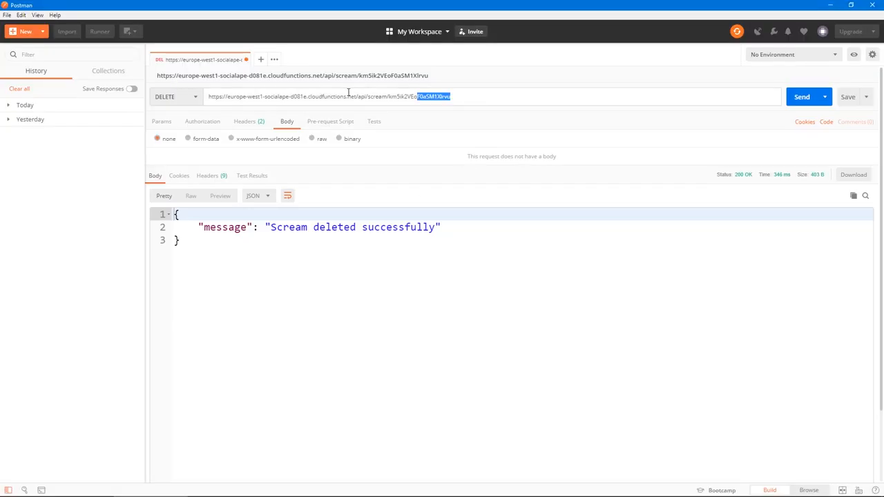
GET the Firestore REST documents URL for project socialape-d081e on the screams collection, which returns empty.
{"action": "type", "text": "https://firestore.googleapis.com/v1/projects/YOUR_PROJECT_ID/databases/(default)/documents/"}
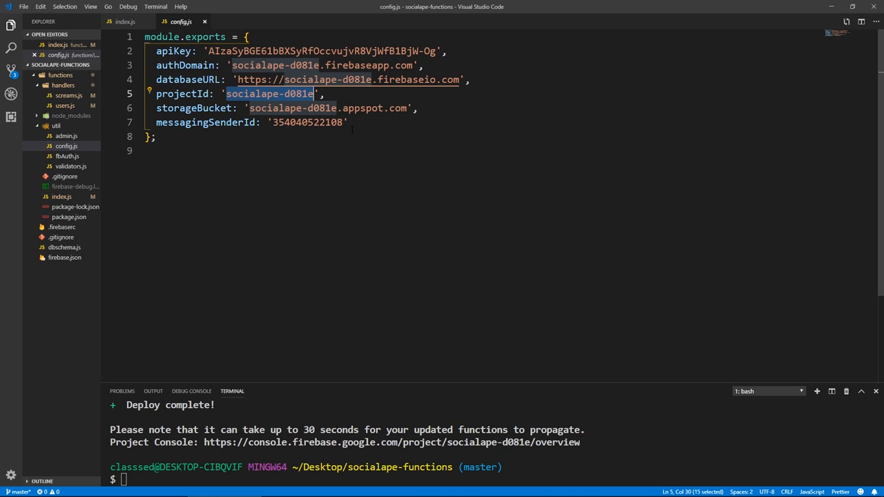
{"action": "key", "text": "alt+tab"}
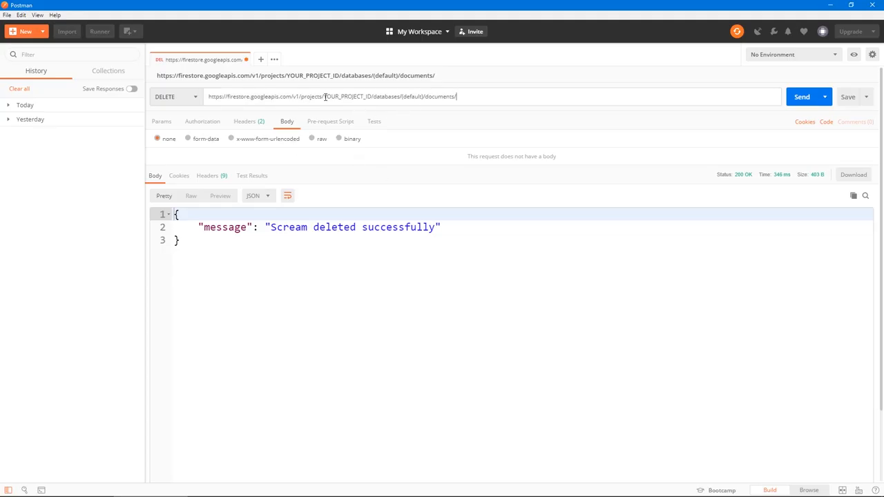
{"action": "type", "text": "socialape-d081e"}
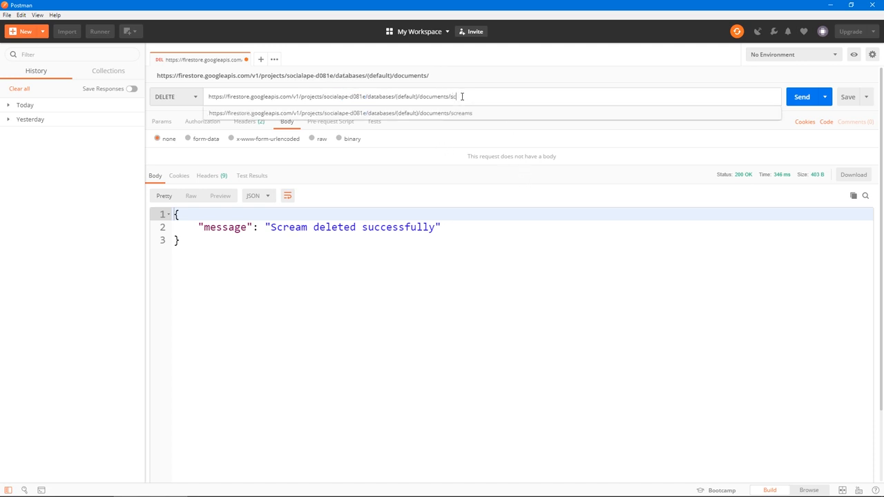
{"action": "left_click", "coordinate": [177, 97]}
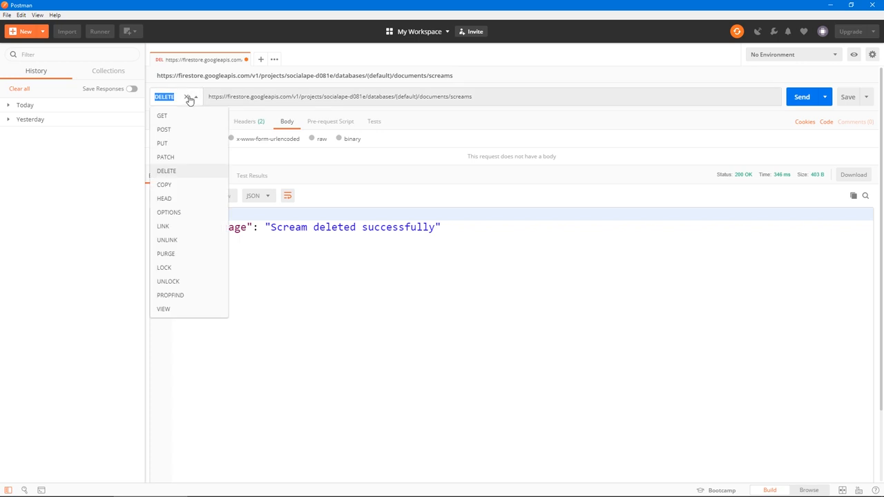
{"action": "left_click", "coordinate": [162, 116]}
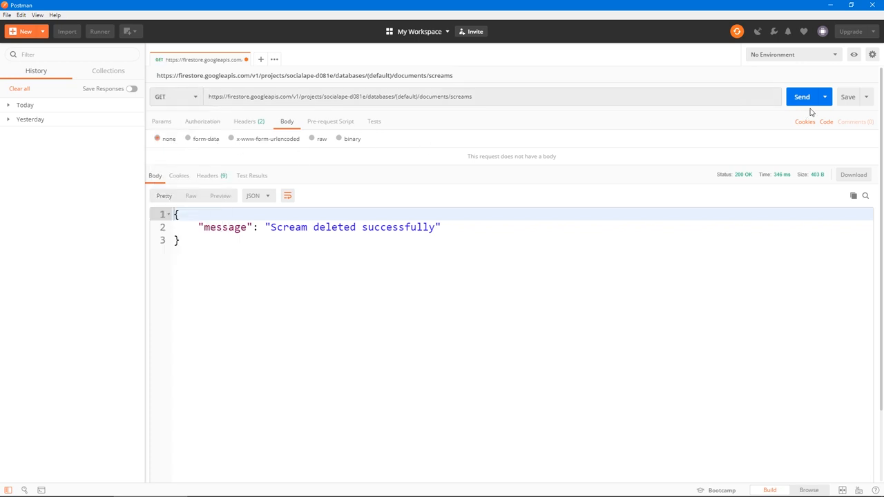
{"action": "left_click", "coordinate": [801, 97]}
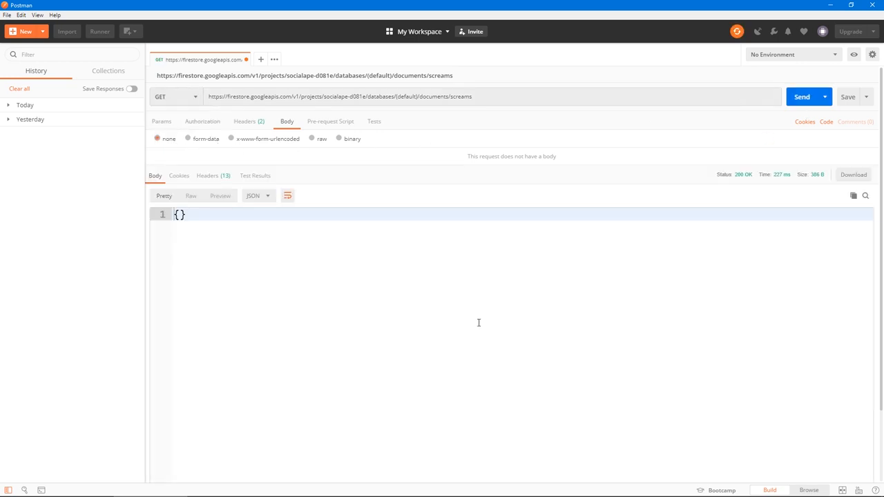
Change the path to the users collection and fetch it, listing the user documents.
{"action": "double_click", "coordinate": [461, 97]}
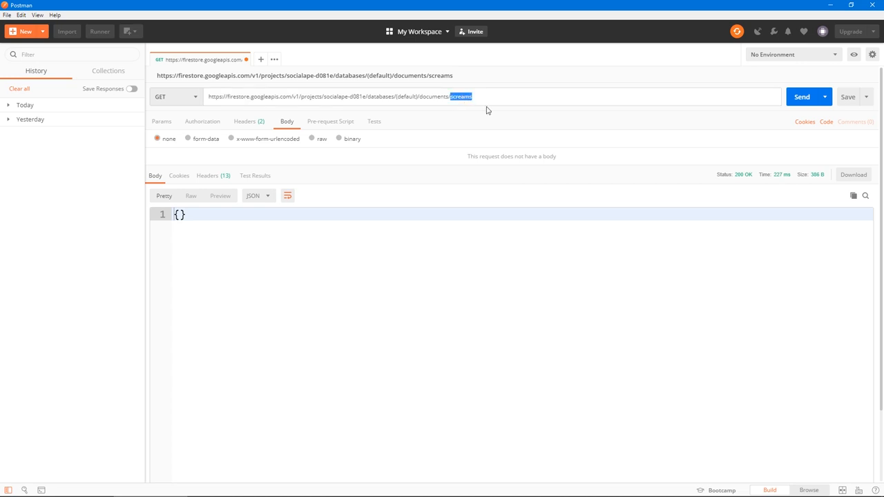
{"action": "left_click", "coordinate": [802, 97]}
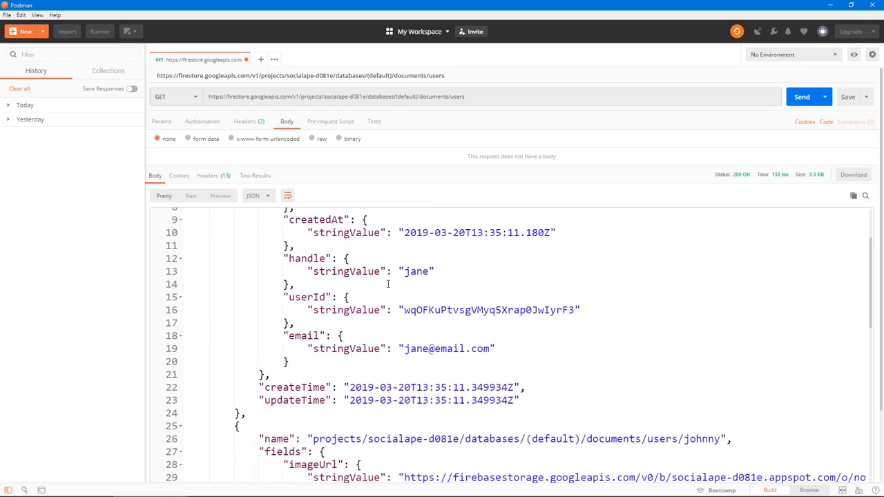
{"action": "scroll", "scroll_direction": "down", "scroll_amount": 3}
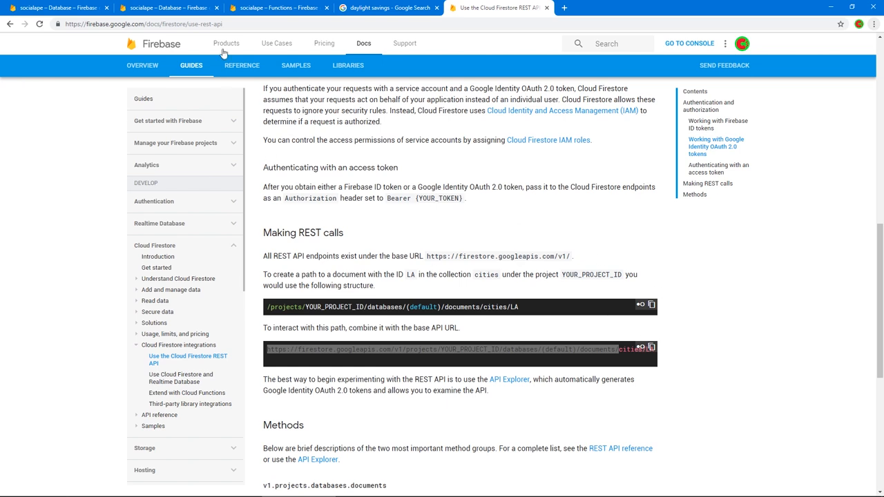
Set the Firestore rules to 'allow read, write: if false;' and publish them.
{"action": "left_click", "coordinate": [277, 8]}
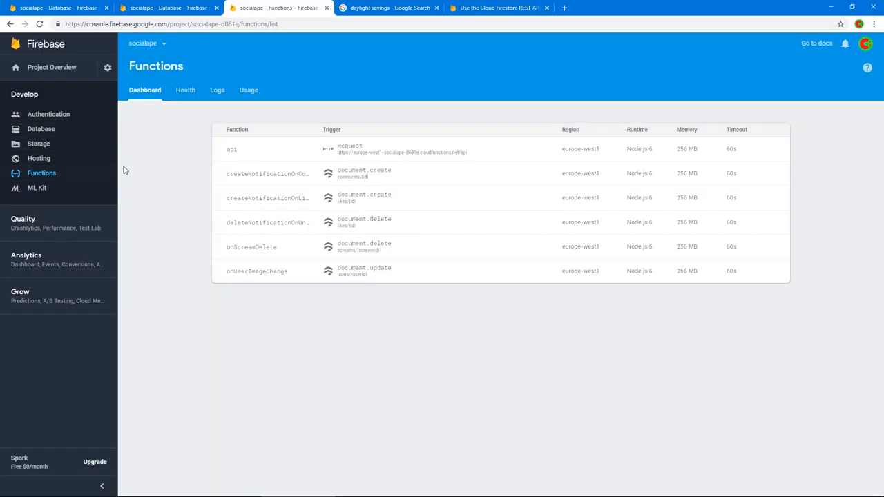
{"action": "left_click", "coordinate": [41, 129]}
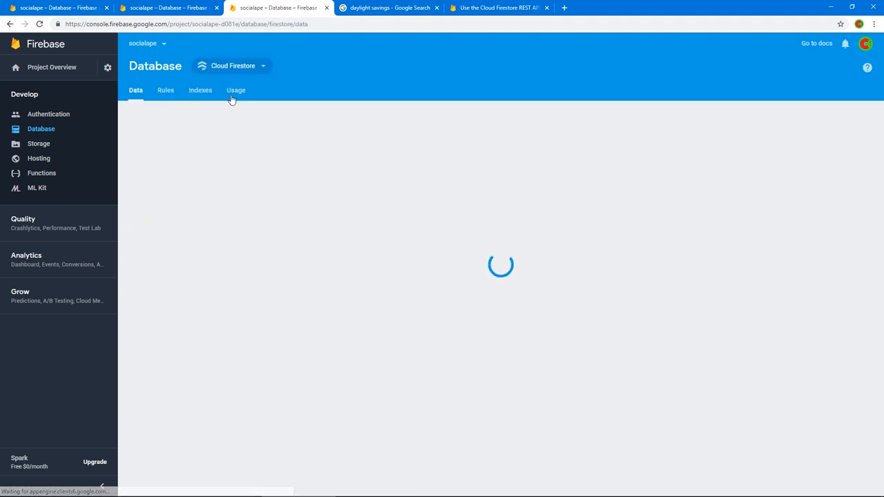
{"action": "left_click", "coordinate": [166, 89]}
{"action": "type", "text": "allow read, write"}
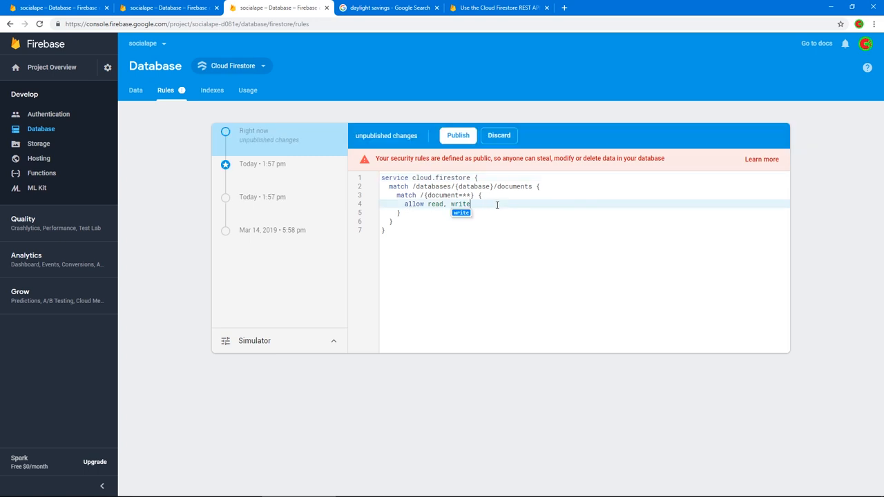
{"action": "type", "text": ": if"}
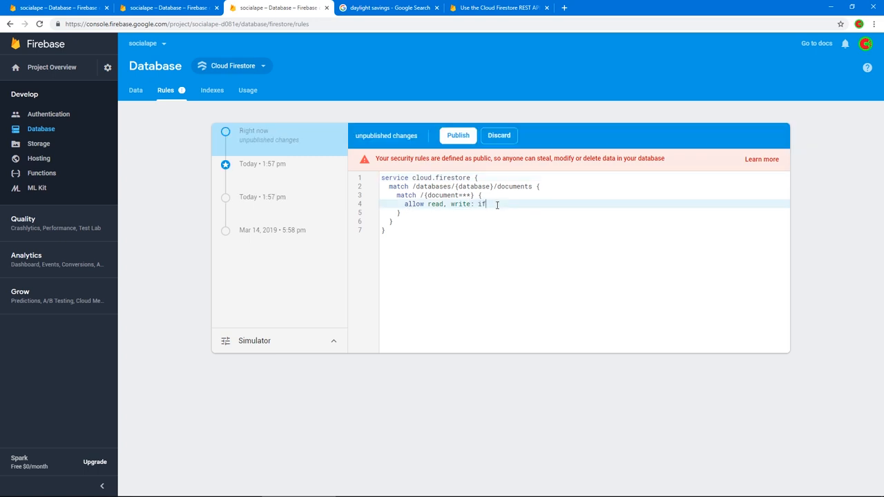
{"action": "type", "text": "false;"}
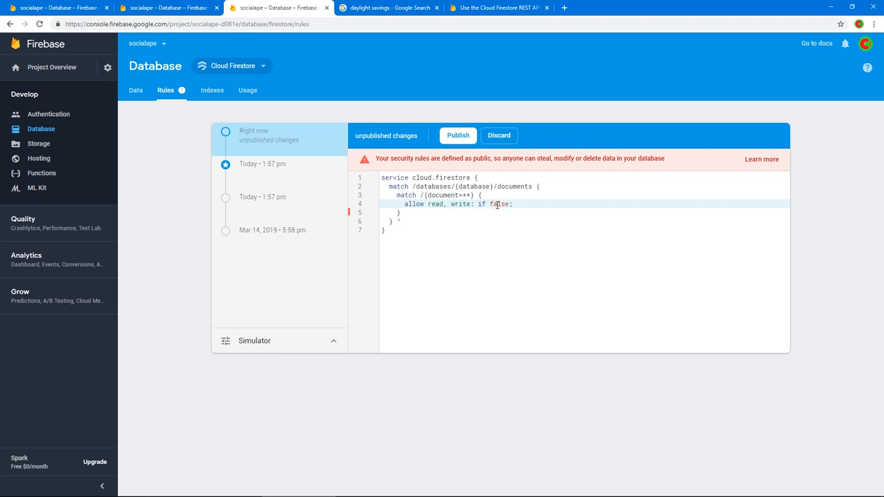
{"action": "left_click", "coordinate": [458, 135]}
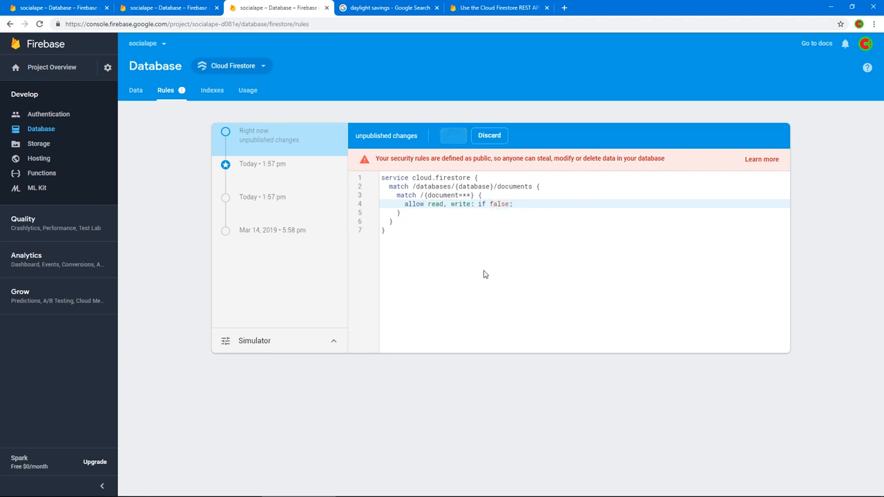
{"action": "left_click", "coordinate": [453, 135]}
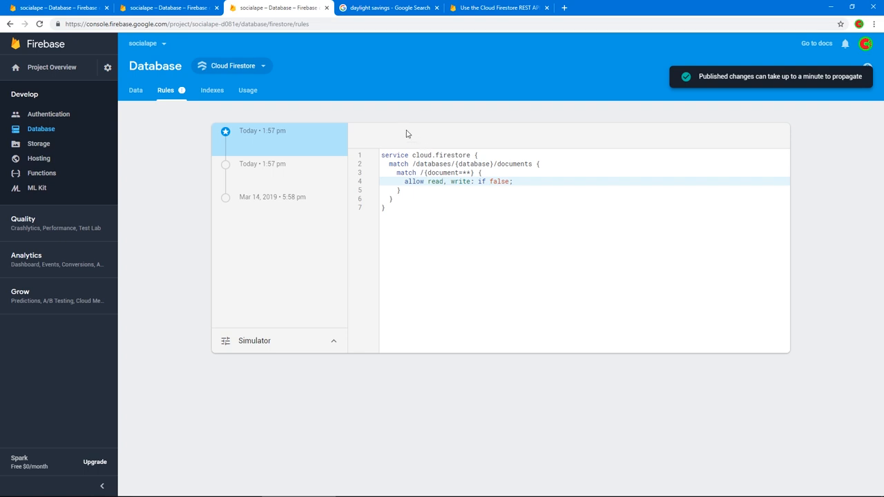
{"action": "key", "text": "alt+tab"}
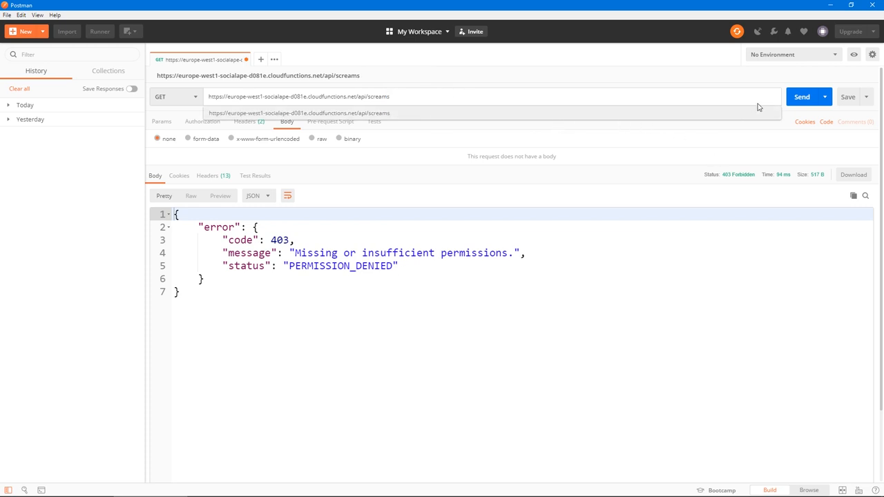
GET the cloudfunctions.net /api/screams endpoint, which still returns 200 OK with an empty list.
{"action": "left_click", "coordinate": [801, 97]}
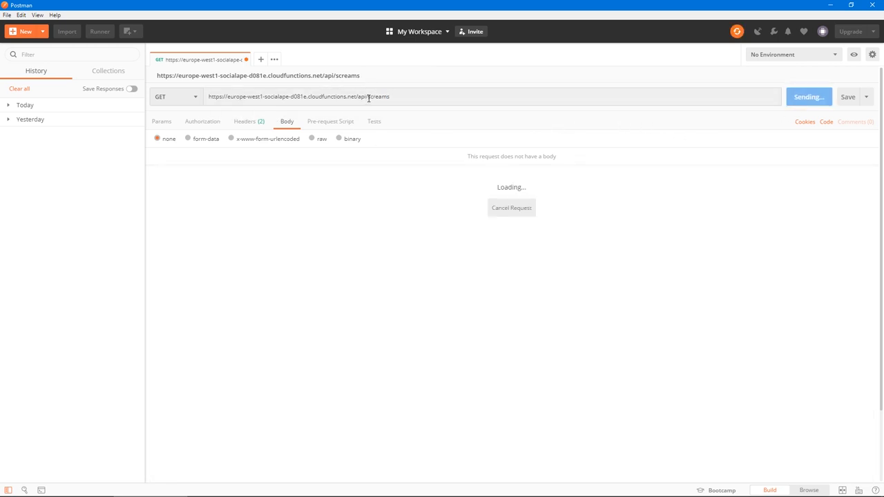
{"action": "double_click", "coordinate": [378, 97]}
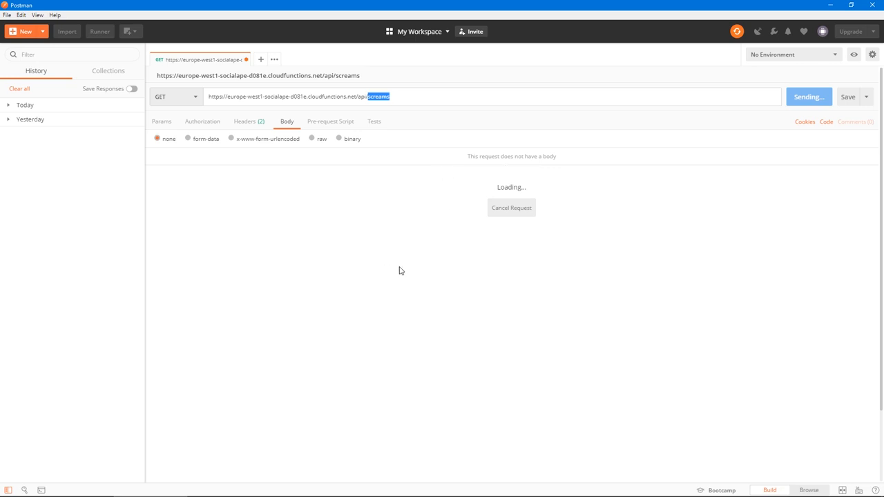
{"action": "mouse_move", "coordinate": [359, 235]}
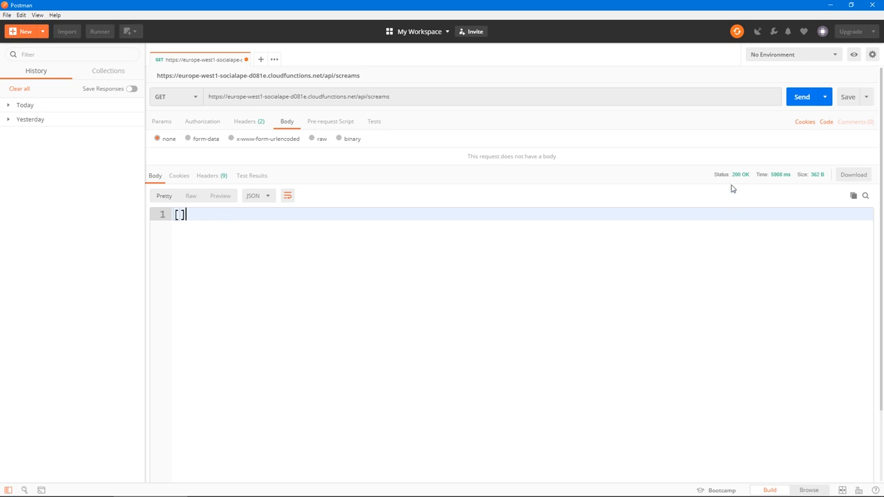
{"action": "mouse_move", "coordinate": [745, 174]}
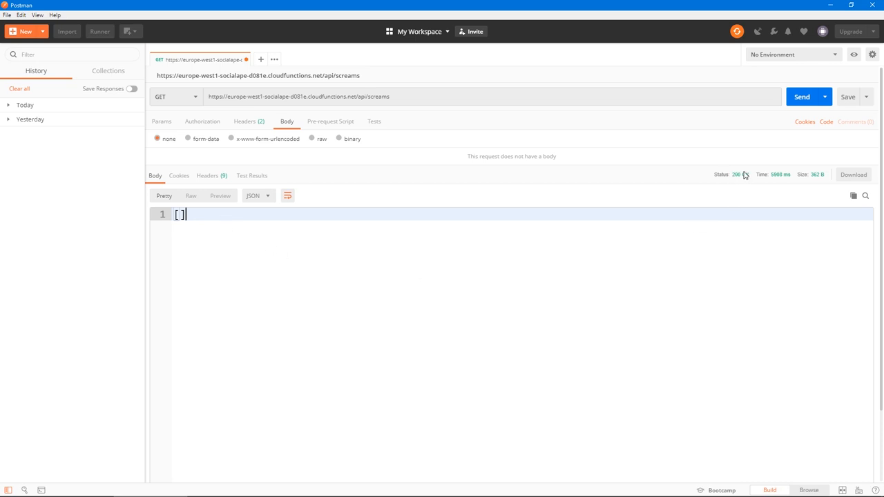